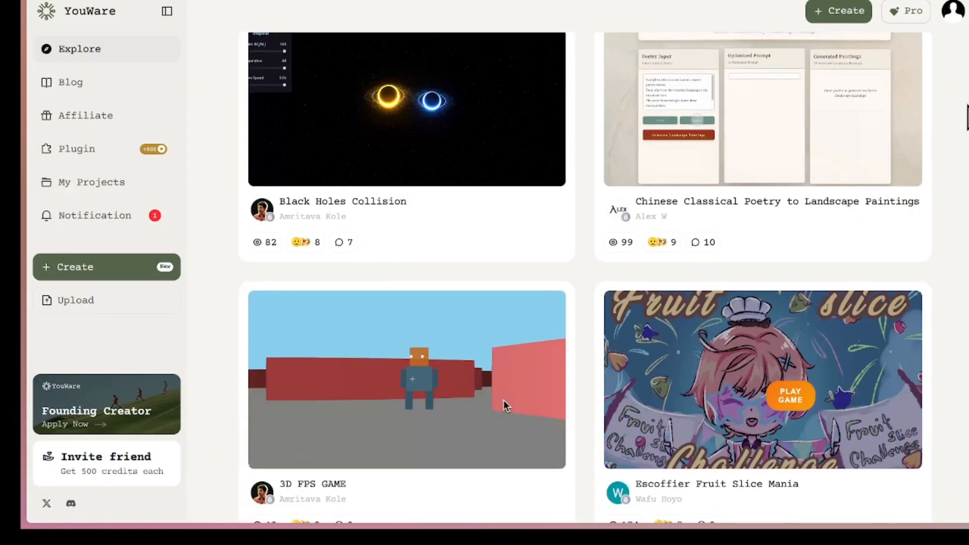
Scroll through the Explore grid of community projects
{"action": "scroll", "scroll_direction": "down", "scroll_amount": 3}
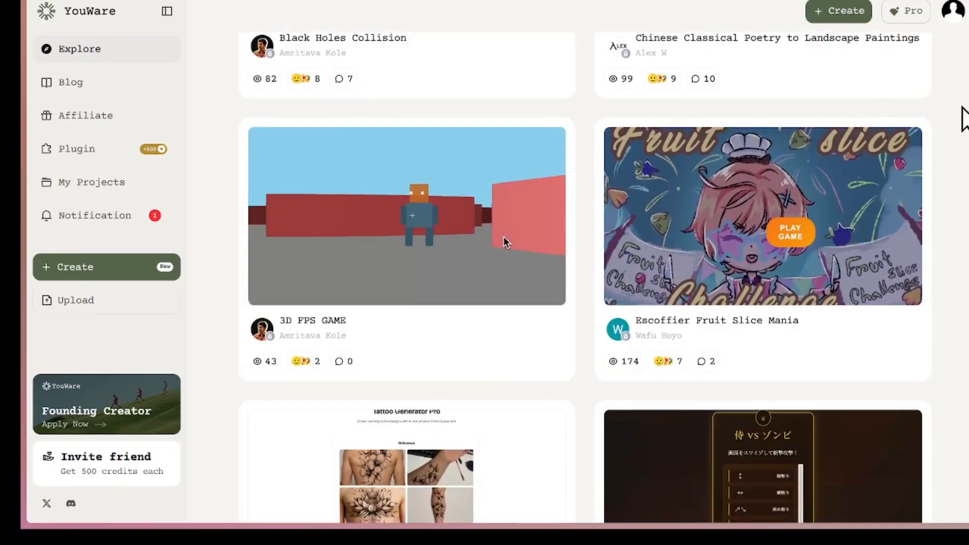
{"action": "left_click", "coordinate": [74, 267]}
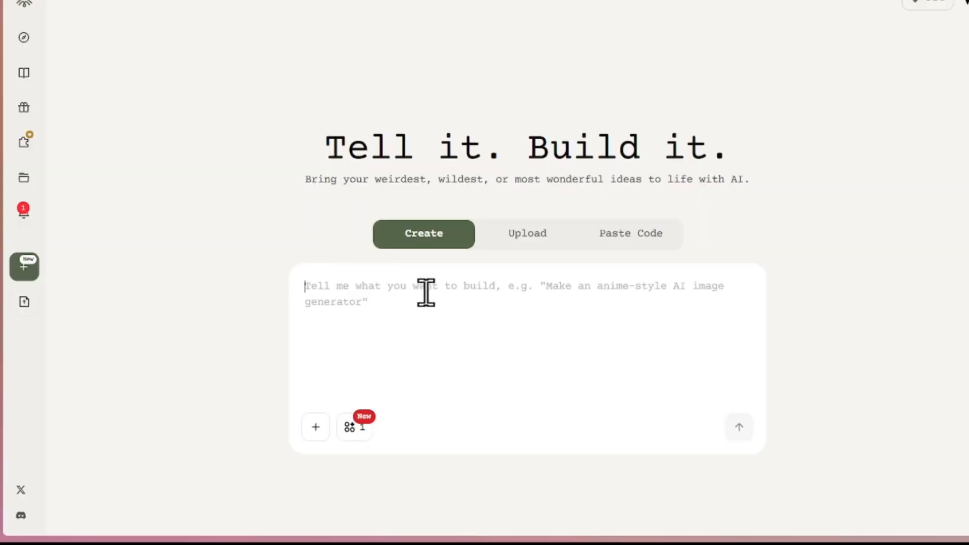
{"action": "mouse_move", "coordinate": [531, 289]}
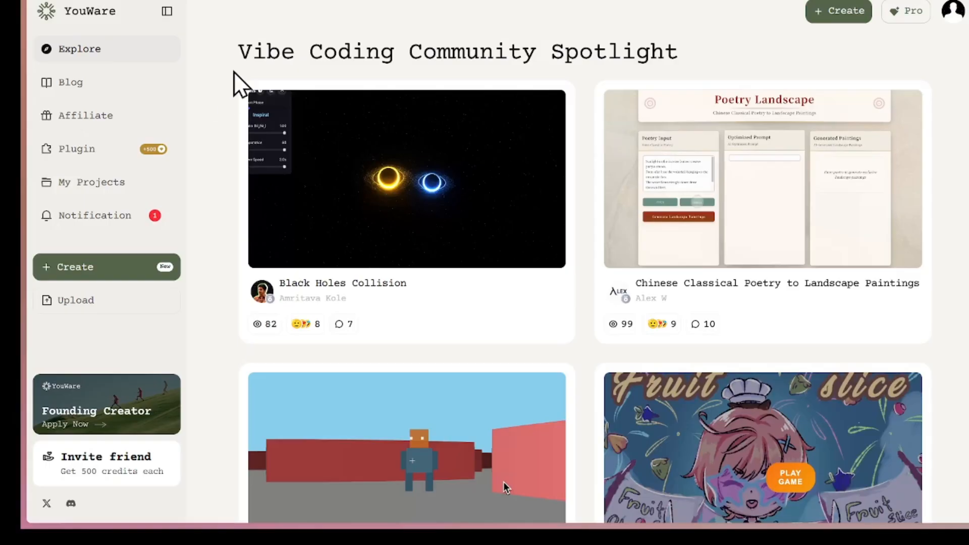
{"action": "mouse_move", "coordinate": [566, 55]}
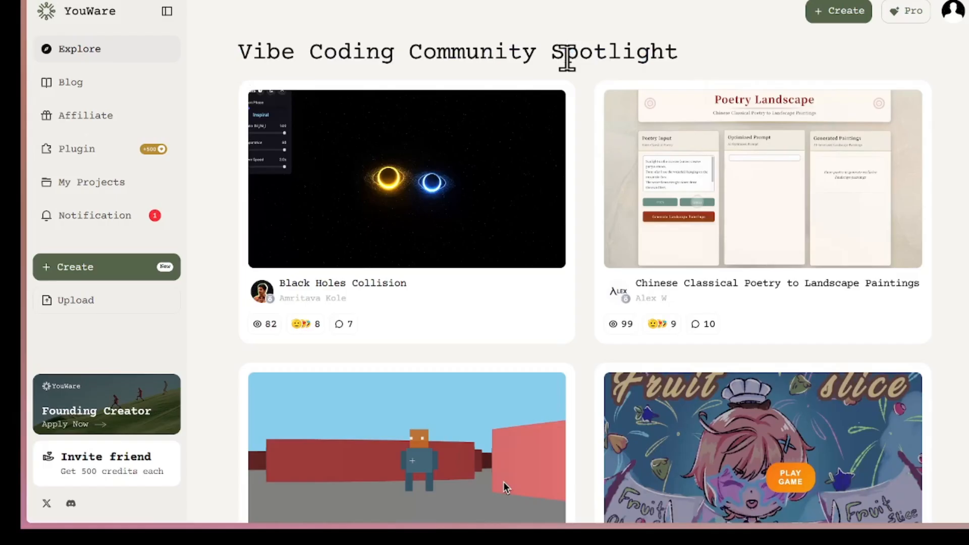
{"action": "scroll", "scroll_direction": "down", "scroll_amount": 3}
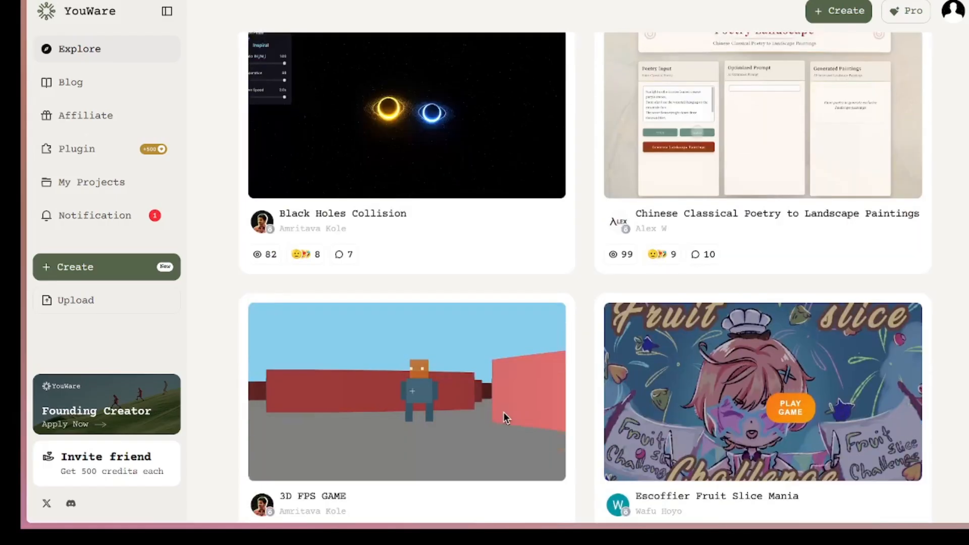
{"action": "scroll", "scroll_direction": "down", "scroll_amount": 3}
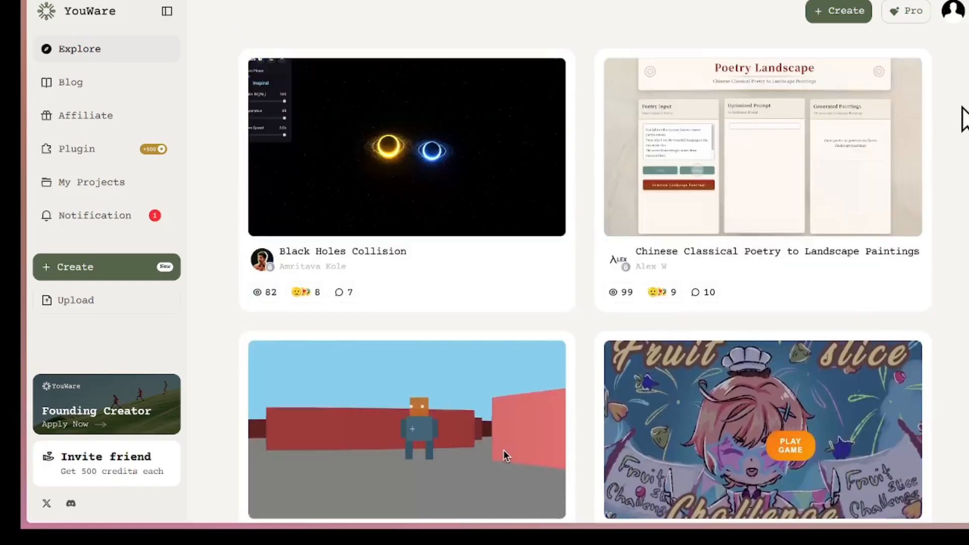
{"action": "scroll", "scroll_direction": "down", "scroll_amount": 3}
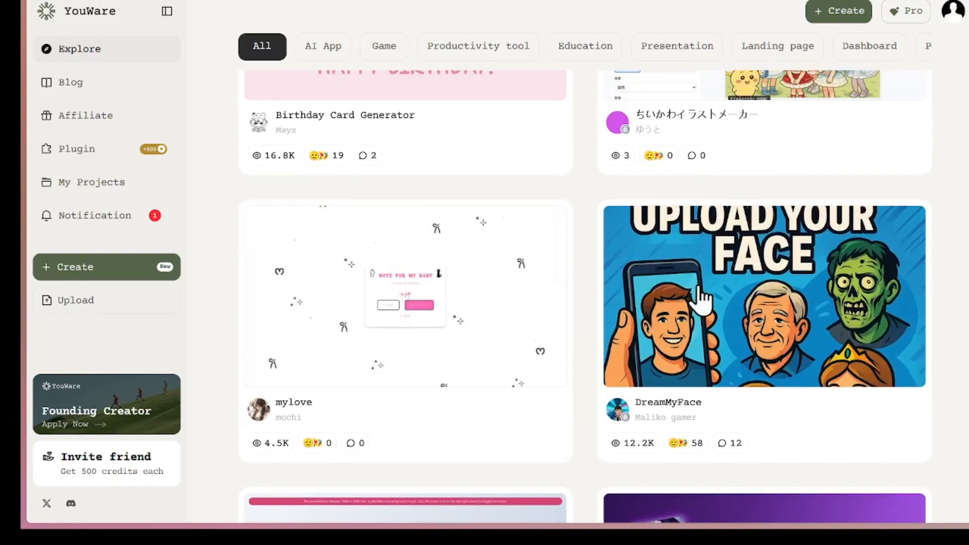
{"action": "mouse_move", "coordinate": [728, 324]}
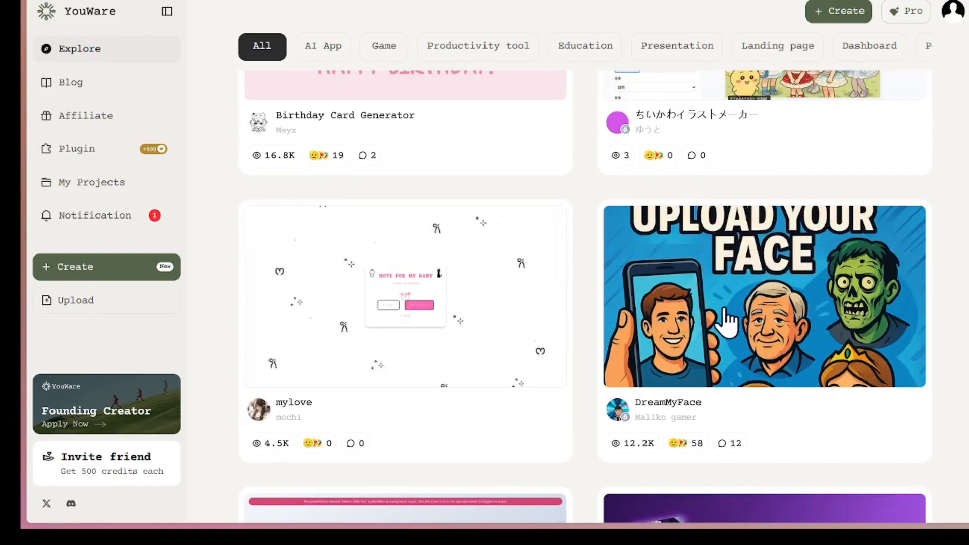
Scroll further, open the 3D Online Art Gallery and start playing it
{"action": "scroll", "scroll_direction": "down", "scroll_amount": 3}
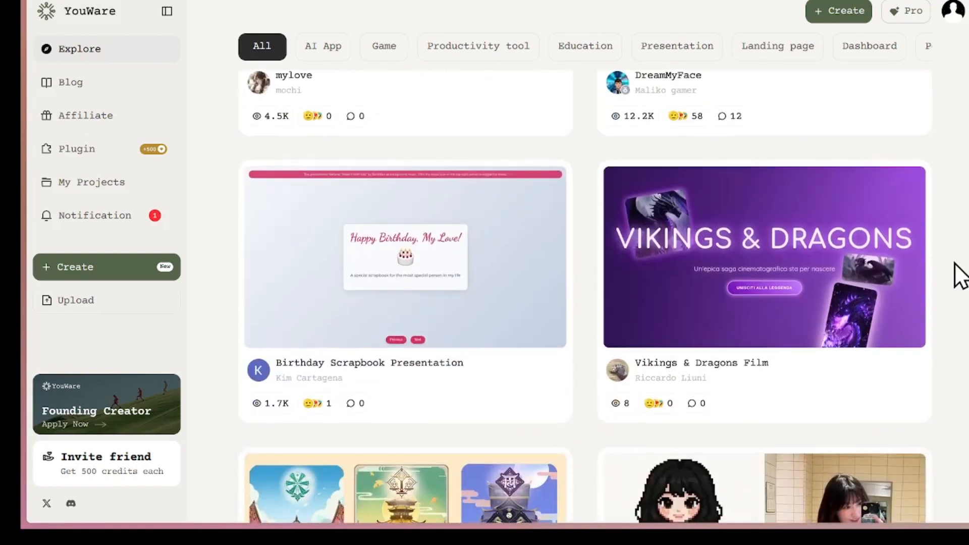
{"action": "scroll", "scroll_direction": "down", "scroll_amount": 3}
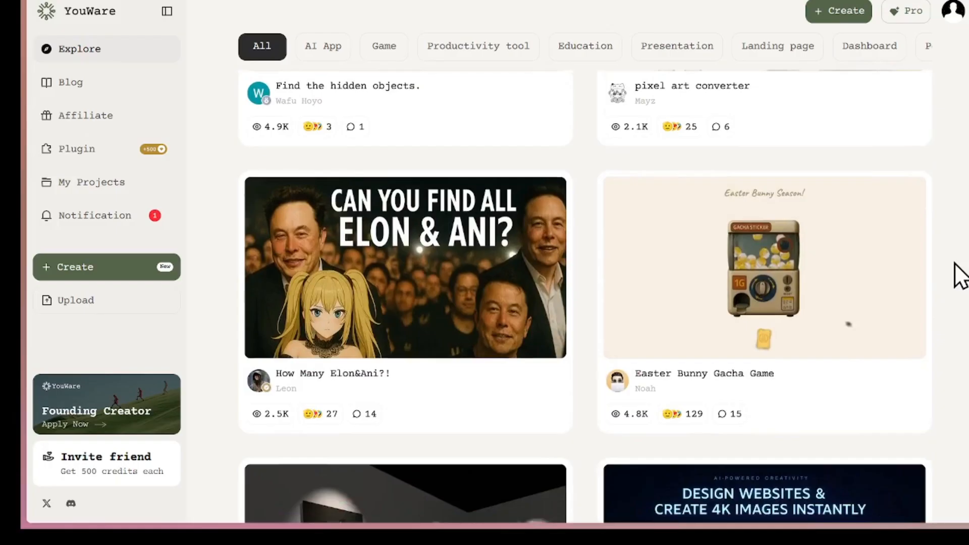
{"action": "scroll", "scroll_direction": "down", "scroll_amount": 3}
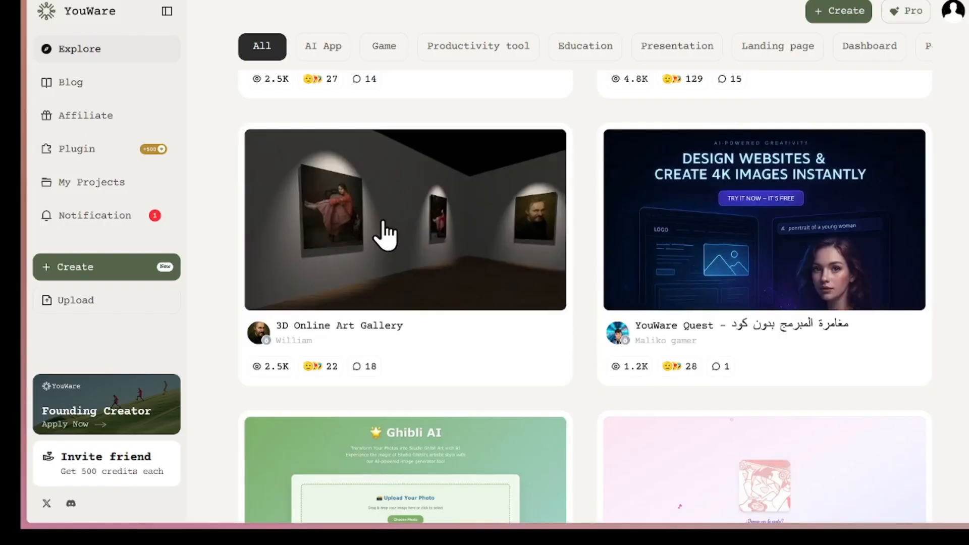
{"action": "left_click", "coordinate": [404, 220]}
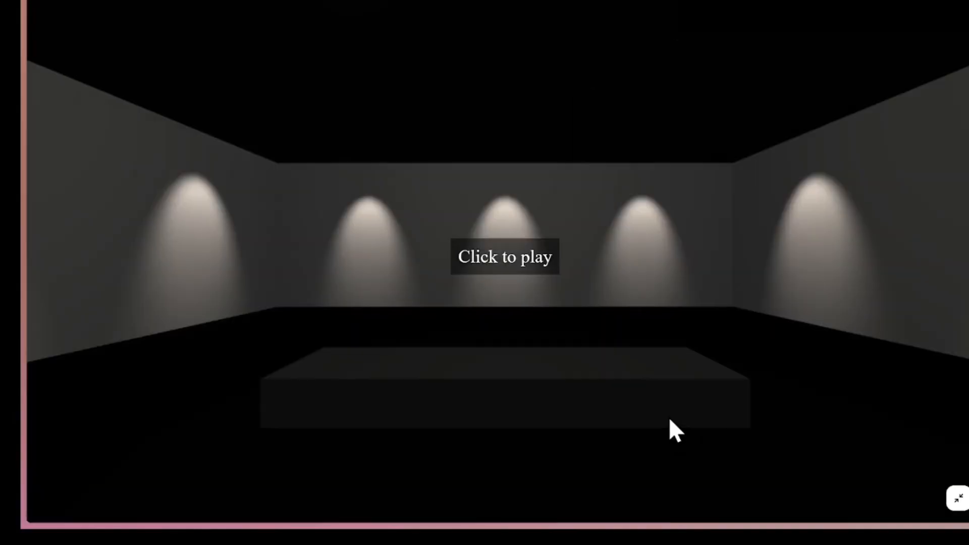
{"action": "left_click", "coordinate": [505, 256]}
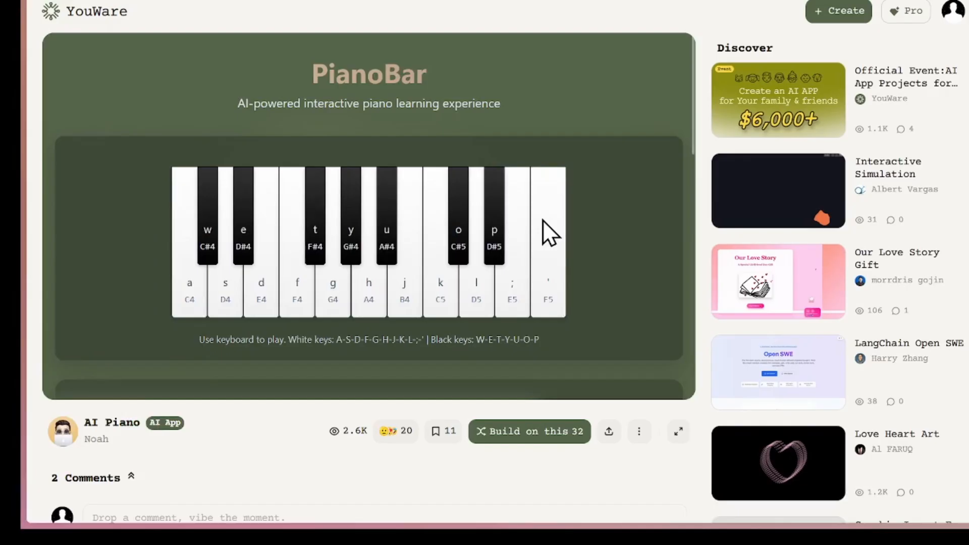
{"action": "mouse_move", "coordinate": [349, 86]}
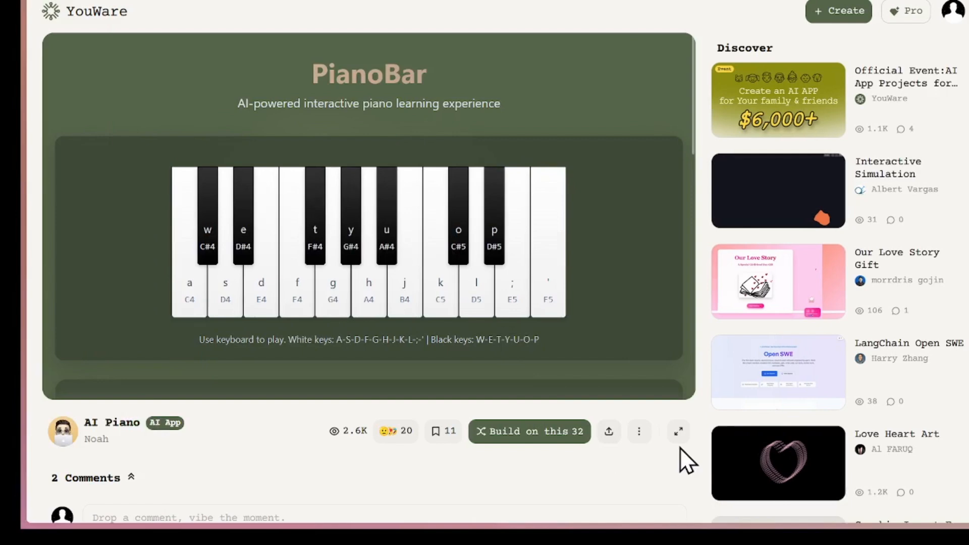
Expand the AI Piano app full-size and scroll down to AI Song Generation
{"action": "left_click", "coordinate": [678, 431]}
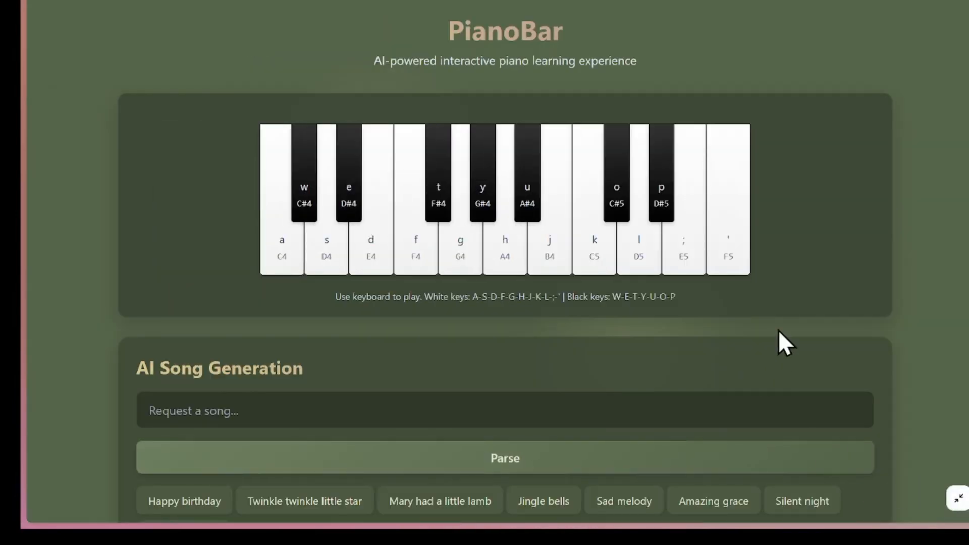
{"action": "mouse_move", "coordinate": [103, 291]}
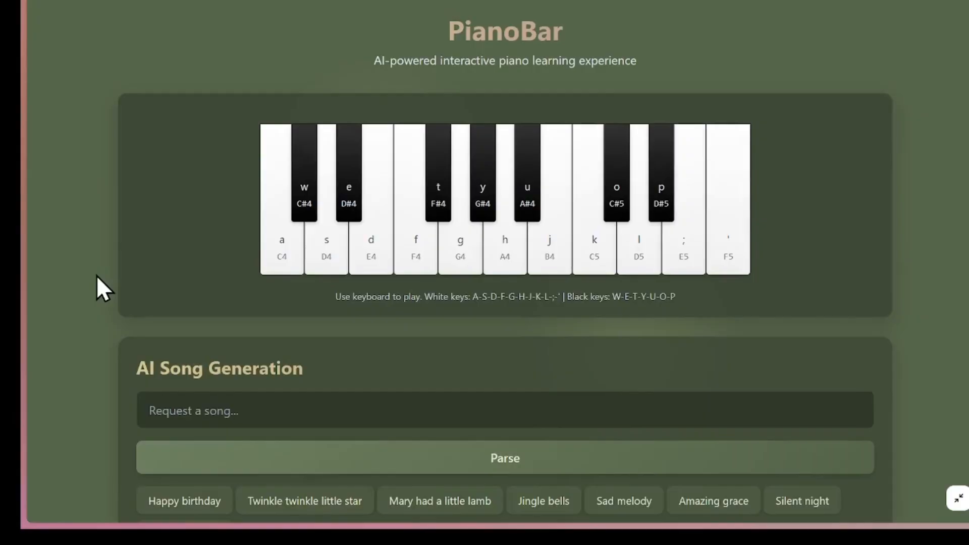
{"action": "mouse_move", "coordinate": [327, 247]}
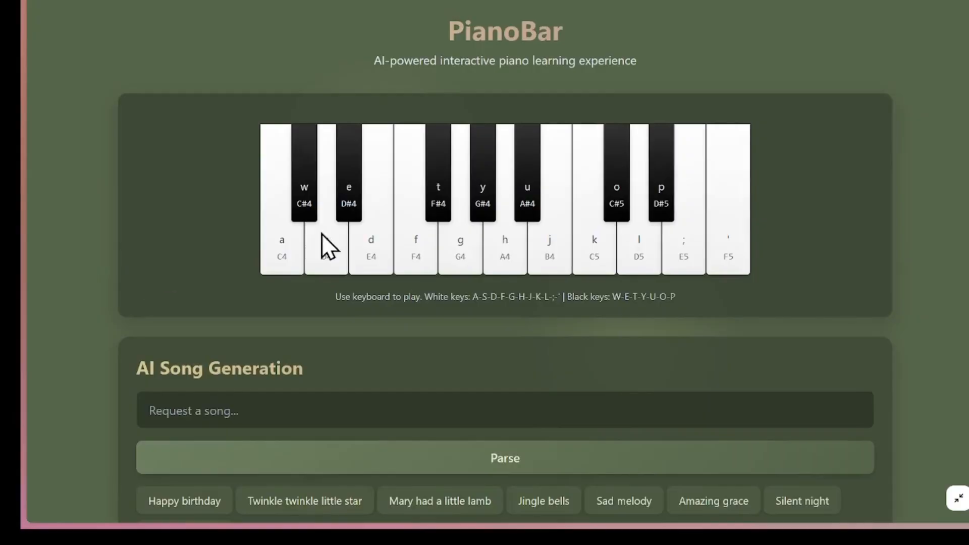
{"action": "scroll", "scroll_direction": "down", "scroll_amount": 3}
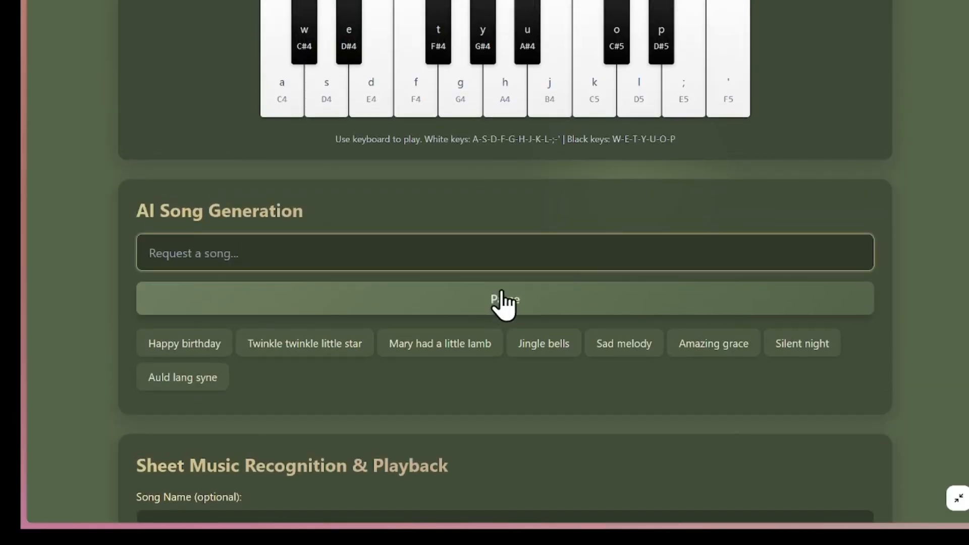
Load the Jingle Bells suggestion, play it back, then stop playback
{"action": "left_click", "coordinate": [542, 343]}
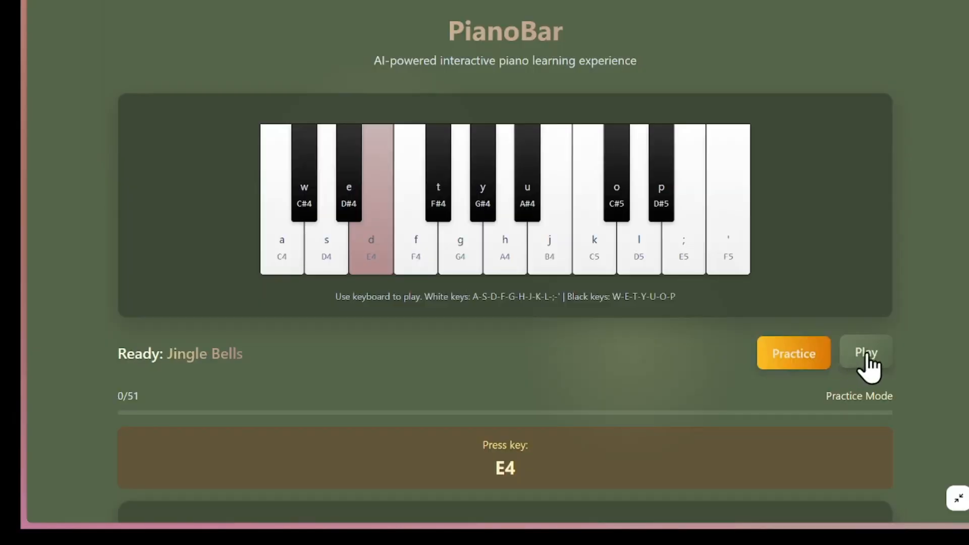
{"action": "left_click", "coordinate": [864, 353]}
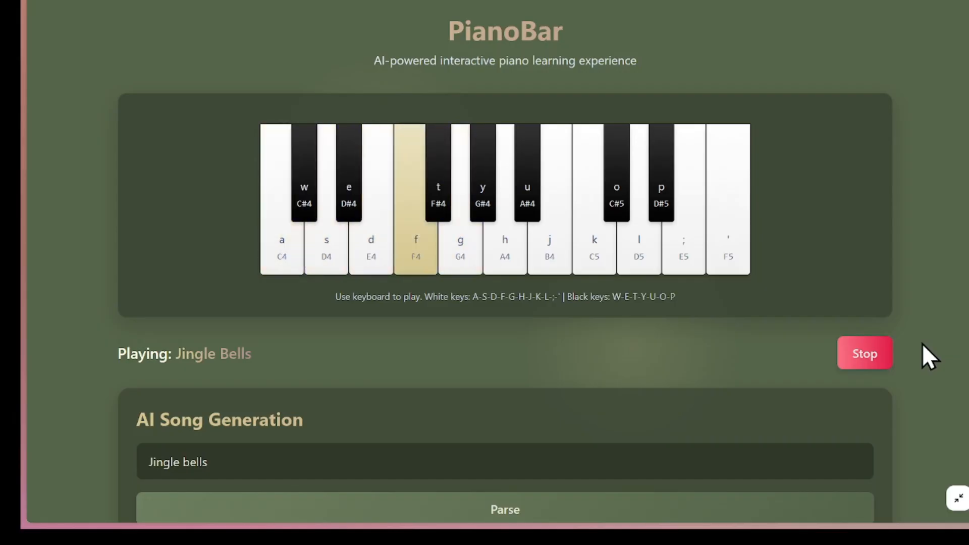
{"action": "left_click", "coordinate": [864, 353]}
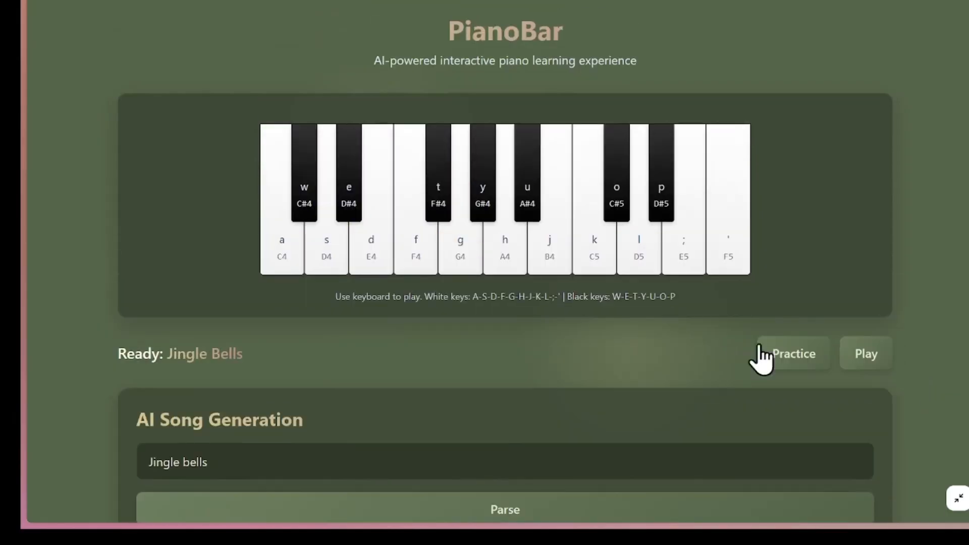
Practise Jingle Bells note by note, reaching 17 of 51 notes
{"action": "left_click", "coordinate": [793, 353]}
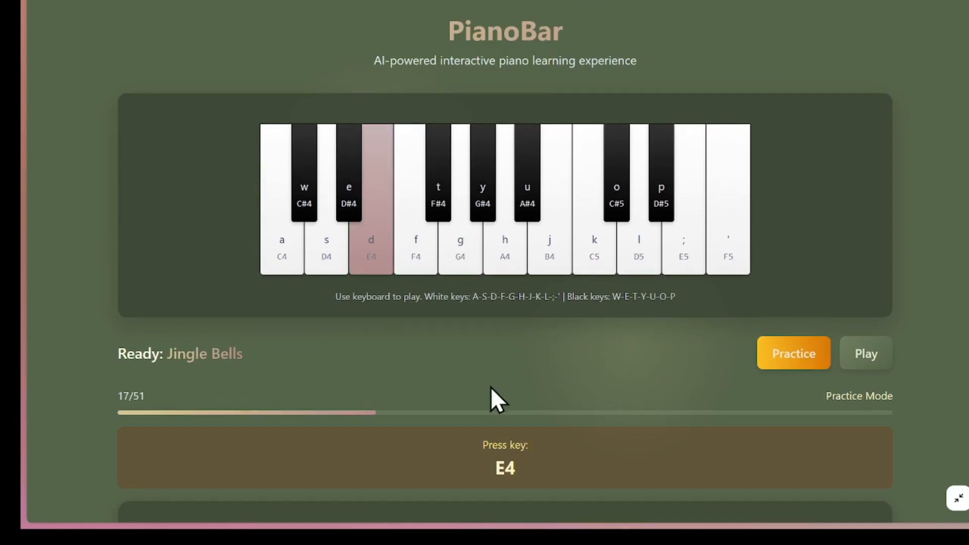
{"action": "mouse_move", "coordinate": [327, 302]}
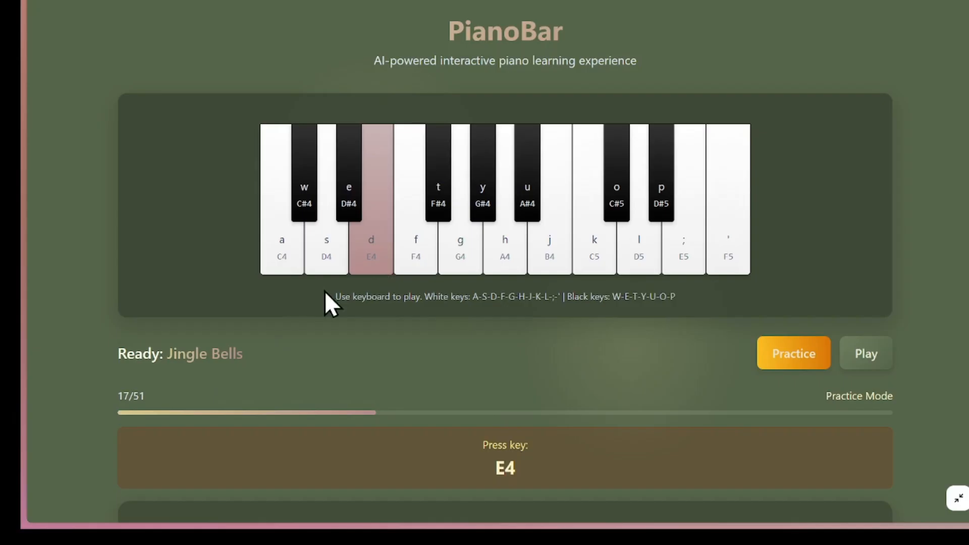
{"action": "mouse_move", "coordinate": [315, 254]}
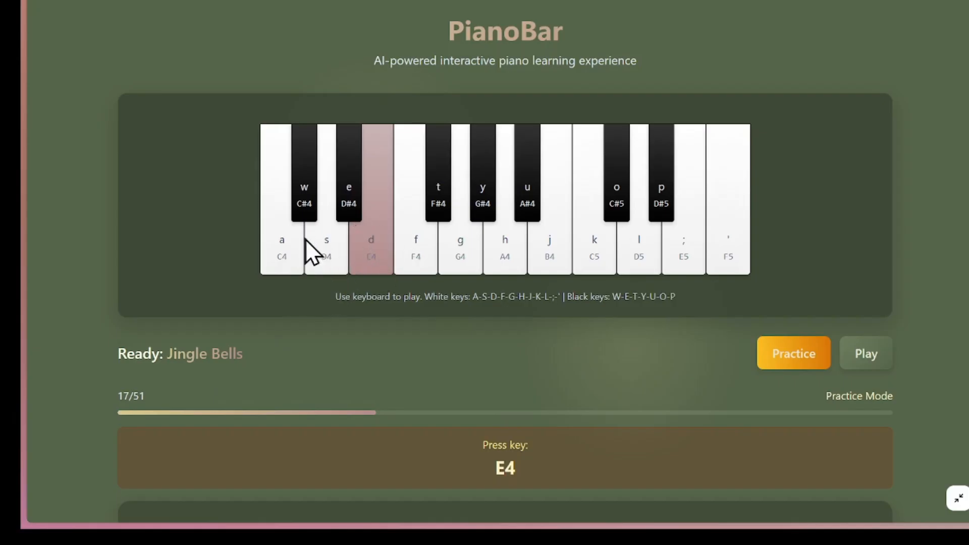
{"action": "scroll", "scroll_direction": "down", "scroll_amount": 3}
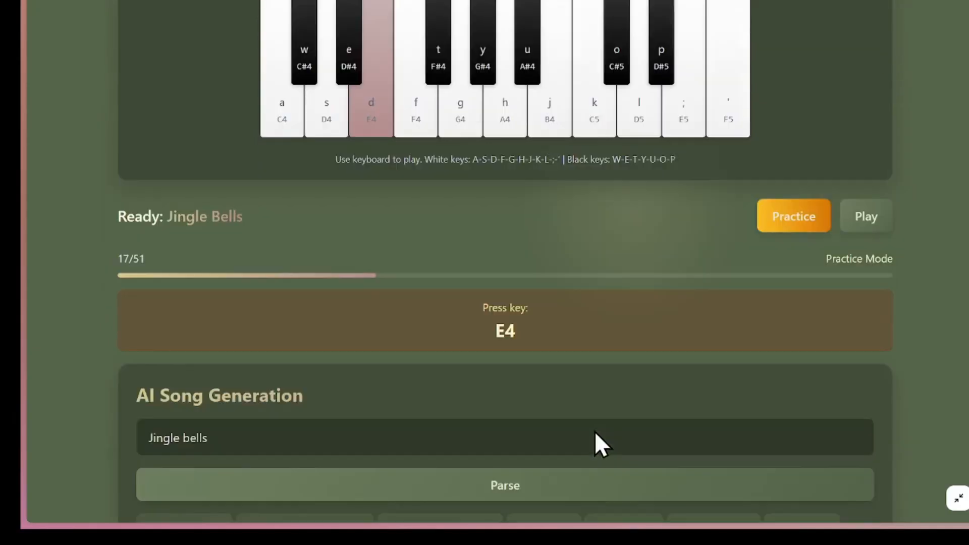
{"action": "scroll", "scroll_direction": "down", "scroll_amount": 3}
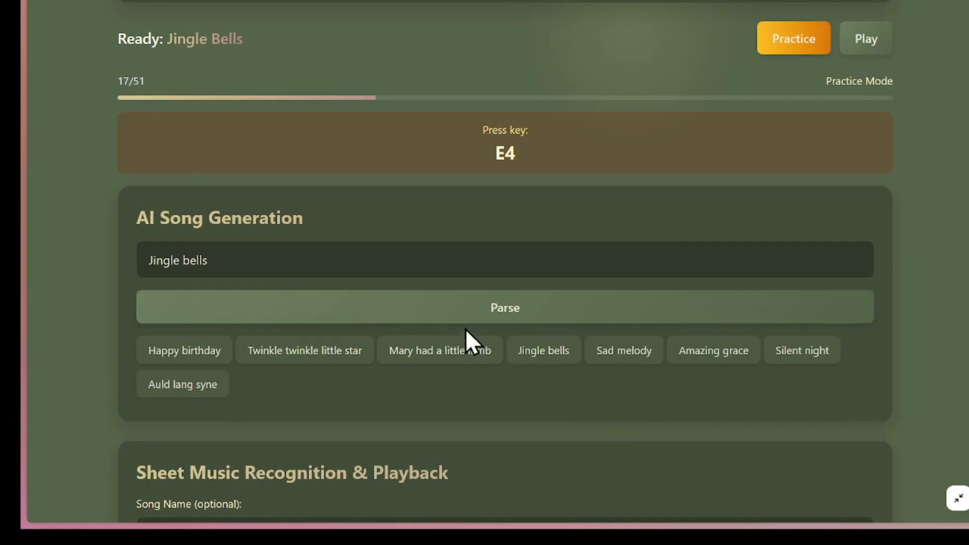
{"action": "scroll", "scroll_direction": "down", "scroll_amount": 3}
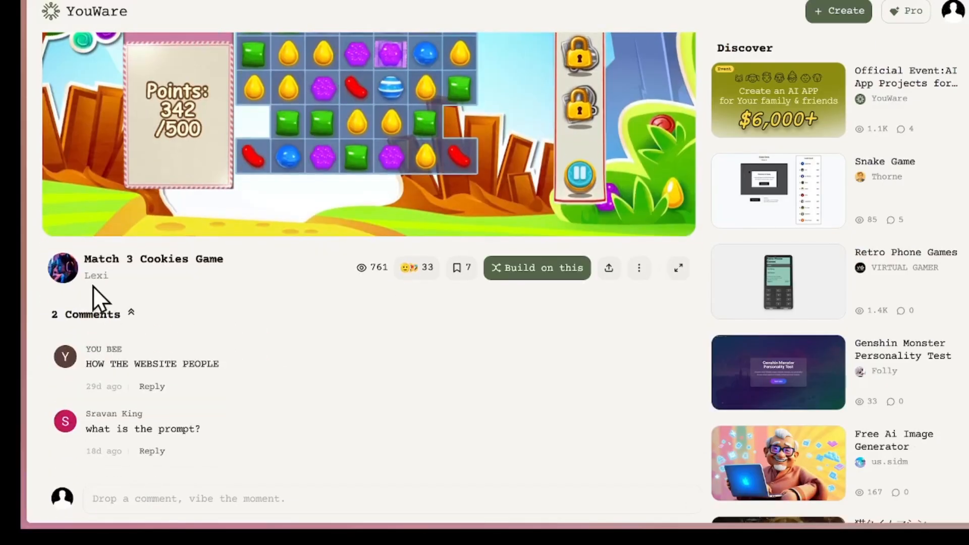
{"action": "mouse_move", "coordinate": [159, 291]}
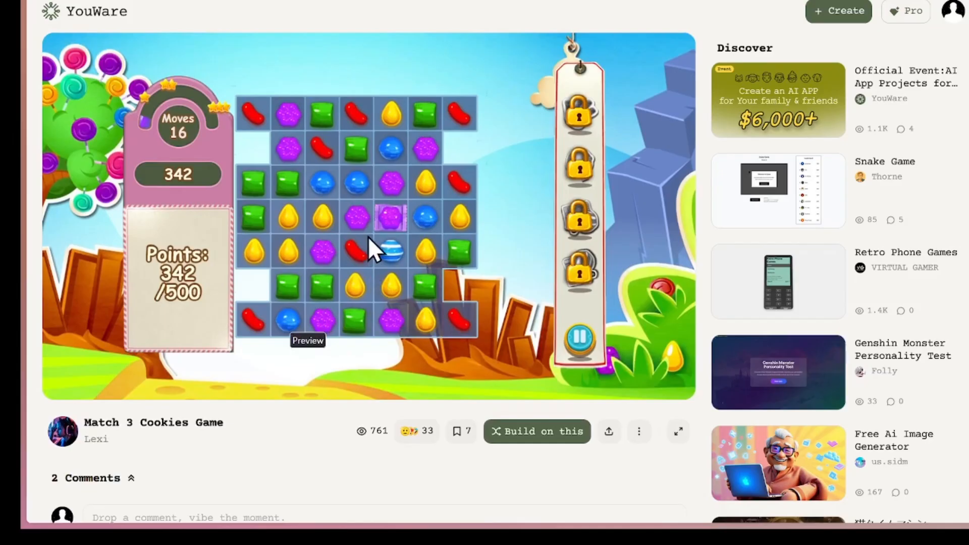
Bring the Match 3 Cookies Game board fully into view at 342 of 500 points
{"action": "scroll", "scroll_direction": "down", "scroll_amount": 3}
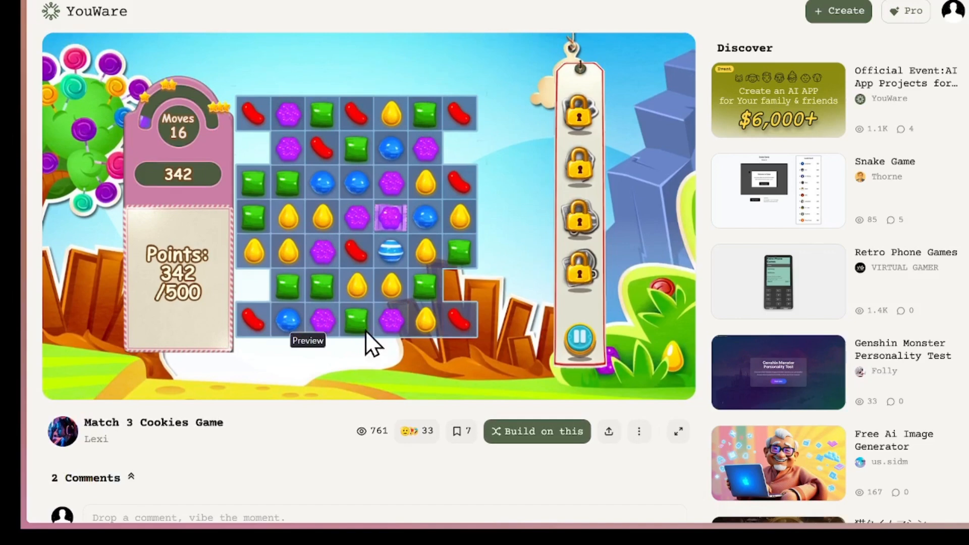
{"action": "mouse_move", "coordinate": [678, 431]}
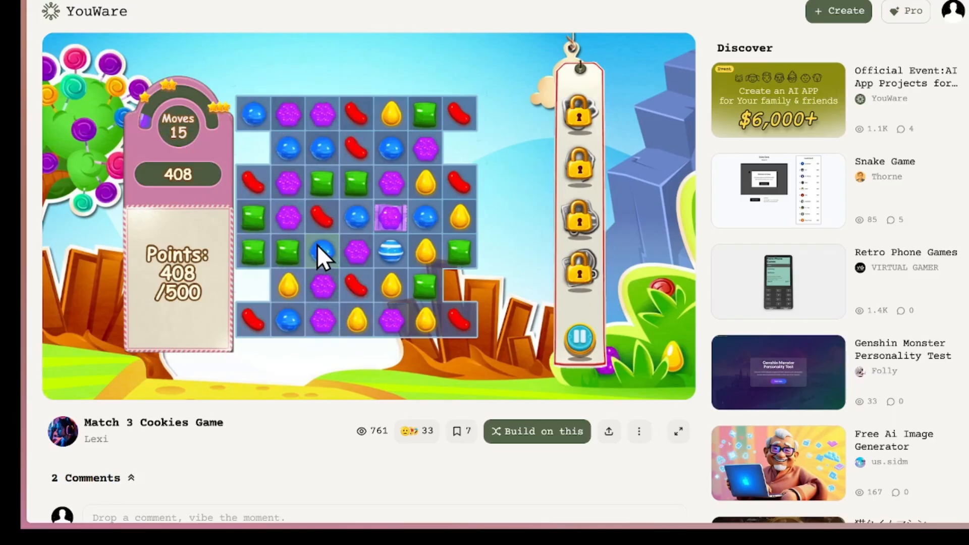
{"action": "mouse_move", "coordinate": [256, 127]}
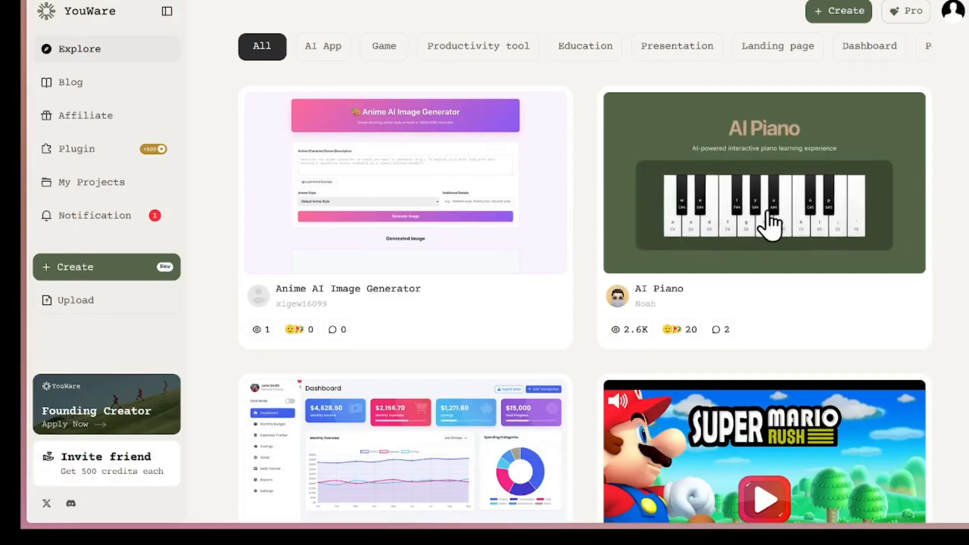
{"action": "scroll", "scroll_direction": "down", "scroll_amount": 3}
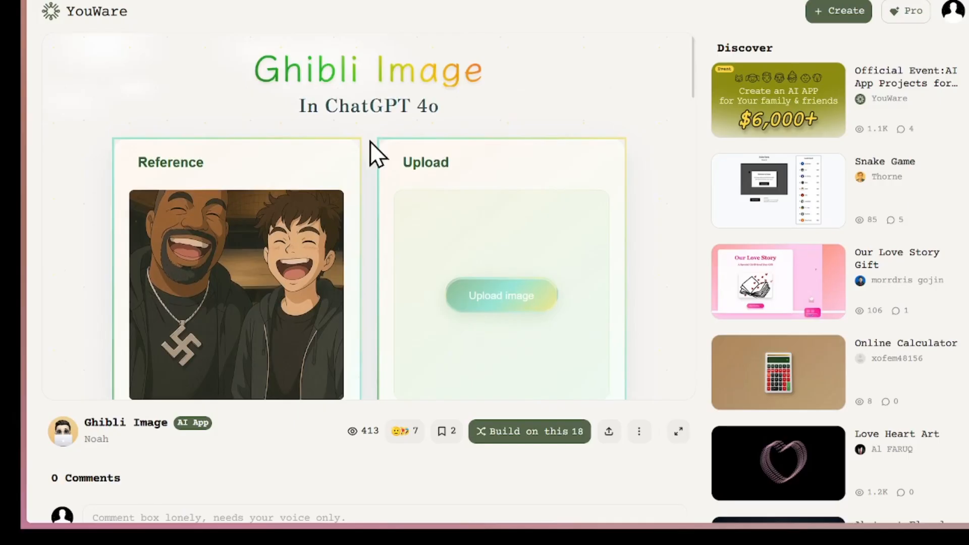
{"action": "scroll", "scroll_direction": "down", "scroll_amount": 3}
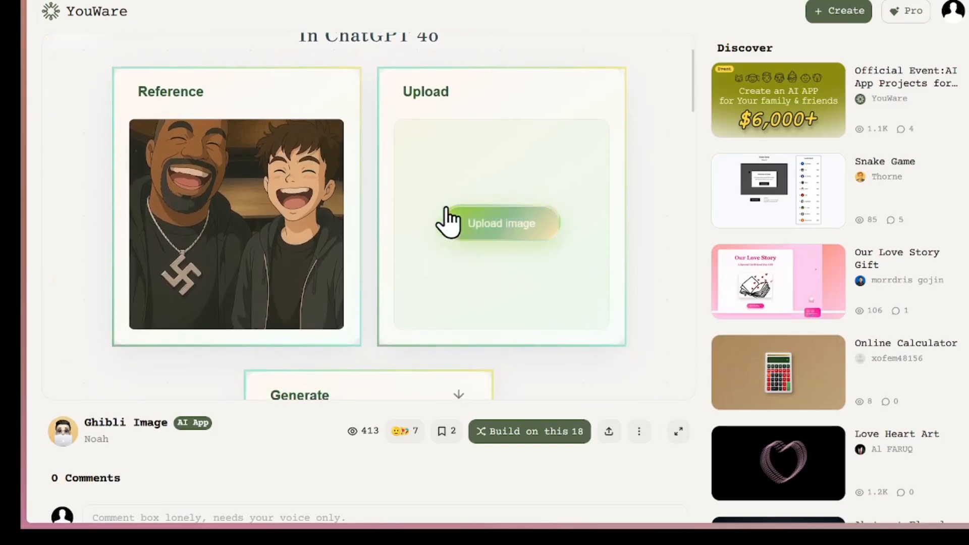
{"action": "scroll", "scroll_direction": "down", "scroll_amount": 3}
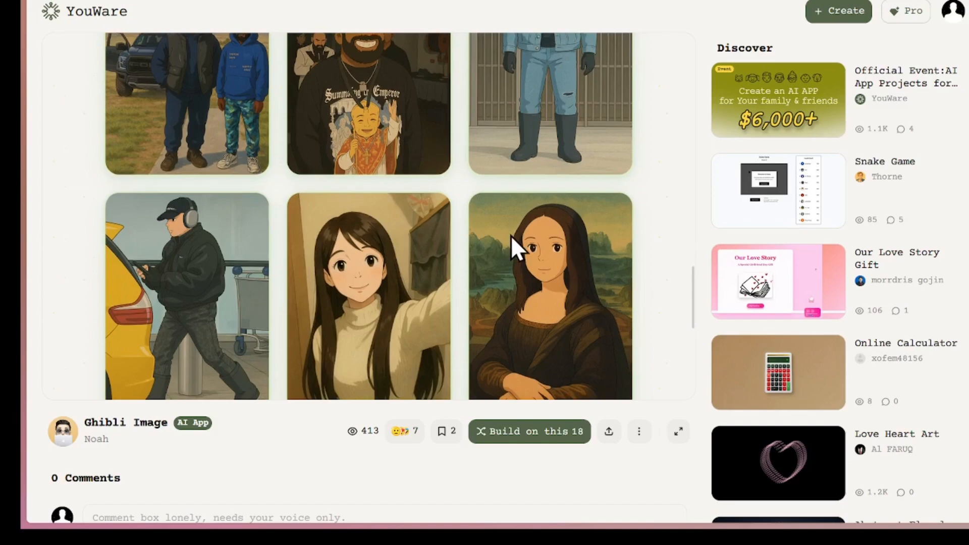
{"action": "scroll", "scroll_direction": "down", "scroll_amount": 3}
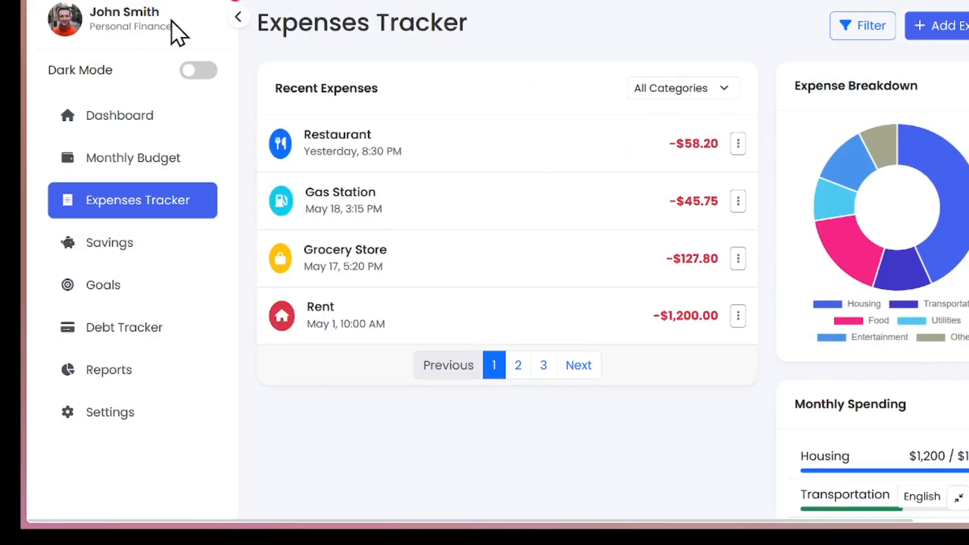
{"action": "left_click", "coordinate": [239, 16]}
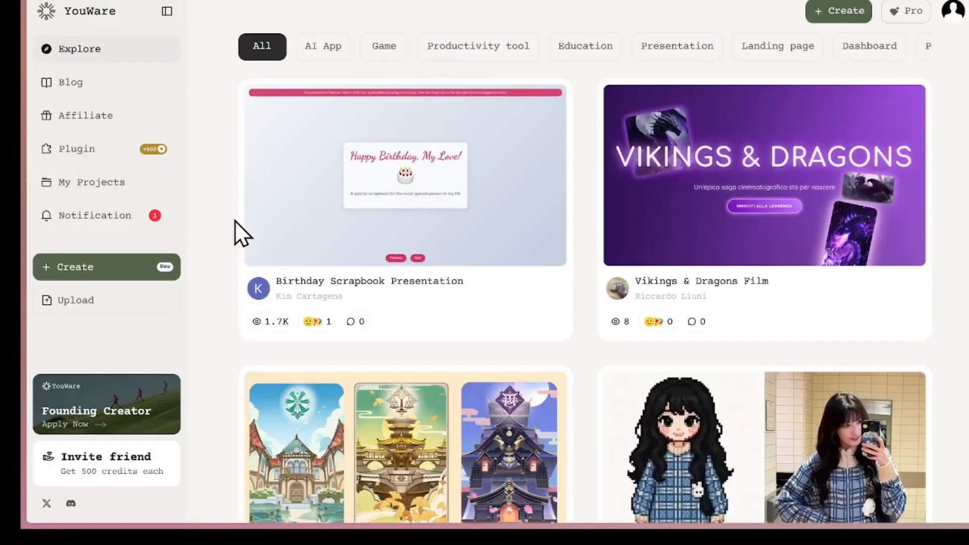
{"action": "scroll", "scroll_direction": "down", "scroll_amount": 3}
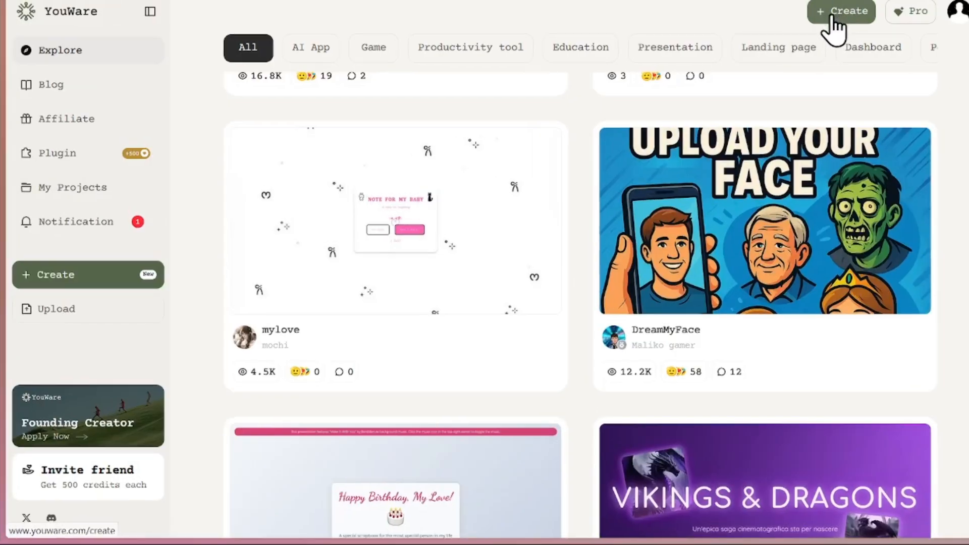
Open the create page and view Create, Upload and Paste Code, ending on Upload
{"action": "left_click", "coordinate": [839, 11]}
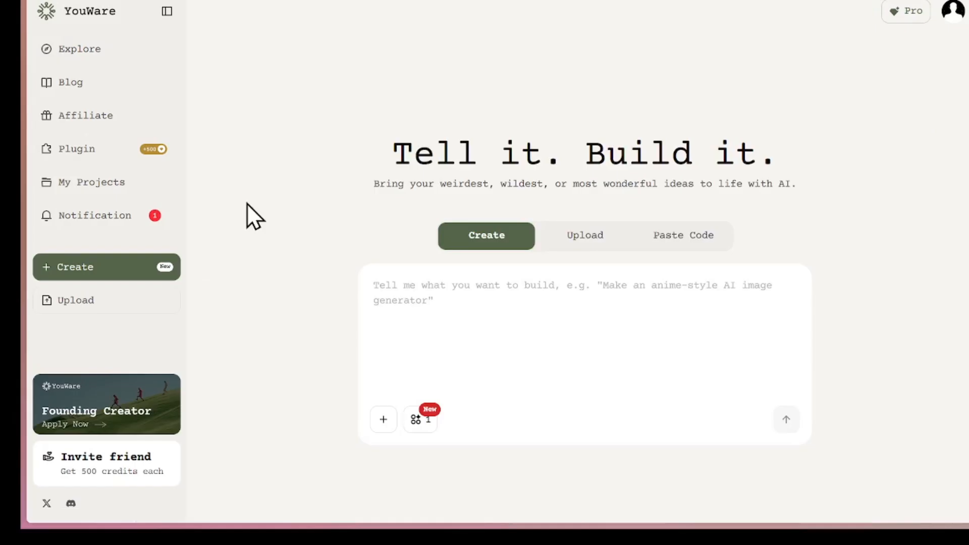
{"action": "left_click", "coordinate": [166, 11]}
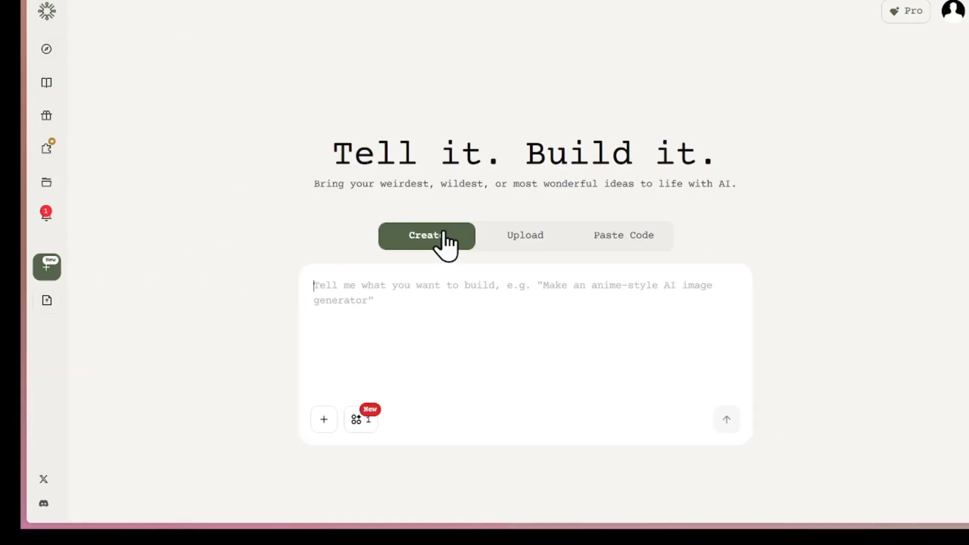
{"action": "mouse_move", "coordinate": [521, 256]}
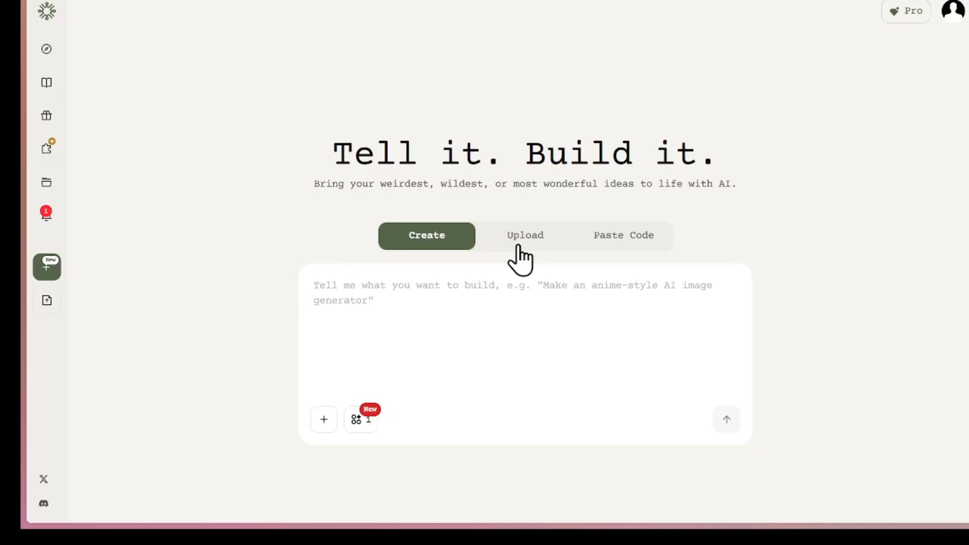
{"action": "left_click", "coordinate": [525, 235]}
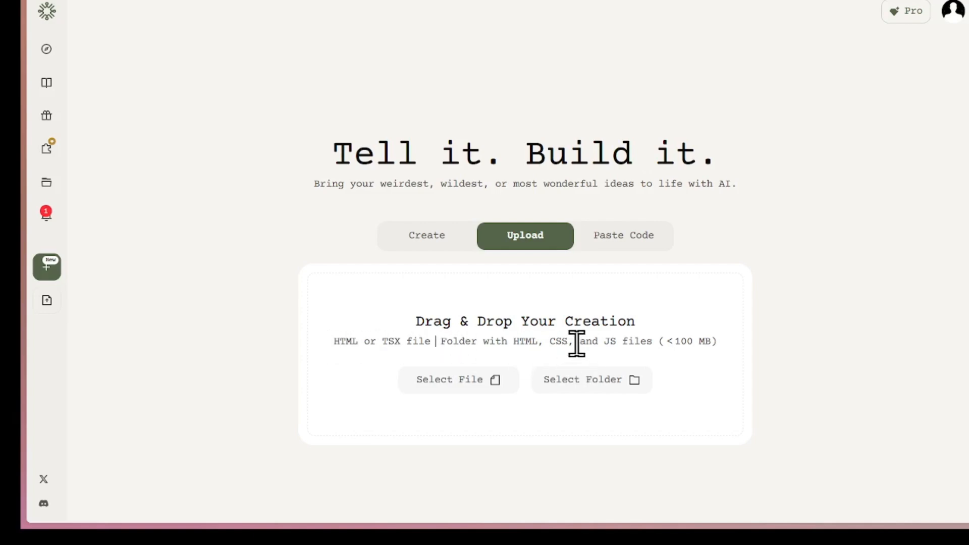
{"action": "mouse_move", "coordinate": [628, 245]}
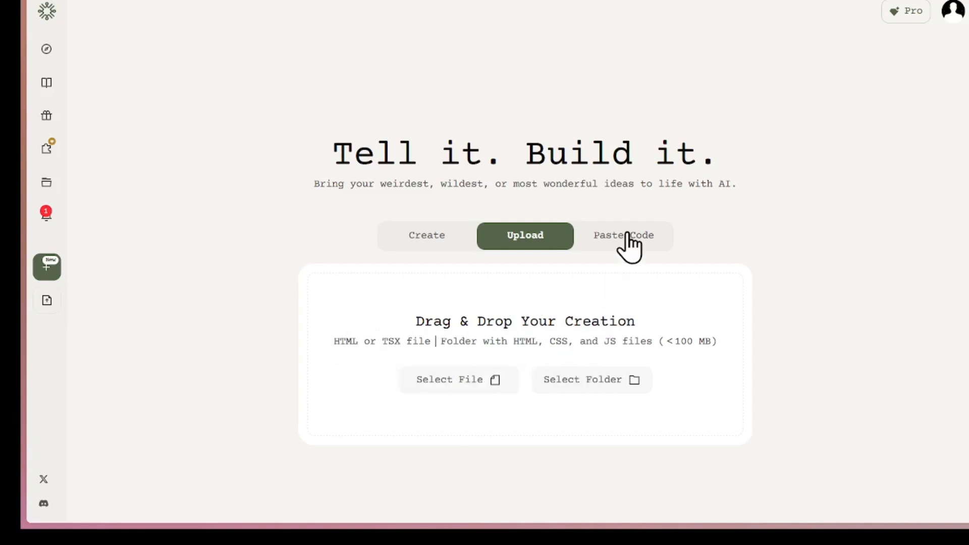
{"action": "left_click", "coordinate": [622, 235]}
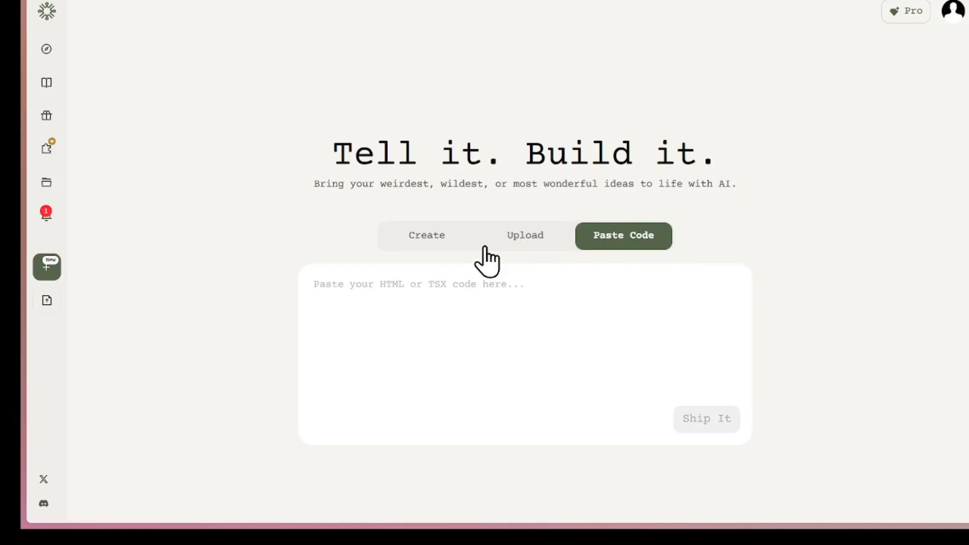
{"action": "left_click", "coordinate": [525, 234]}
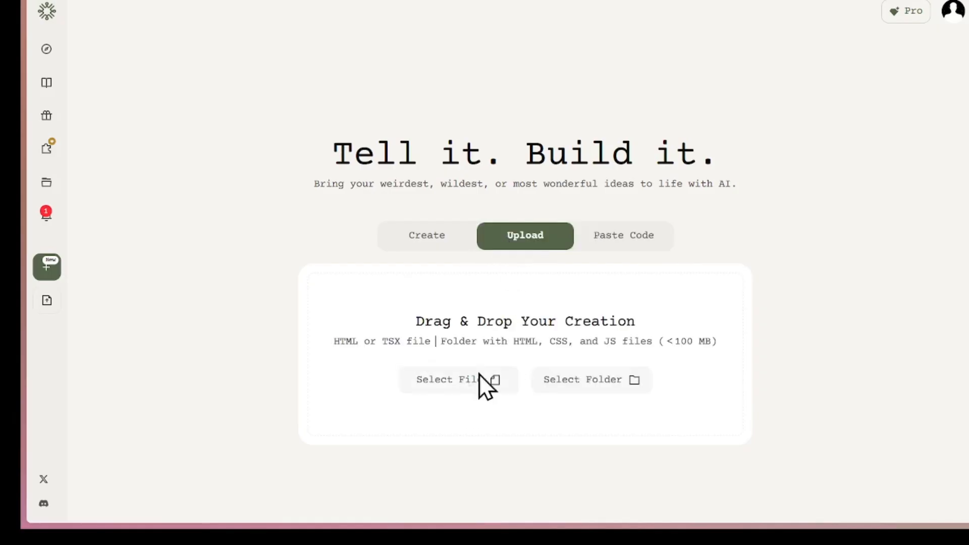
Upload the checkers HTML, then try a piece and read the Rules in fullscreen
{"action": "left_click", "coordinate": [459, 379]}
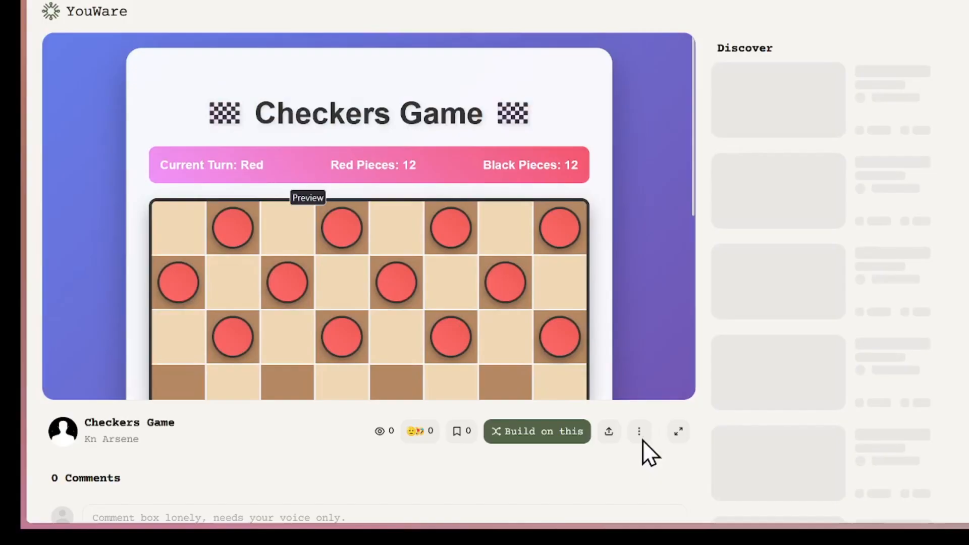
{"action": "left_click", "coordinate": [677, 431]}
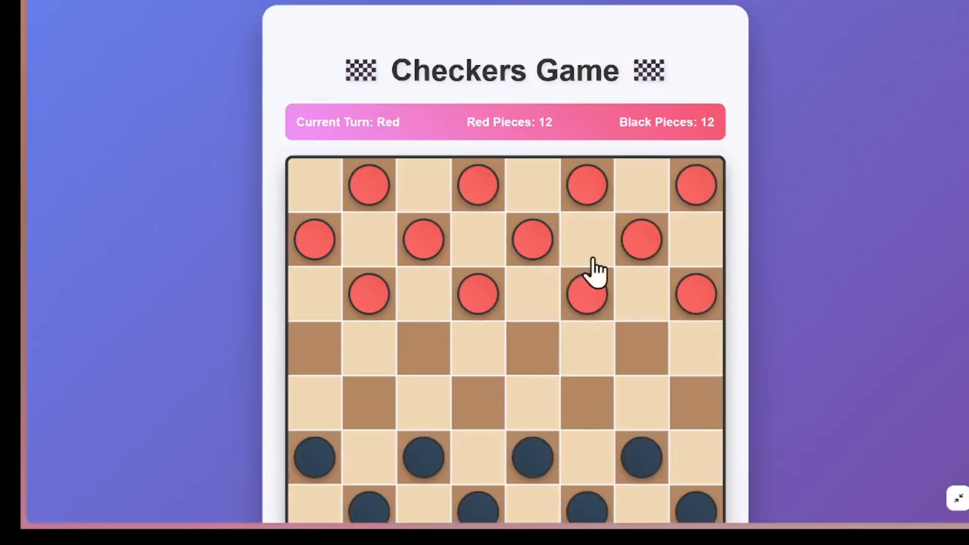
{"action": "left_click", "coordinate": [586, 290]}
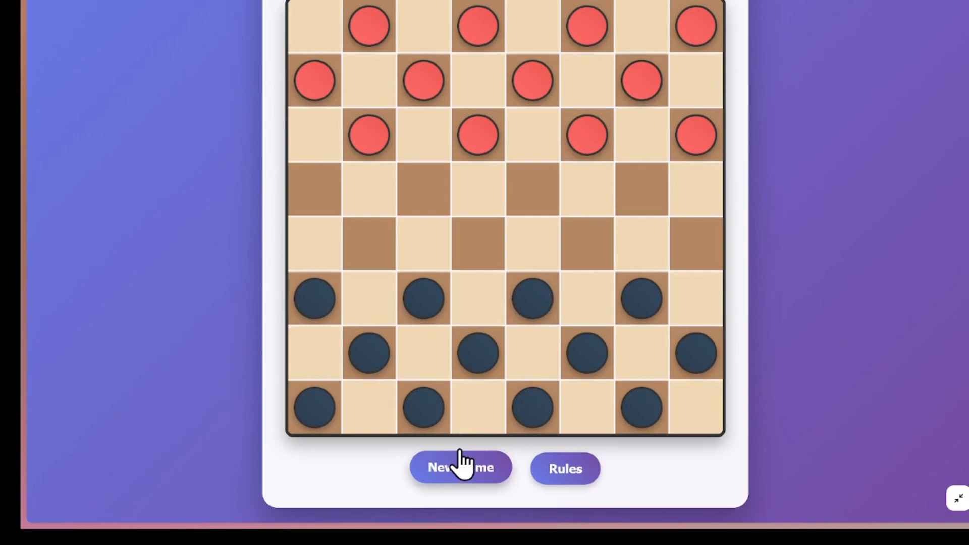
{"action": "left_click", "coordinate": [564, 468]}
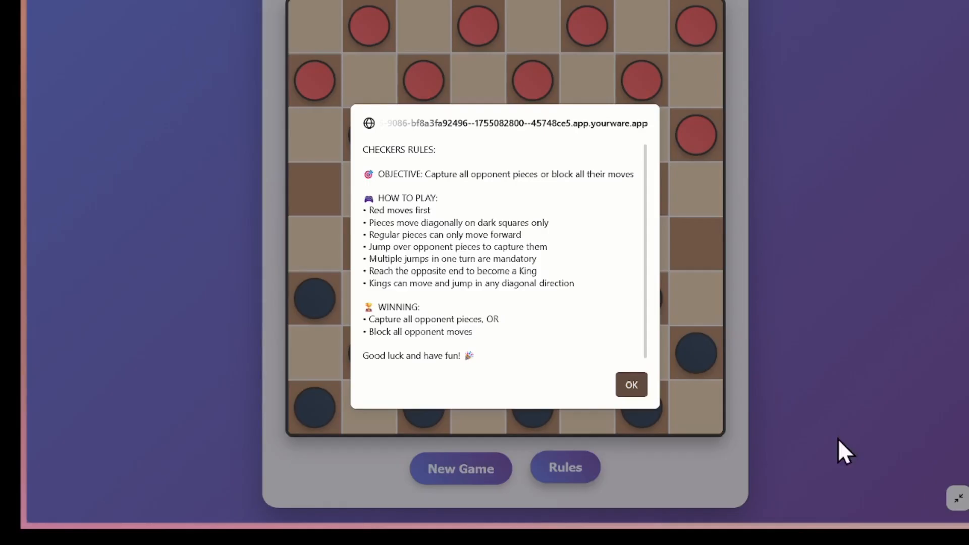
{"action": "left_click", "coordinate": [629, 383]}
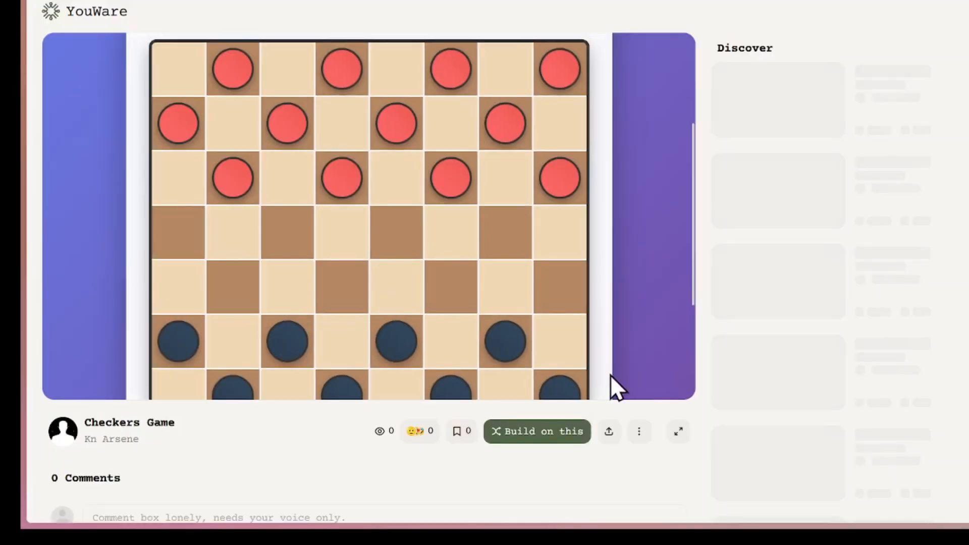
{"action": "scroll", "scroll_direction": "down", "scroll_amount": 3}
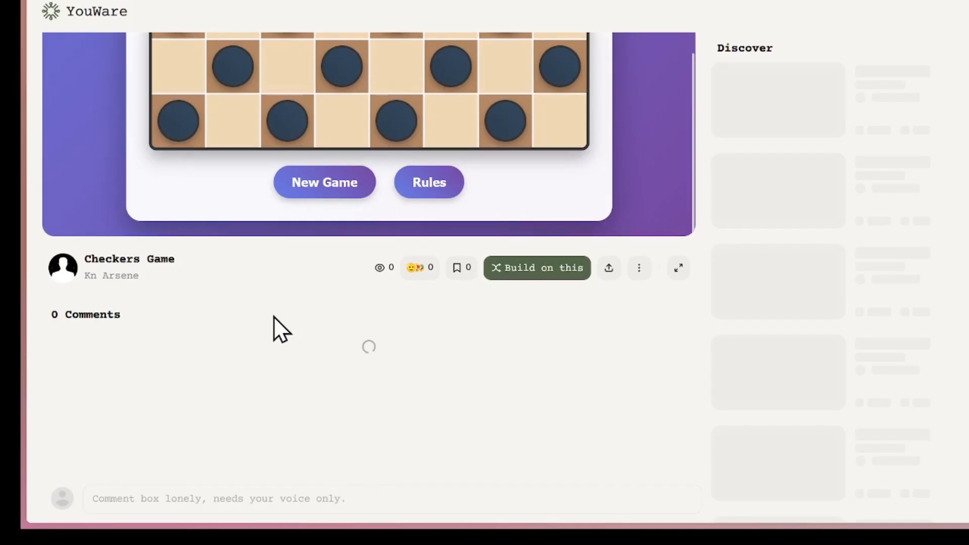
{"action": "mouse_move", "coordinate": [386, 287]}
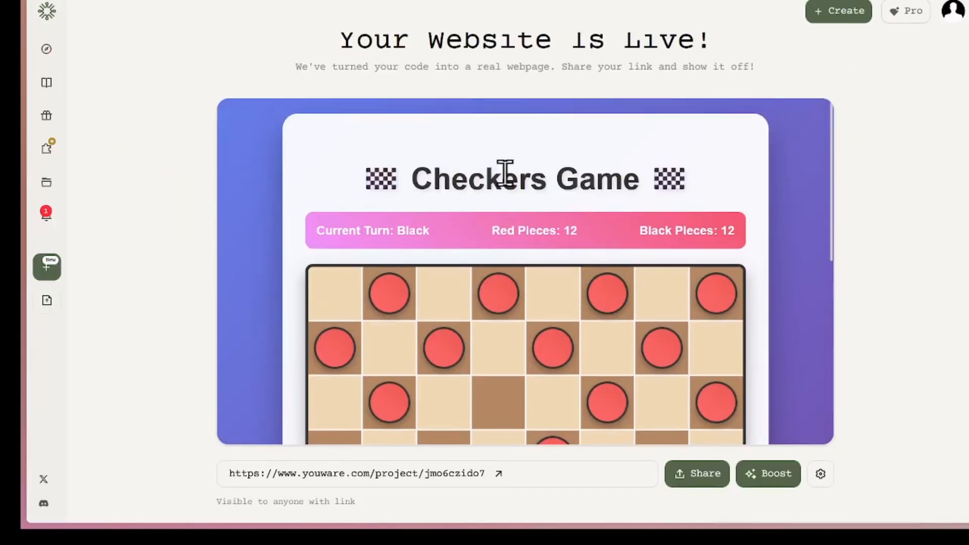
{"action": "mouse_move", "coordinate": [735, 195]}
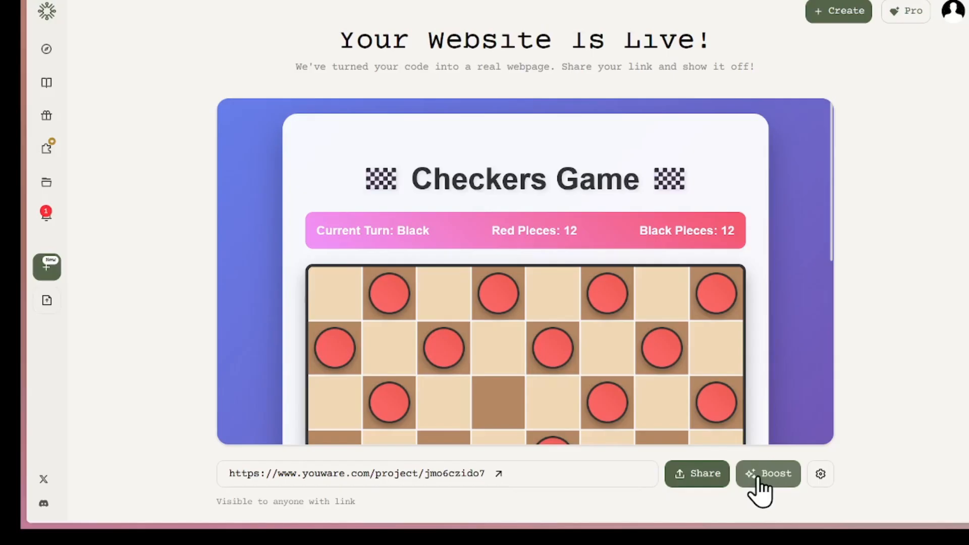
Boost the live Checkers Game's design and scroll through its editor preview
{"action": "left_click", "coordinate": [767, 474]}
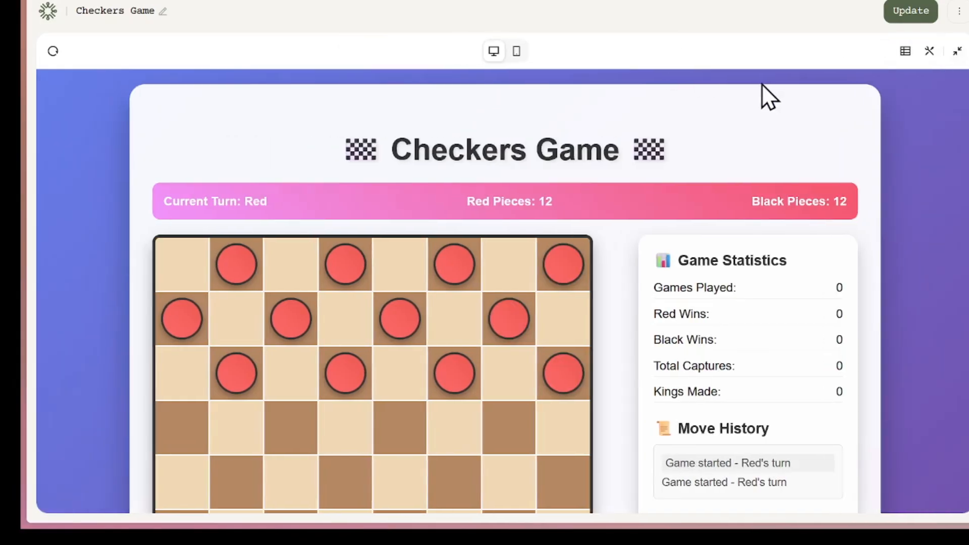
{"action": "scroll", "scroll_direction": "down", "scroll_amount": 3}
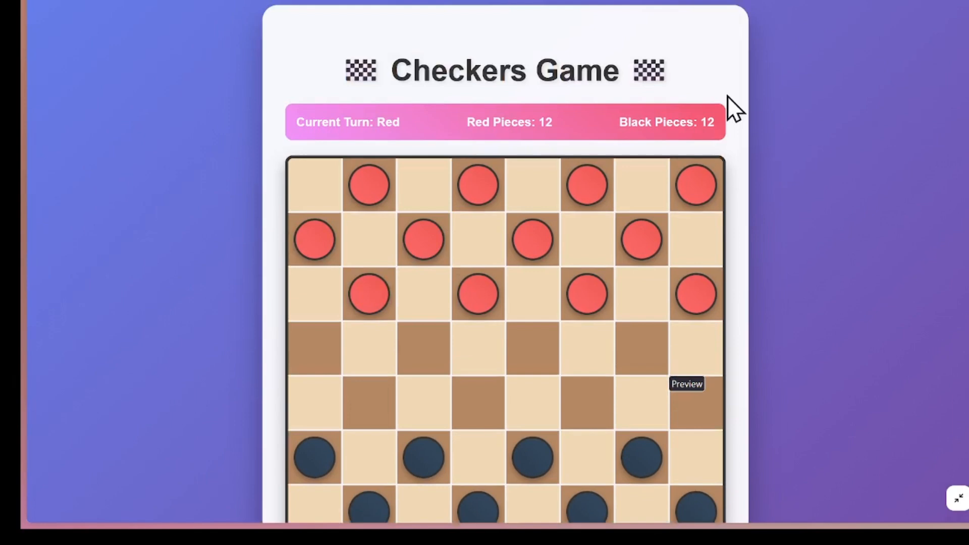
{"action": "mouse_move", "coordinate": [930, 448]}
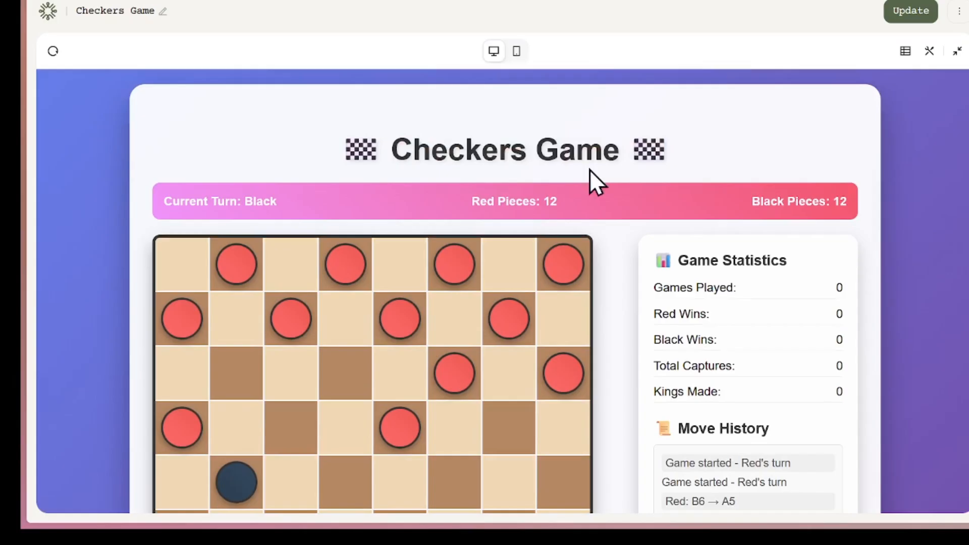
{"action": "mouse_move", "coordinate": [665, 124]}
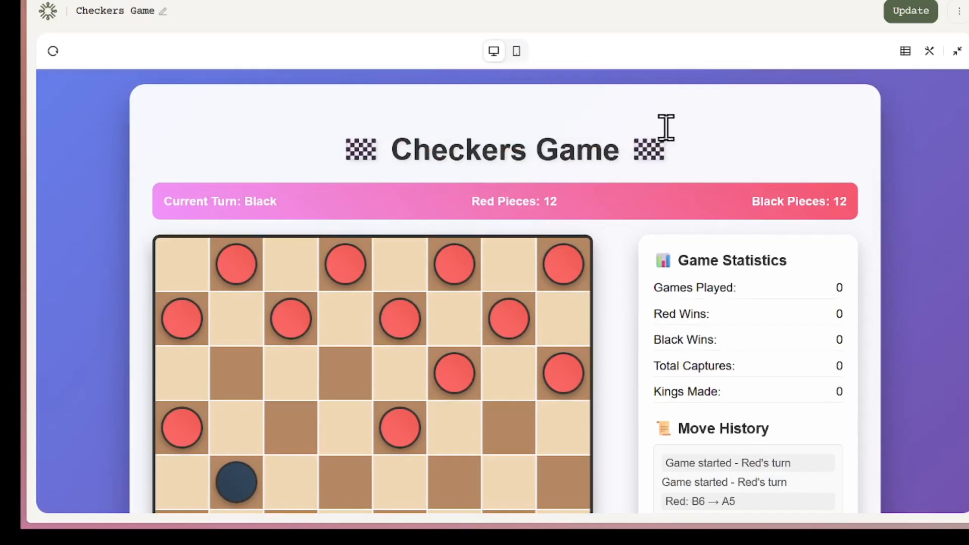
{"action": "mouse_move", "coordinate": [393, 204]}
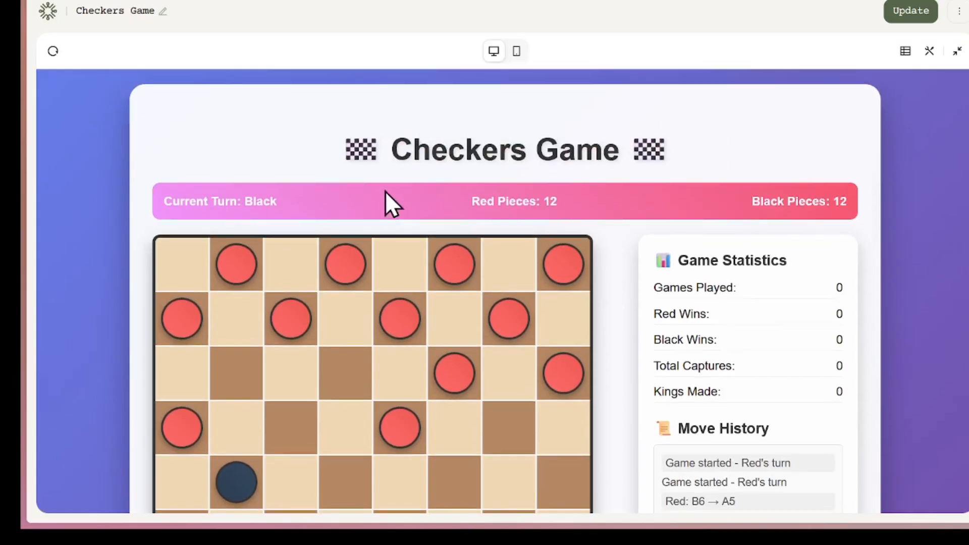
{"action": "mouse_move", "coordinate": [713, 182]}
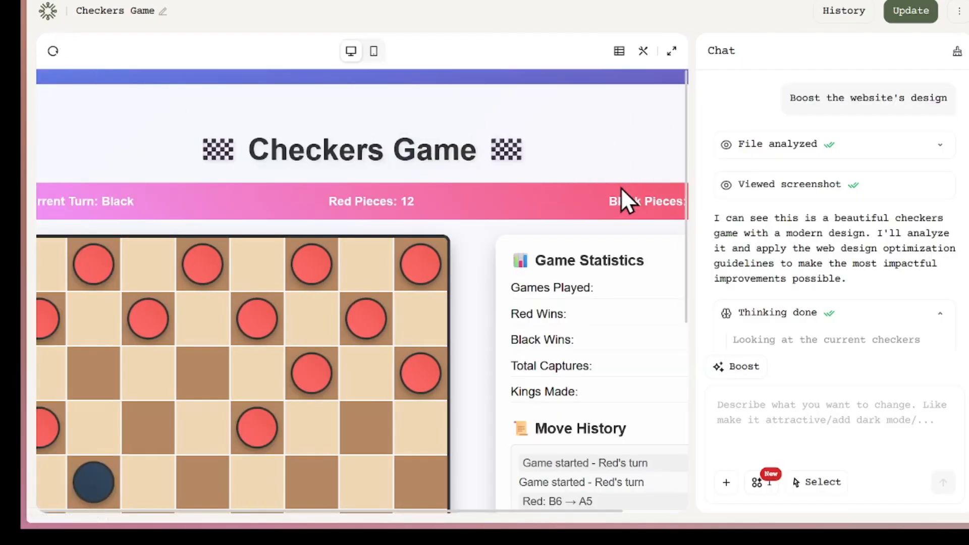
{"action": "mouse_move", "coordinate": [287, 93]}
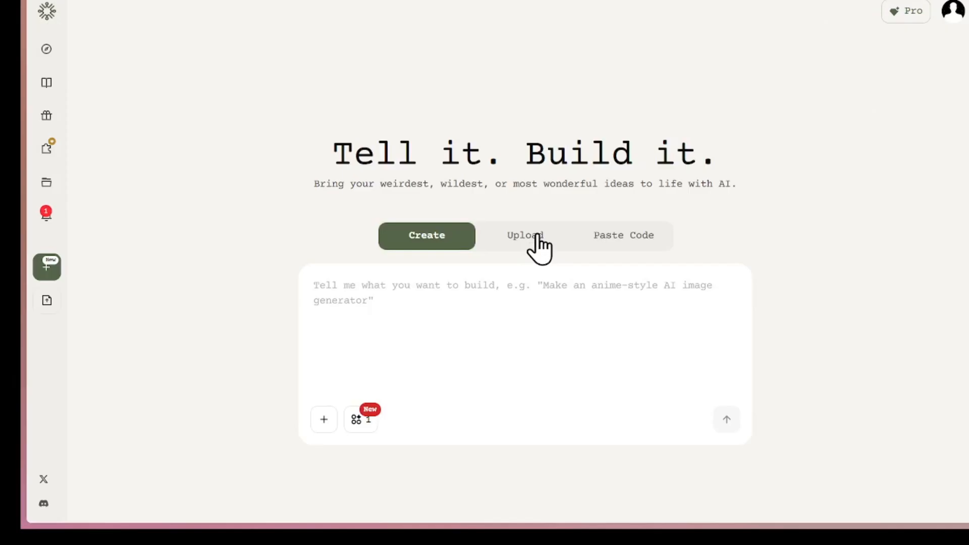
Pass through Upload and Paste Code, then focus the empty Create build prompt
{"action": "left_click", "coordinate": [525, 236]}
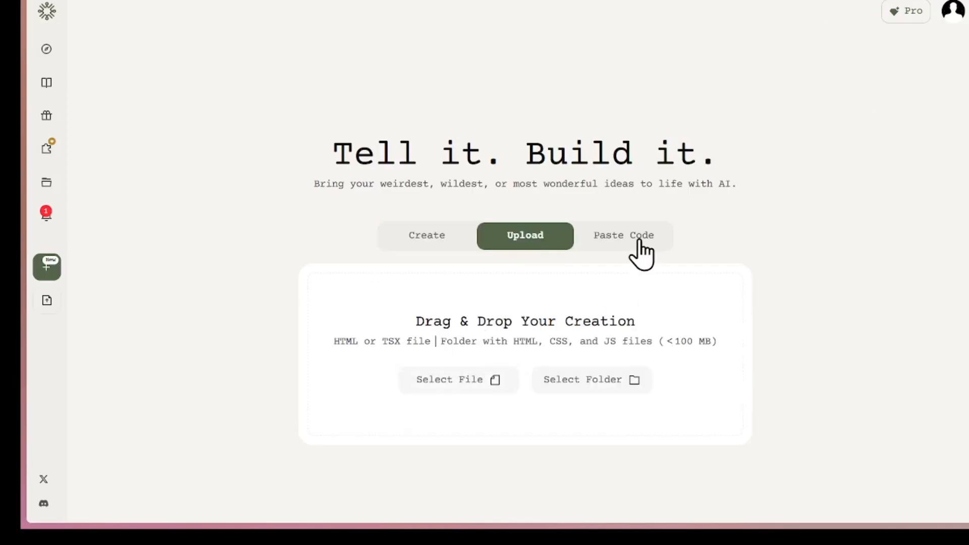
{"action": "left_click", "coordinate": [622, 235]}
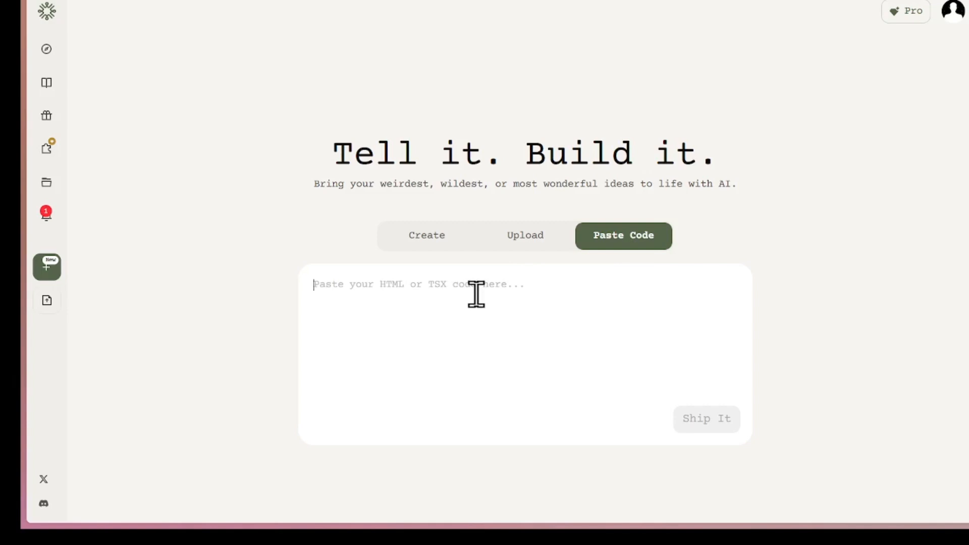
{"action": "left_click", "coordinate": [426, 234]}
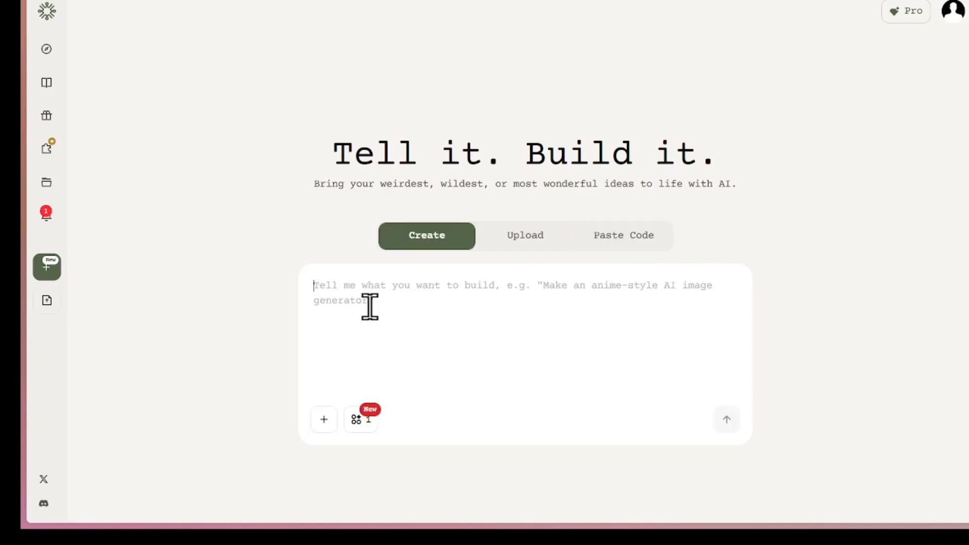
{"action": "mouse_move", "coordinate": [405, 399]}
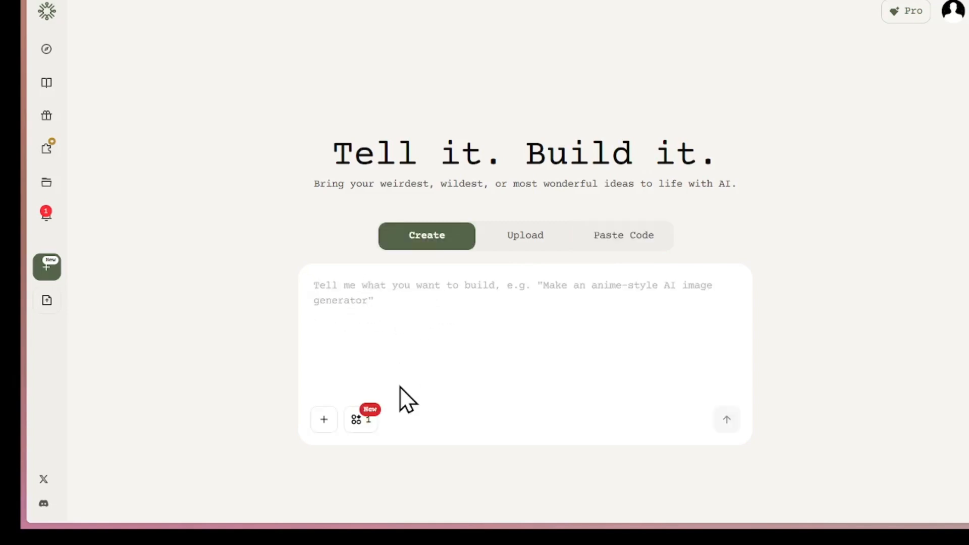
{"action": "left_click", "coordinate": [361, 419]}
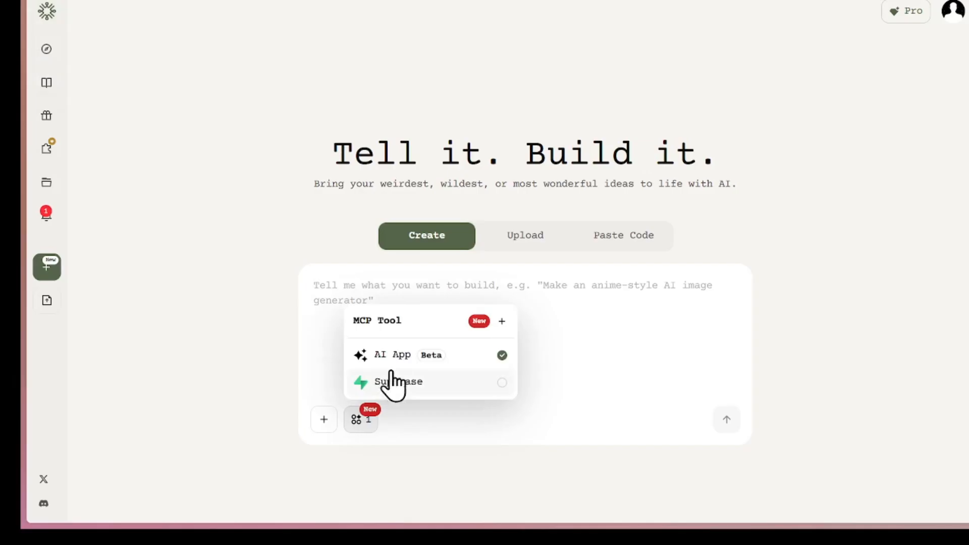
{"action": "left_click", "coordinate": [501, 321]}
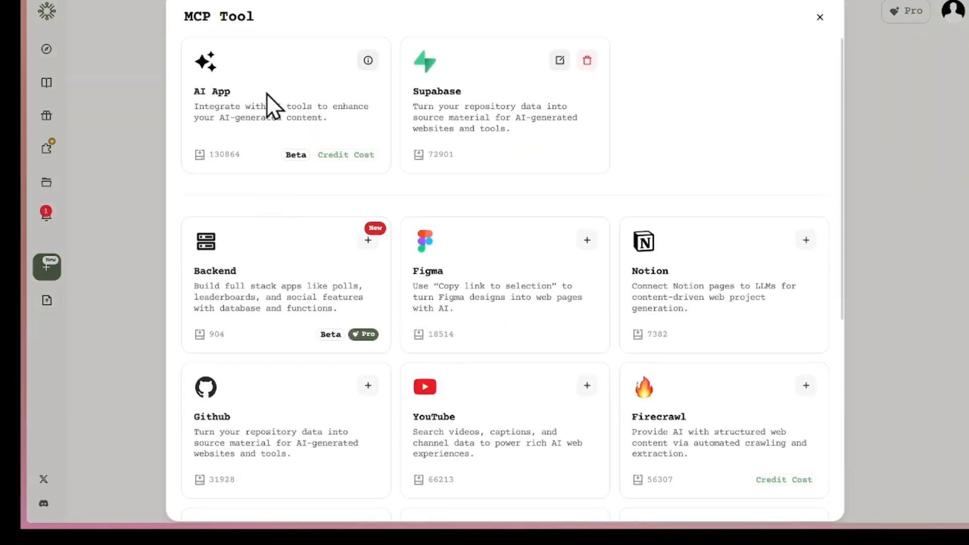
{"action": "scroll", "scroll_direction": "down", "scroll_amount": 3}
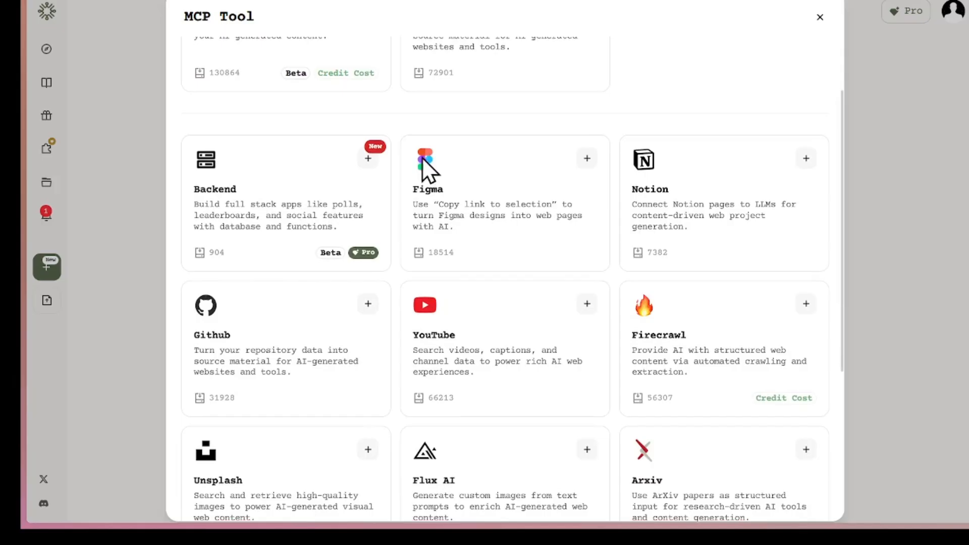
{"action": "scroll", "scroll_direction": "down", "scroll_amount": 3}
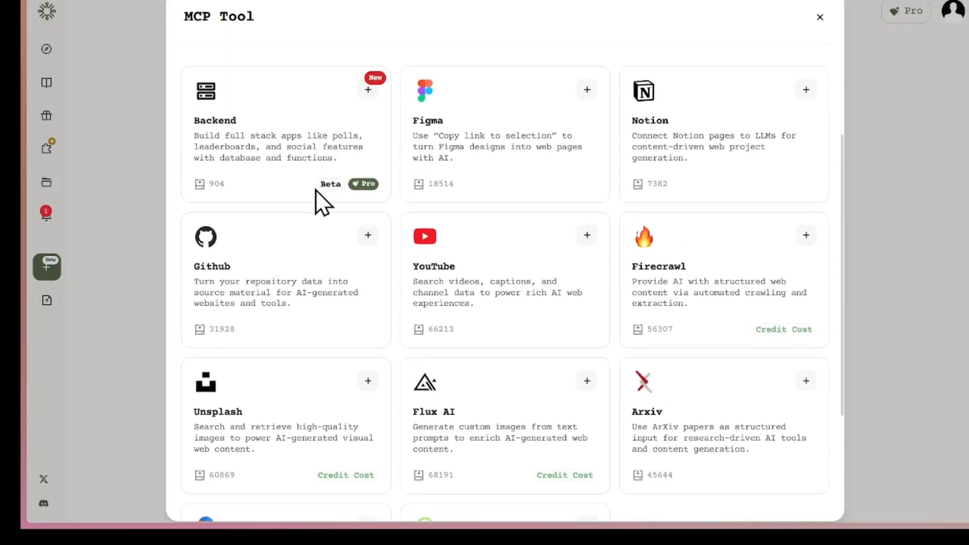
{"action": "scroll", "scroll_direction": "down", "scroll_amount": 3}
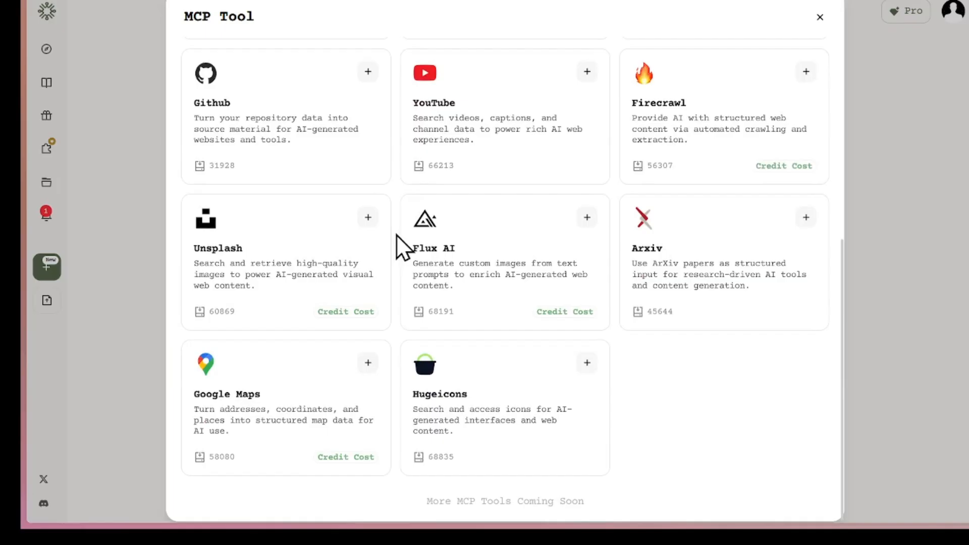
{"action": "left_click", "coordinate": [820, 16]}
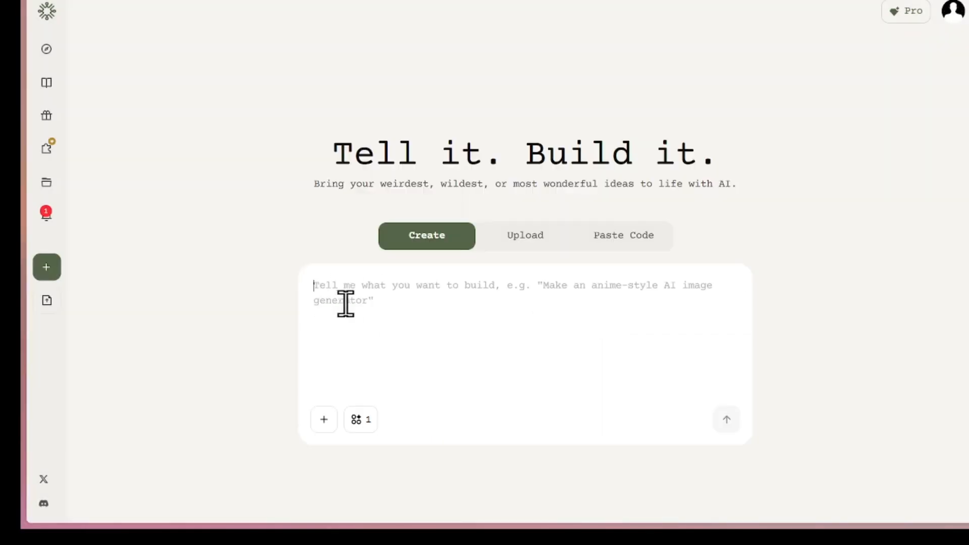
Send a prompt for a 3D agency landing page with orbiting cards, WebGL and GSAP
{"action": "type", "text": "Create a 3D landing page for a web design agency with an interactive hero scene, orbiting project cards, neon accents, smooth scroll, and a contact form."}
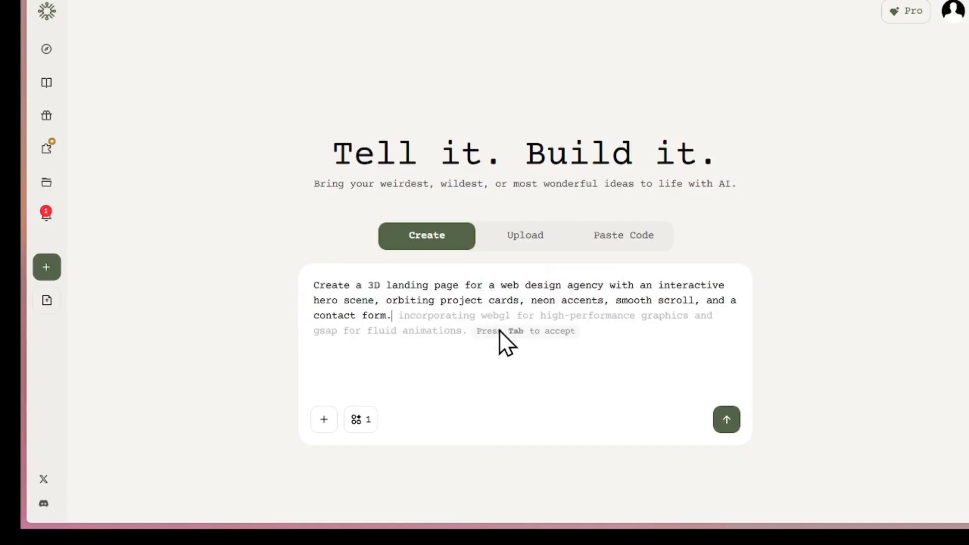
{"action": "key", "text": "Tab"}
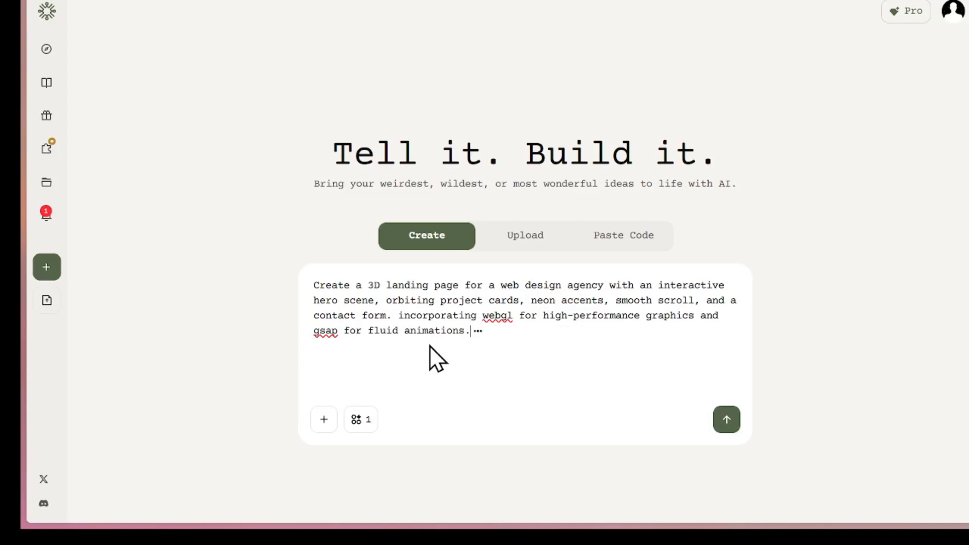
{"action": "left_click", "coordinate": [726, 419]}
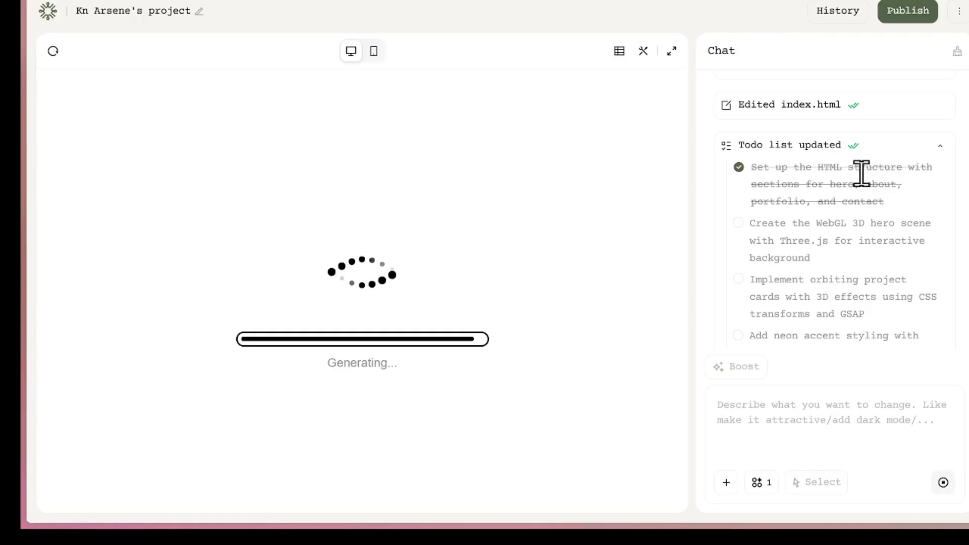
Follow the landing page's build to-do list in the Chat panel as it generates
{"action": "scroll", "scroll_direction": "down", "scroll_amount": 3}
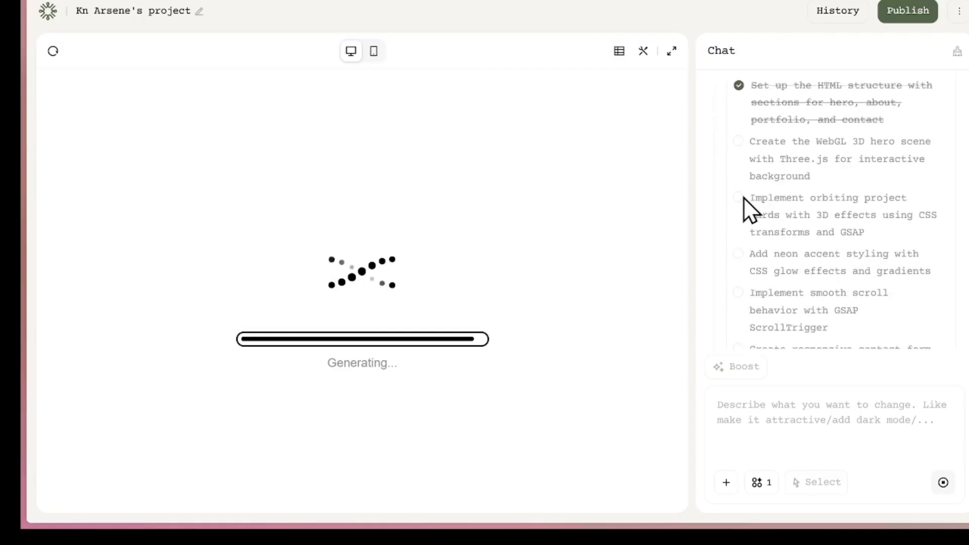
{"action": "mouse_move", "coordinate": [737, 222]}
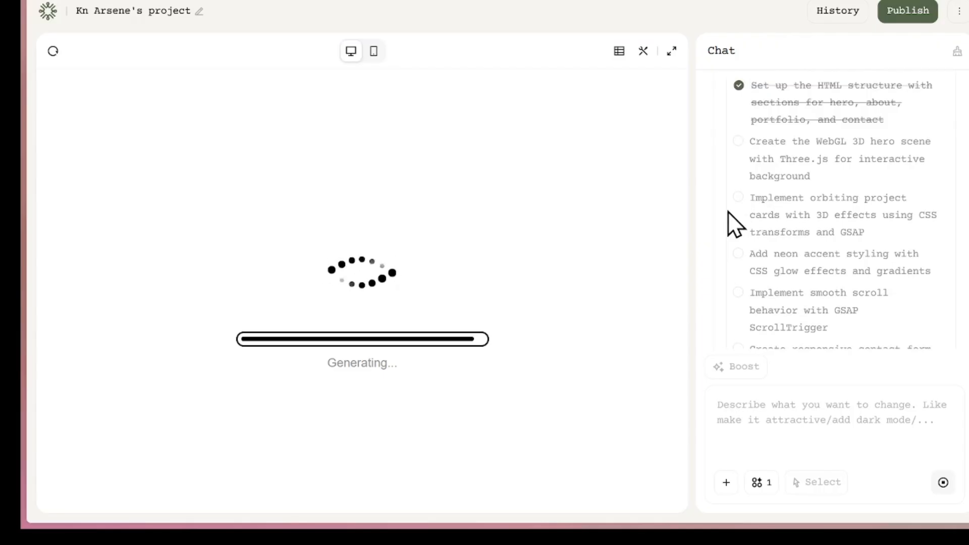
{"action": "scroll", "scroll_direction": "down", "scroll_amount": 3}
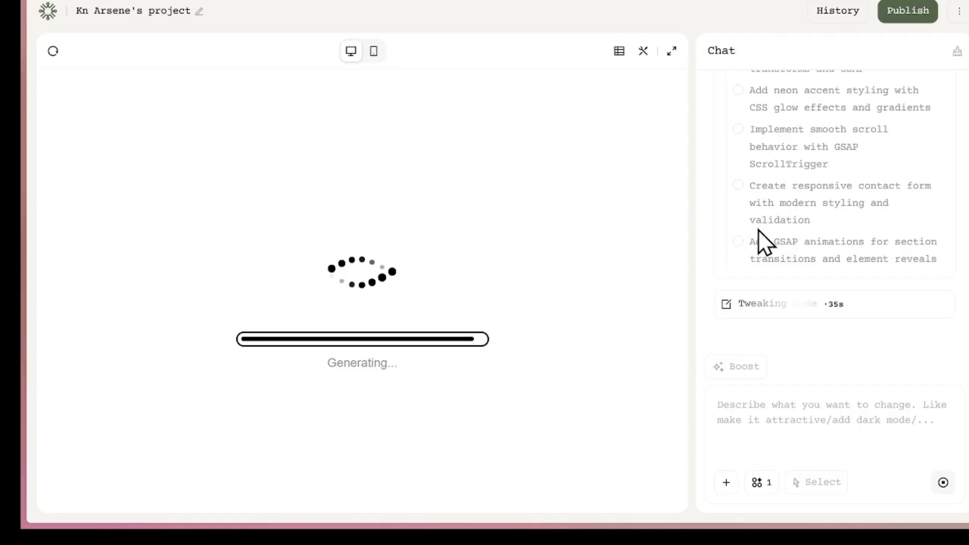
{"action": "mouse_move", "coordinate": [745, 263]}
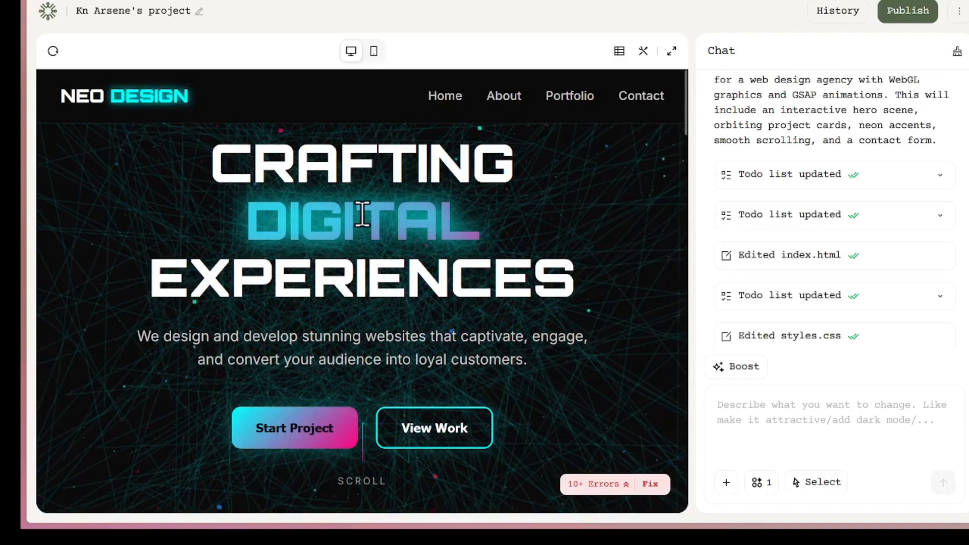
{"action": "mouse_move", "coordinate": [642, 291]}
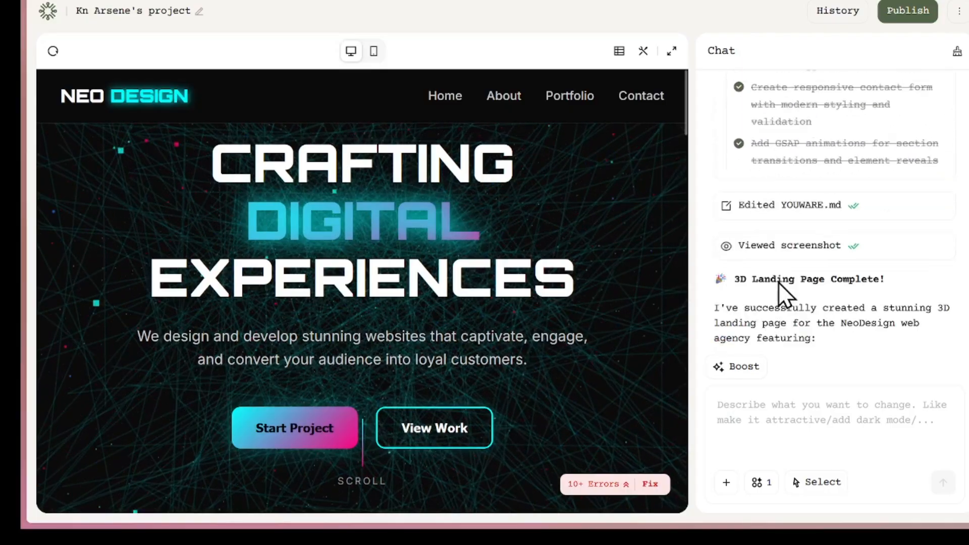
Scroll the chat to read the '3D Landing Page Complete!' summary for NEO DESIGN
{"action": "scroll", "scroll_direction": "down", "scroll_amount": 3}
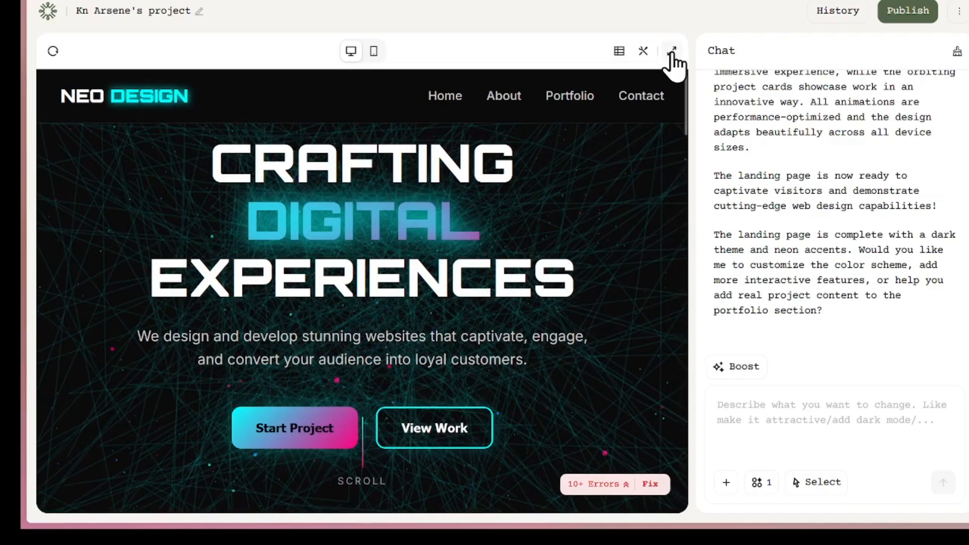
{"action": "left_click", "coordinate": [672, 50]}
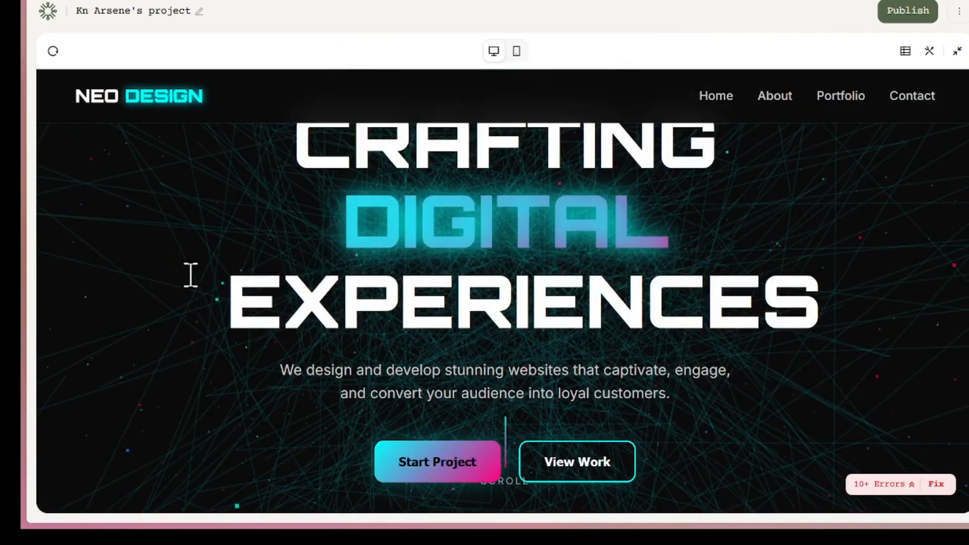
{"action": "scroll", "scroll_direction": "down", "scroll_amount": 3}
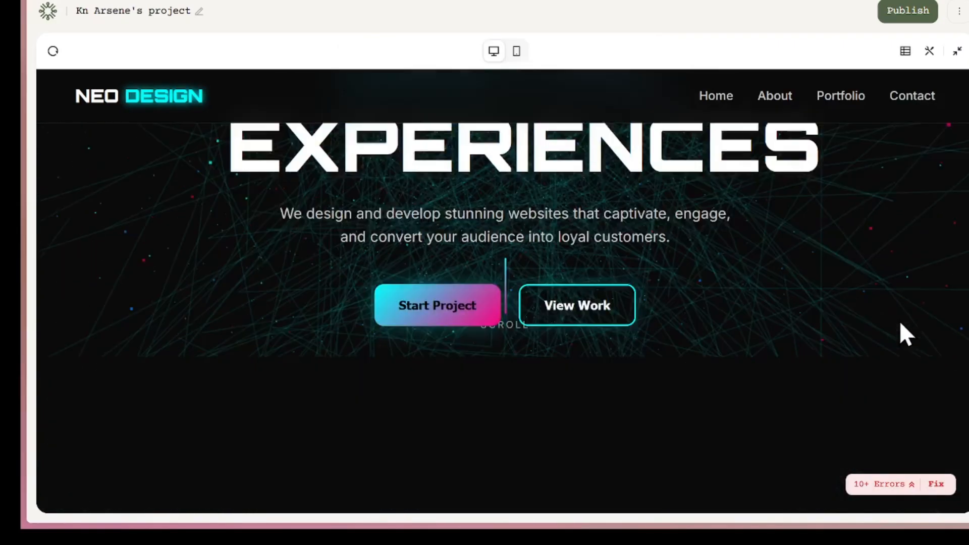
{"action": "scroll", "scroll_direction": "down", "scroll_amount": 3}
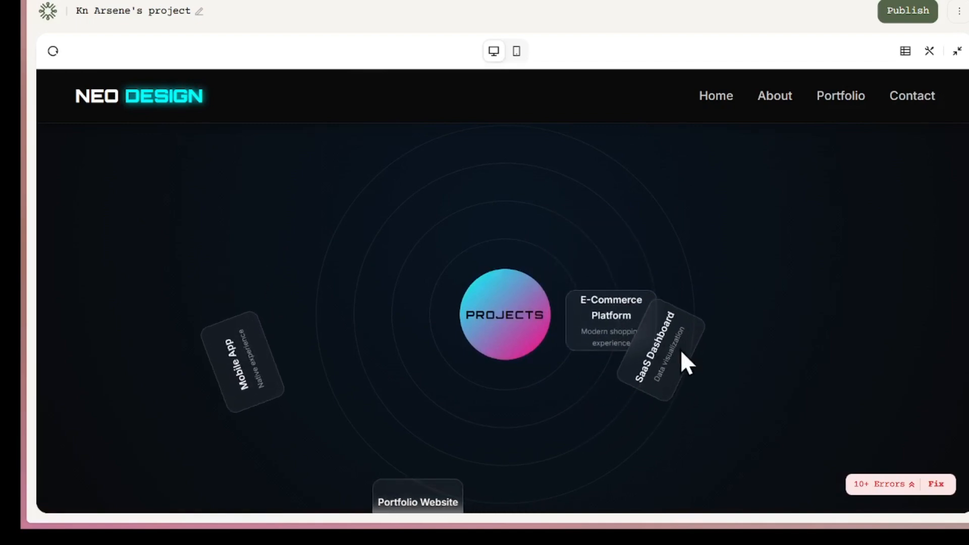
{"action": "left_click", "coordinate": [911, 96]}
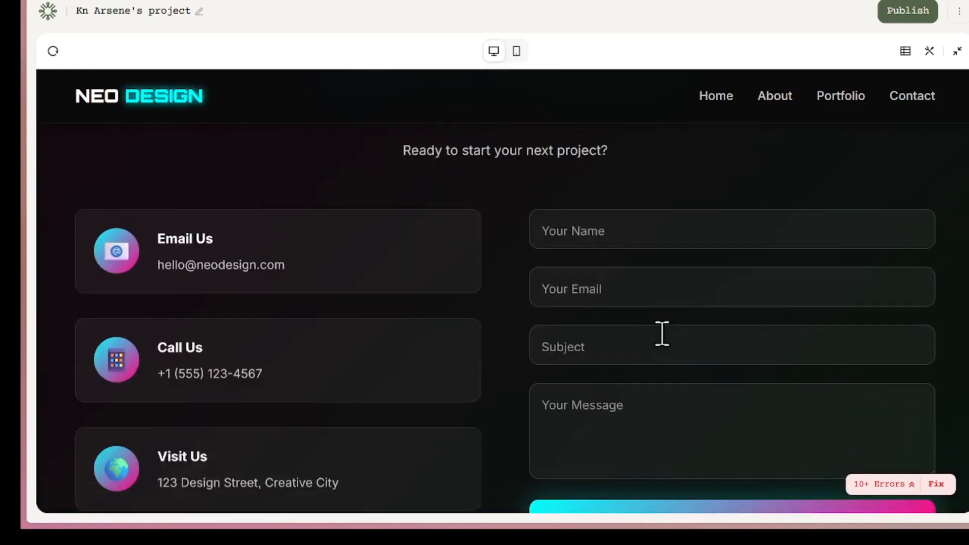
{"action": "scroll", "scroll_direction": "down", "scroll_amount": 3}
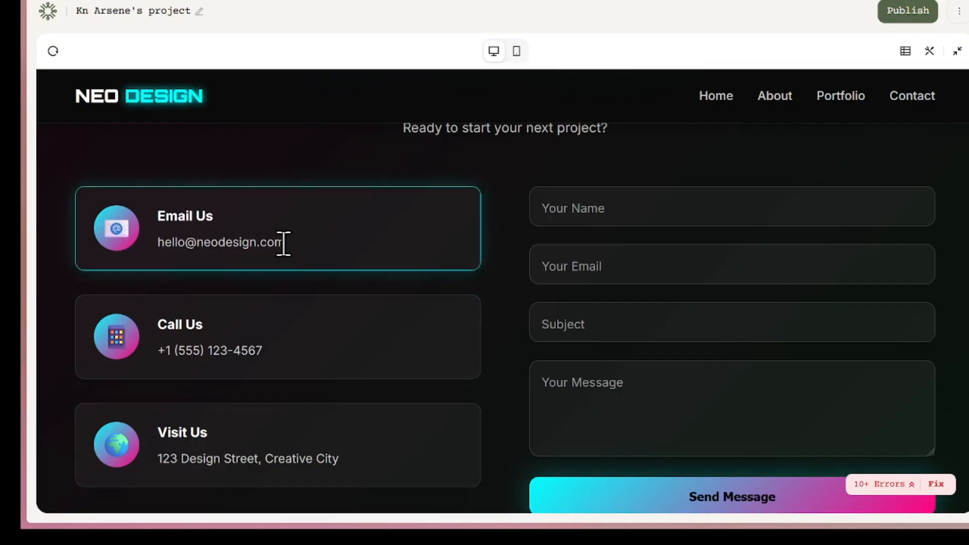
{"action": "scroll", "scroll_direction": "down", "scroll_amount": 3}
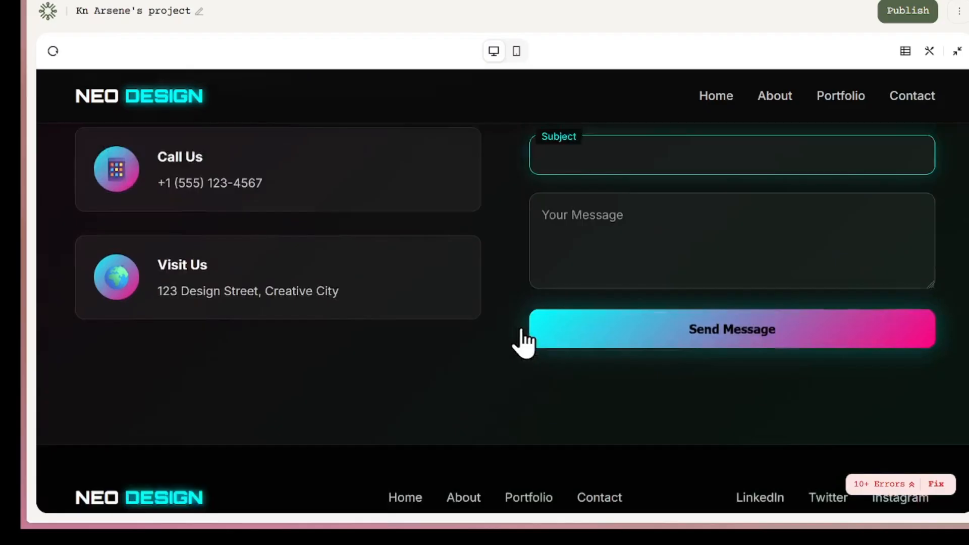
{"action": "scroll", "scroll_direction": "down", "scroll_amount": 3}
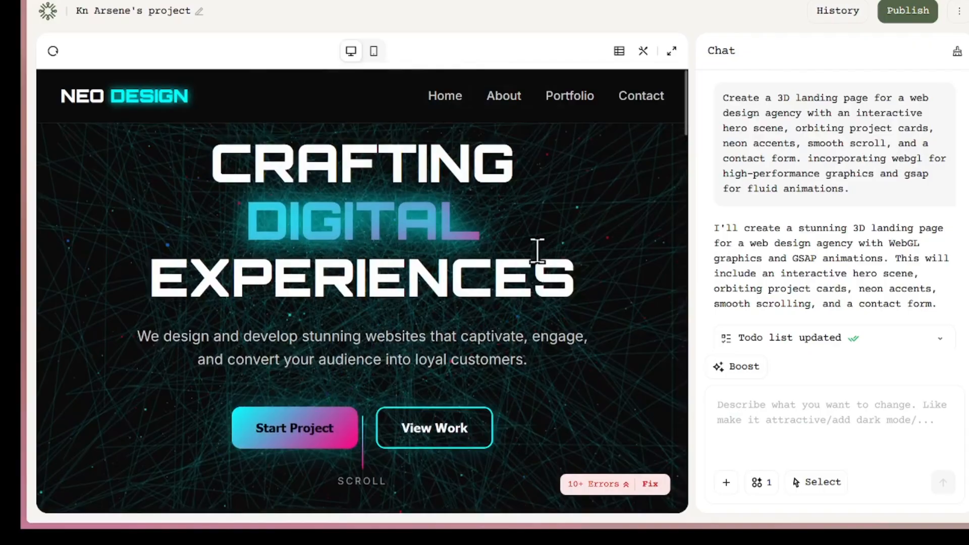
Switch the preview to phone layout, scroll down, and close the mobile navigation menu
{"action": "left_click", "coordinate": [373, 50]}
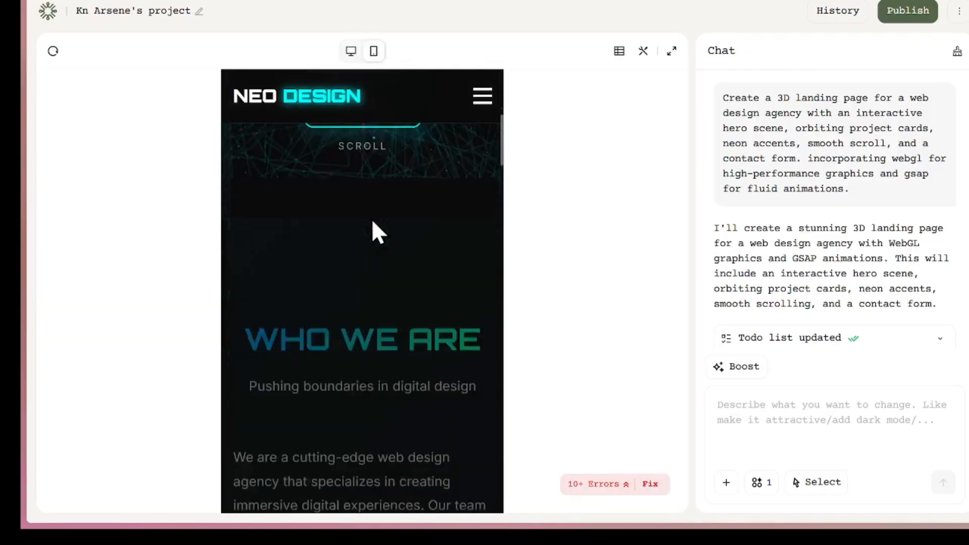
{"action": "scroll", "scroll_direction": "down", "scroll_amount": 3}
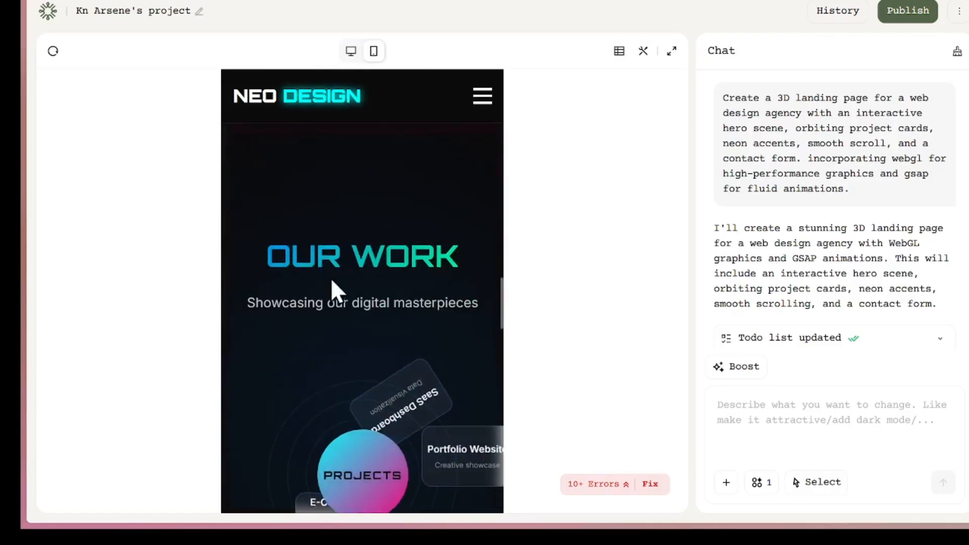
{"action": "scroll", "scroll_direction": "down", "scroll_amount": 3}
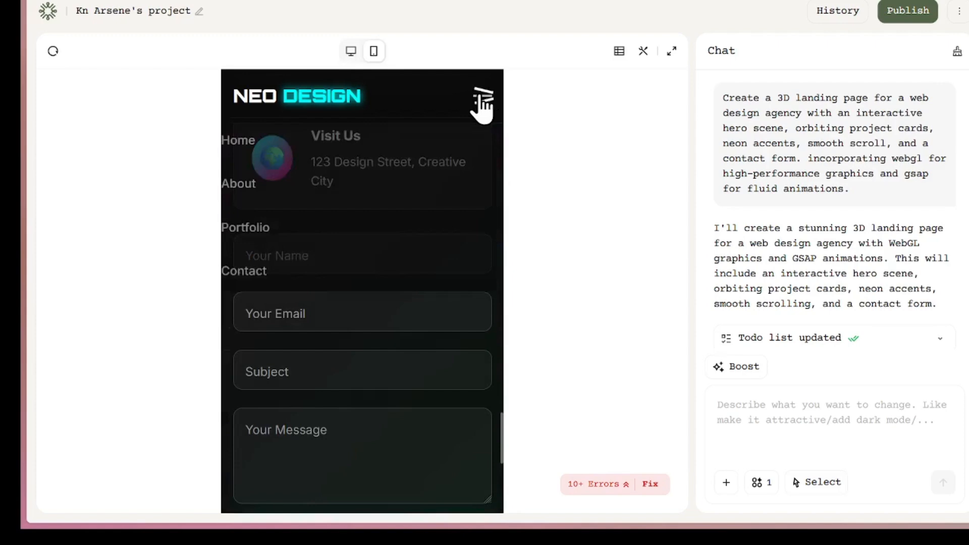
{"action": "left_click", "coordinate": [482, 99]}
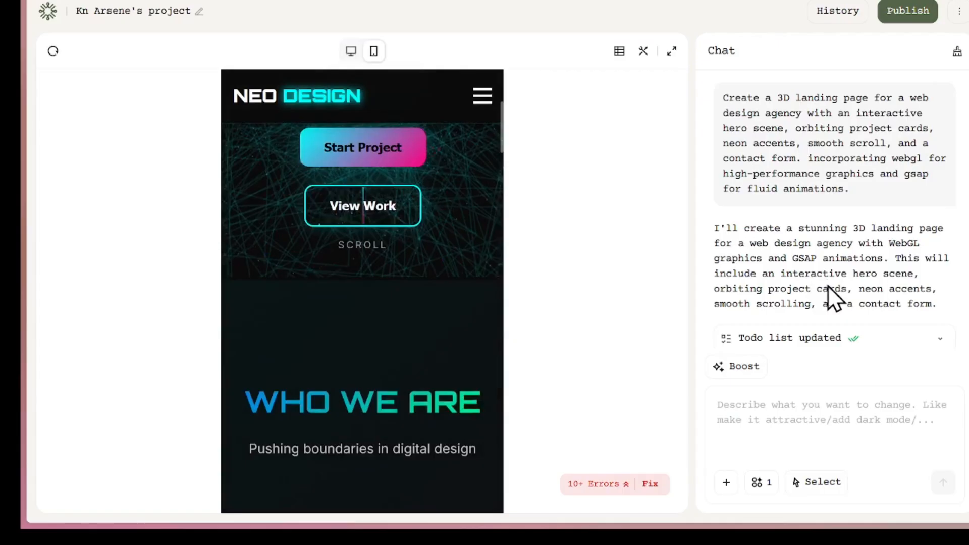
Scroll through the rest of the mobile page, then return to the desktop preview
{"action": "scroll", "scroll_direction": "down", "scroll_amount": 3}
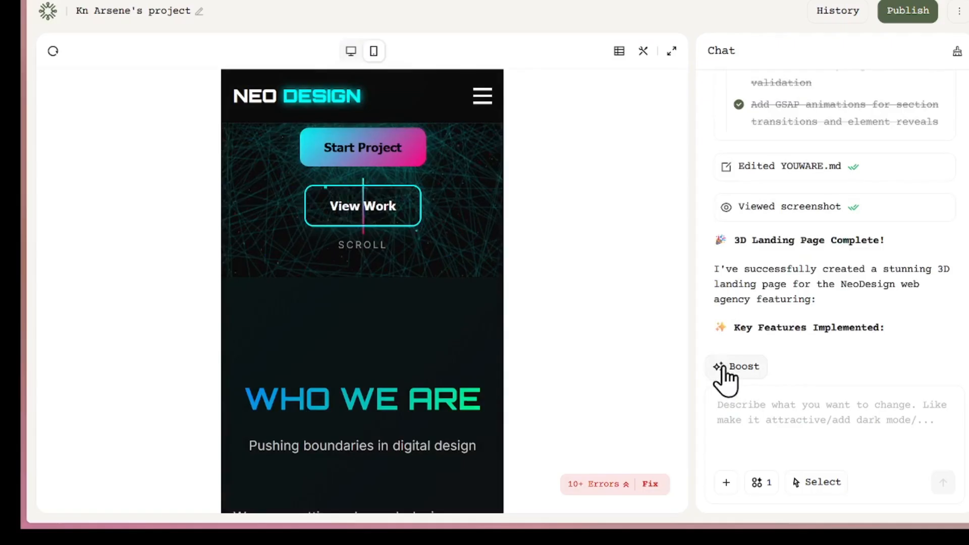
{"action": "scroll", "scroll_direction": "down", "scroll_amount": 3}
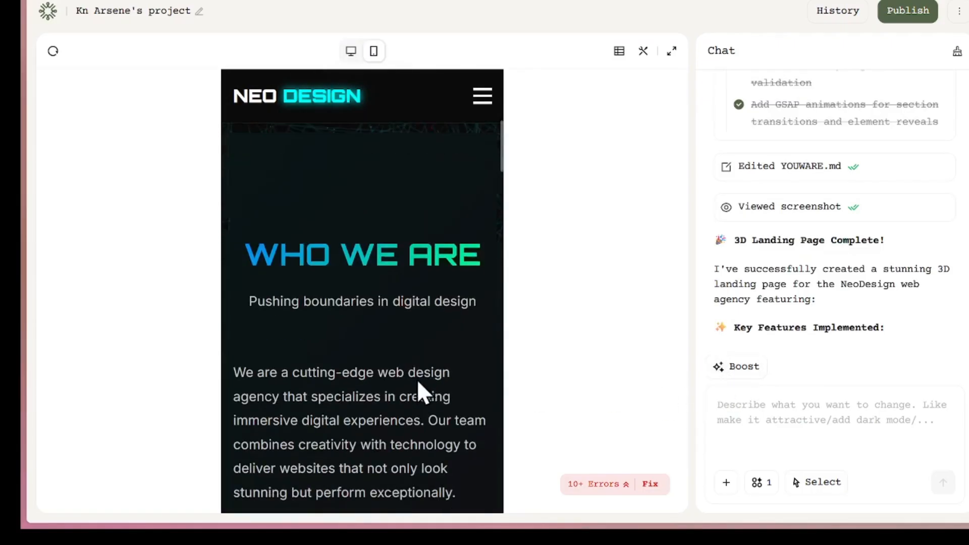
{"action": "scroll", "scroll_direction": "down", "scroll_amount": 3}
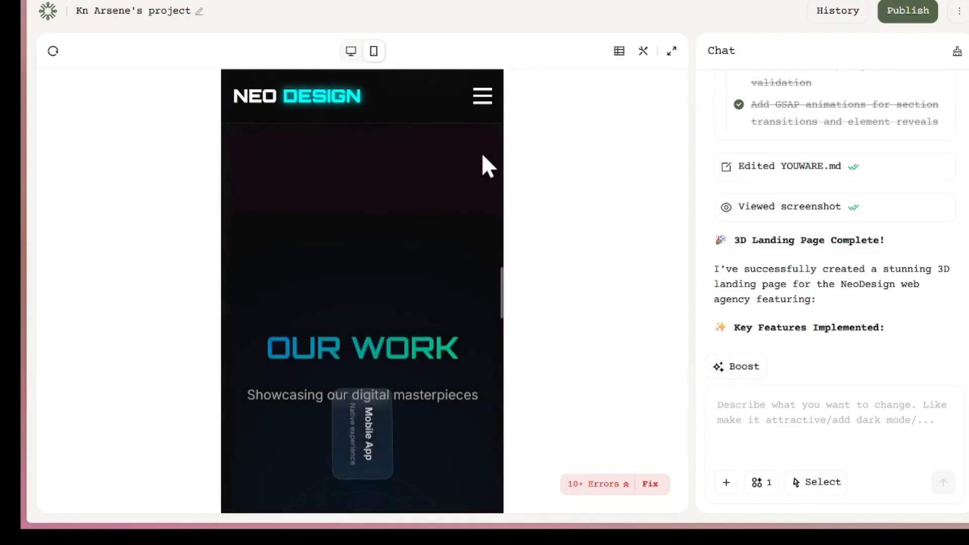
{"action": "left_click", "coordinate": [350, 51]}
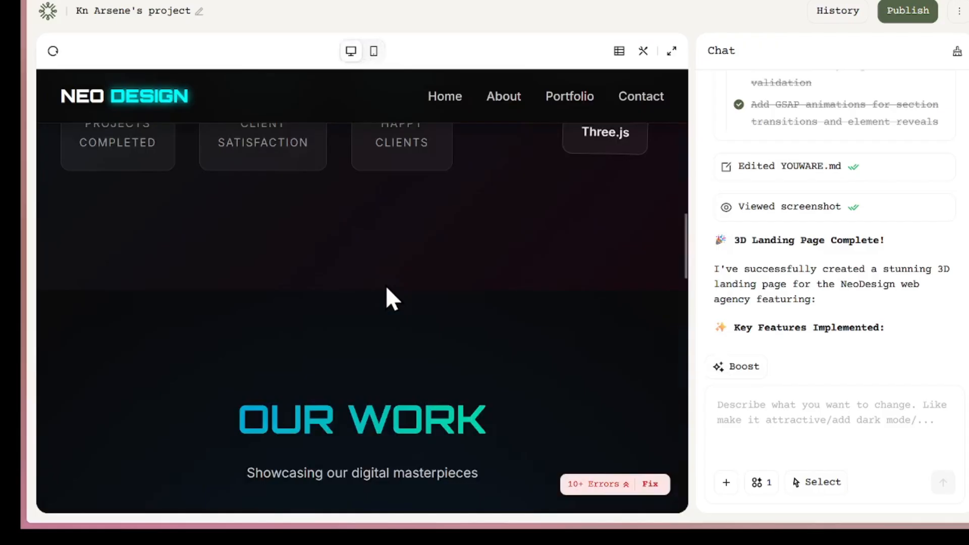
Use the '10+ Errors' Fix badge so the AI repairs the script errors
{"action": "scroll", "scroll_direction": "up", "scroll_amount": 3}
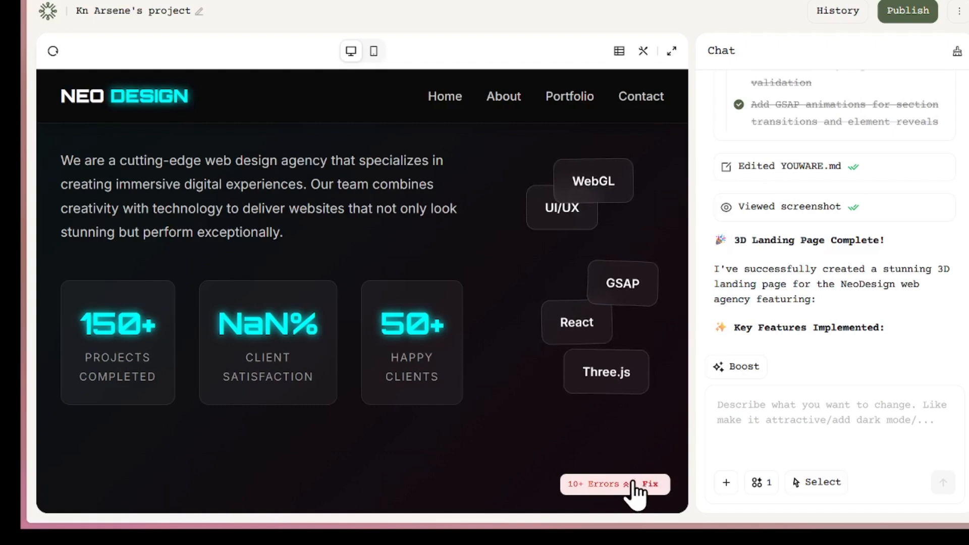
{"action": "left_click", "coordinate": [649, 484]}
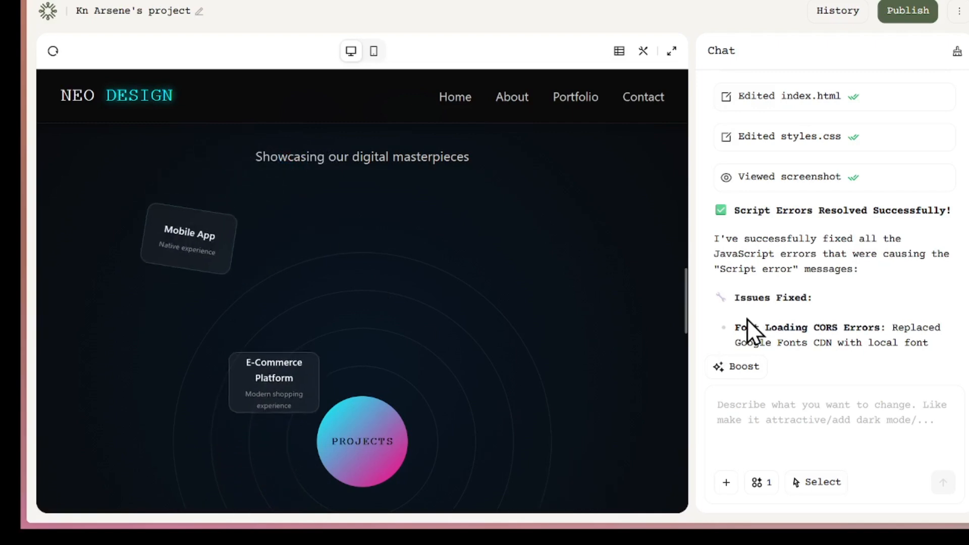
{"action": "scroll", "scroll_direction": "down", "scroll_amount": 3}
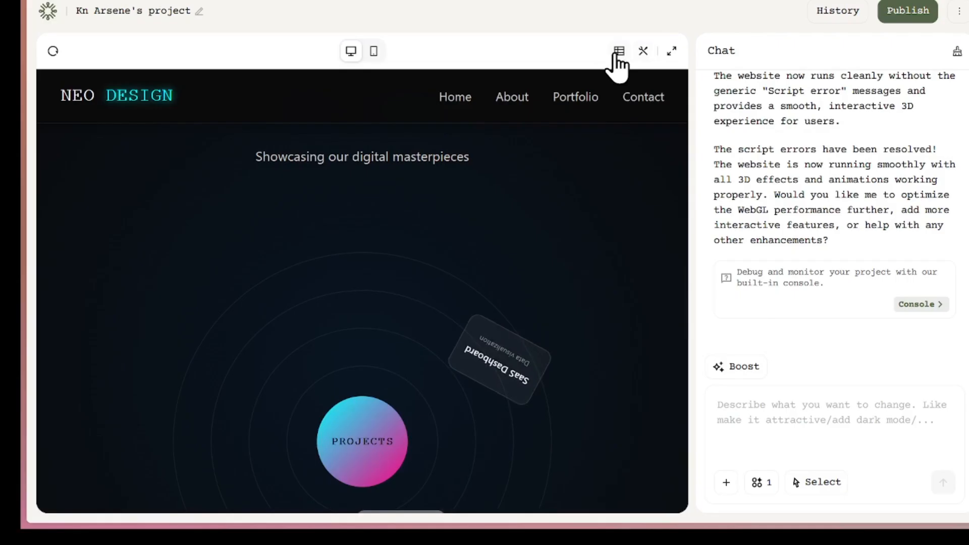
{"action": "mouse_move", "coordinate": [618, 51]}
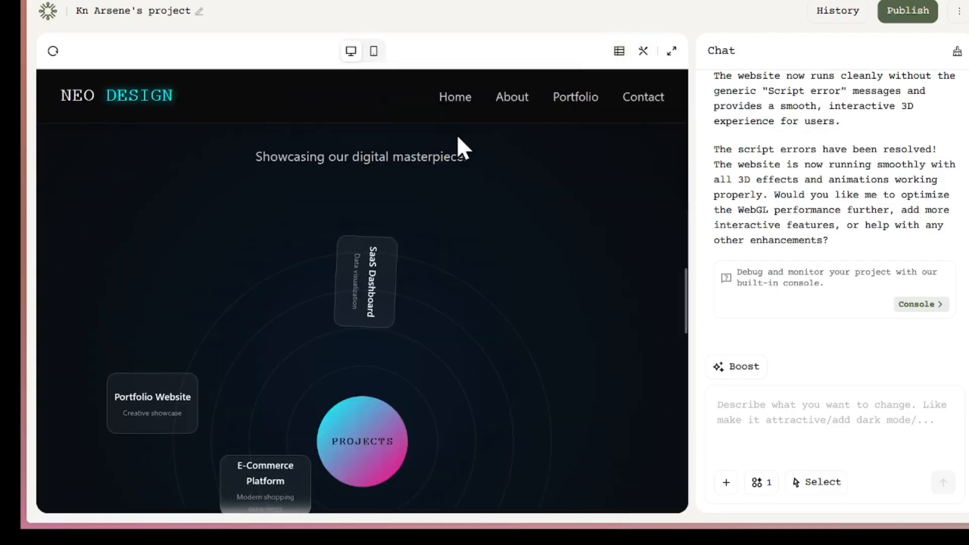
{"action": "left_click", "coordinate": [619, 51]}
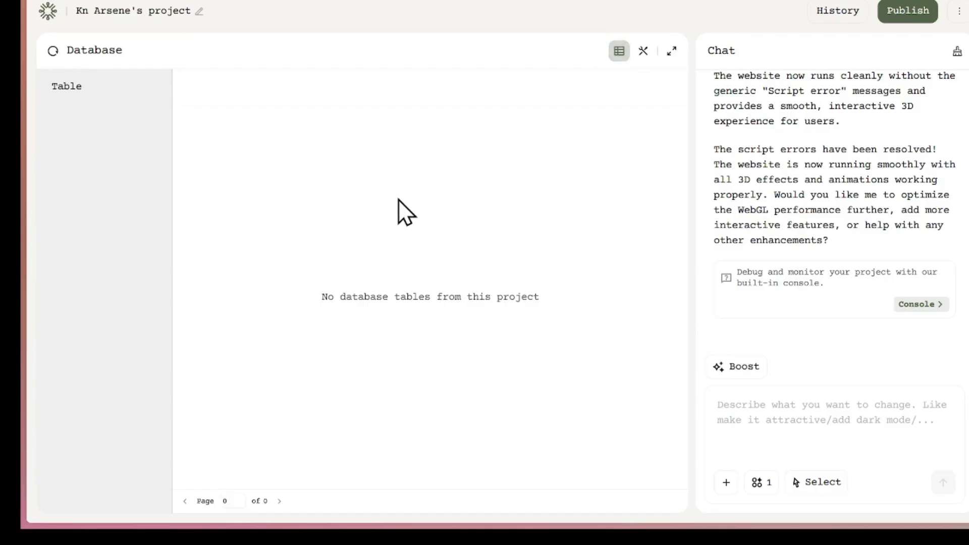
{"action": "mouse_move", "coordinate": [383, 234]}
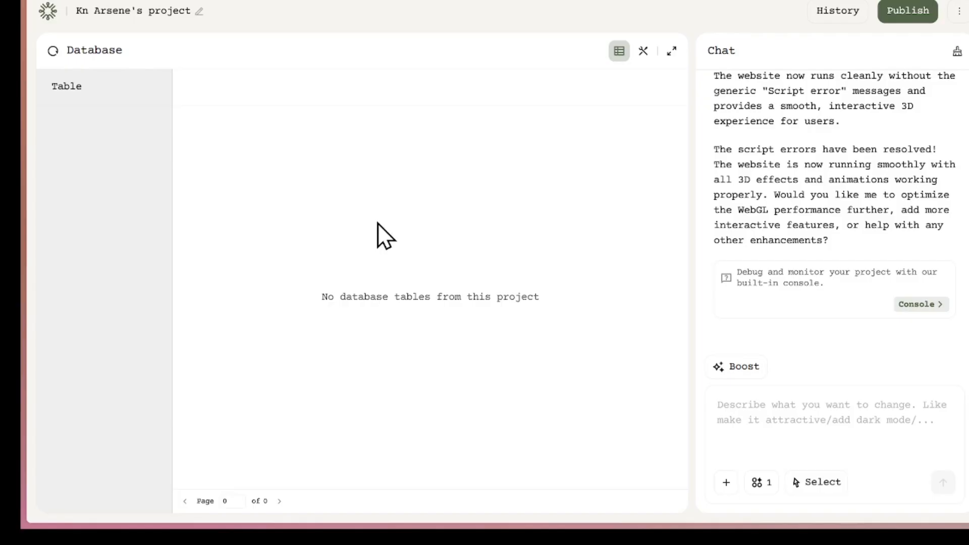
{"action": "mouse_move", "coordinate": [618, 50]}
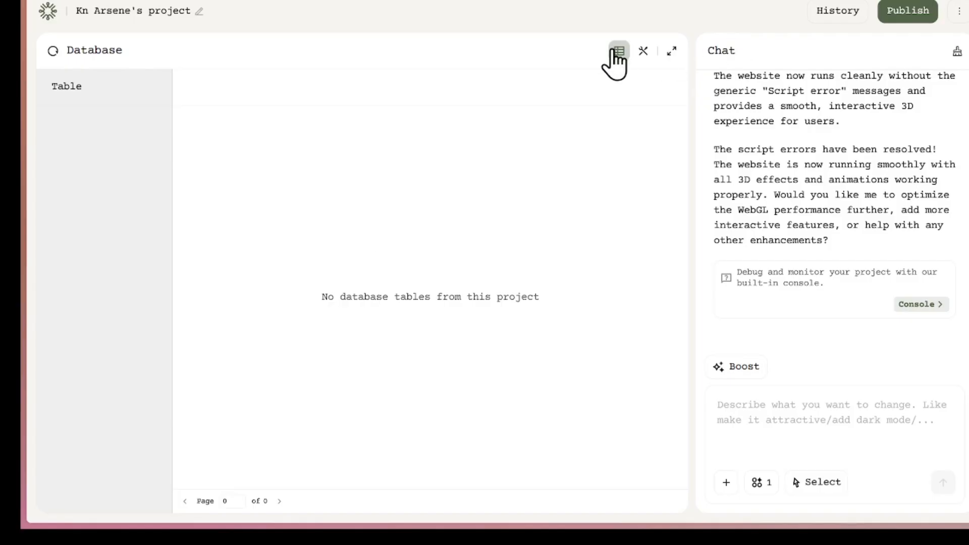
{"action": "left_click", "coordinate": [618, 51]}
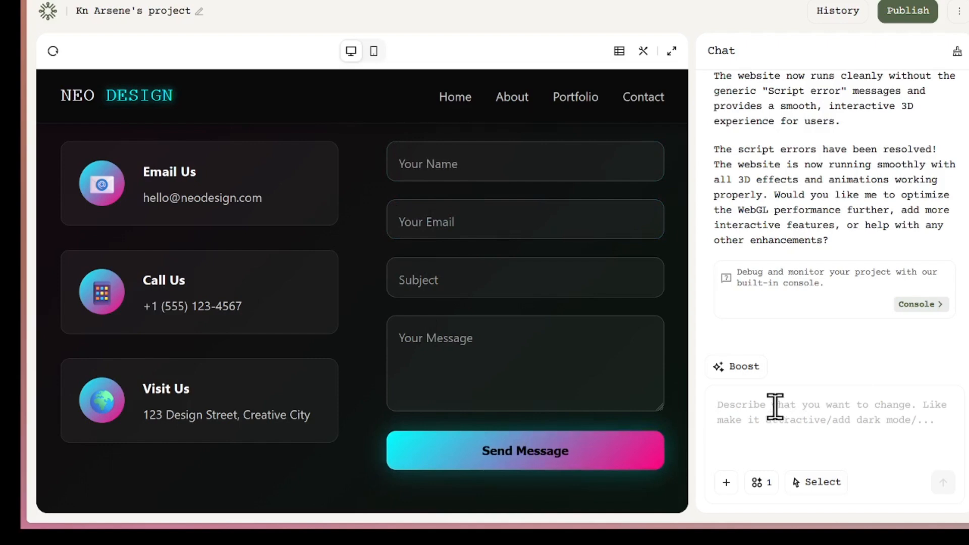
Send the contact-form database request with the email paragraph attached, then check Backend
{"action": "type", "text": "integrate database in form so i can"}
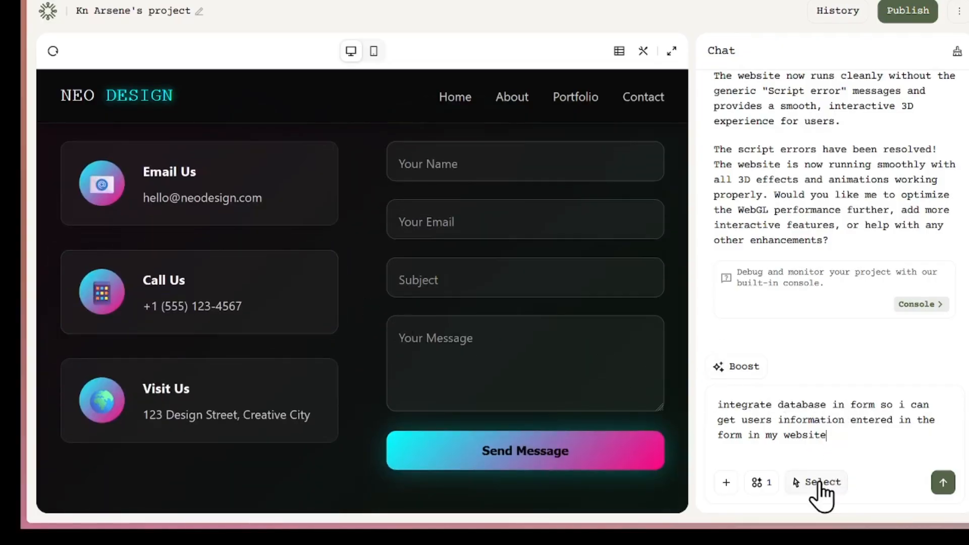
{"action": "type", "text": "."}
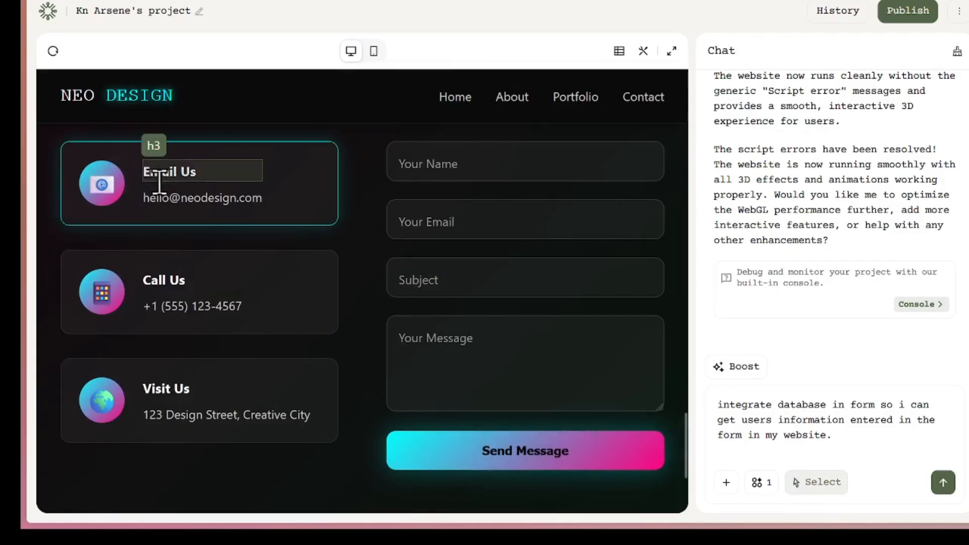
{"action": "left_click", "coordinate": [202, 198]}
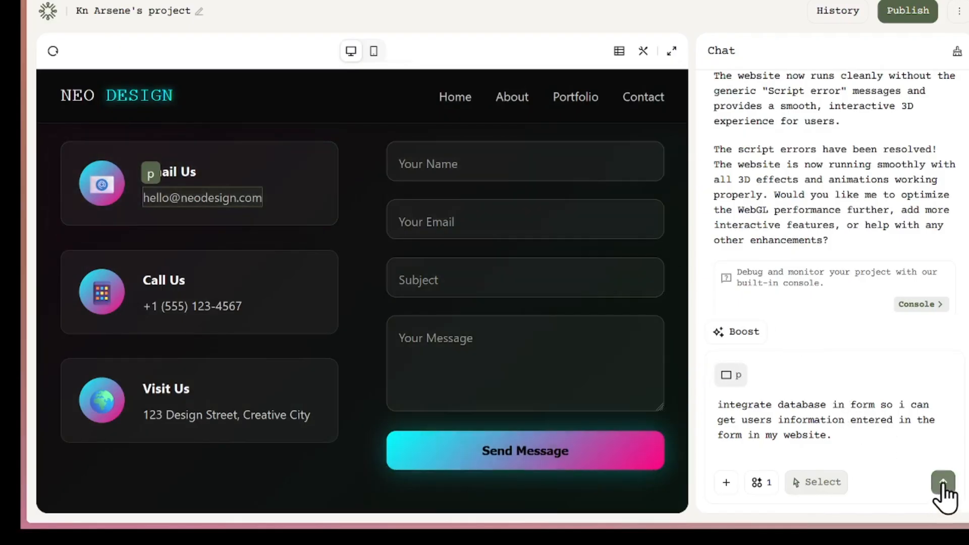
{"action": "left_click", "coordinate": [941, 482]}
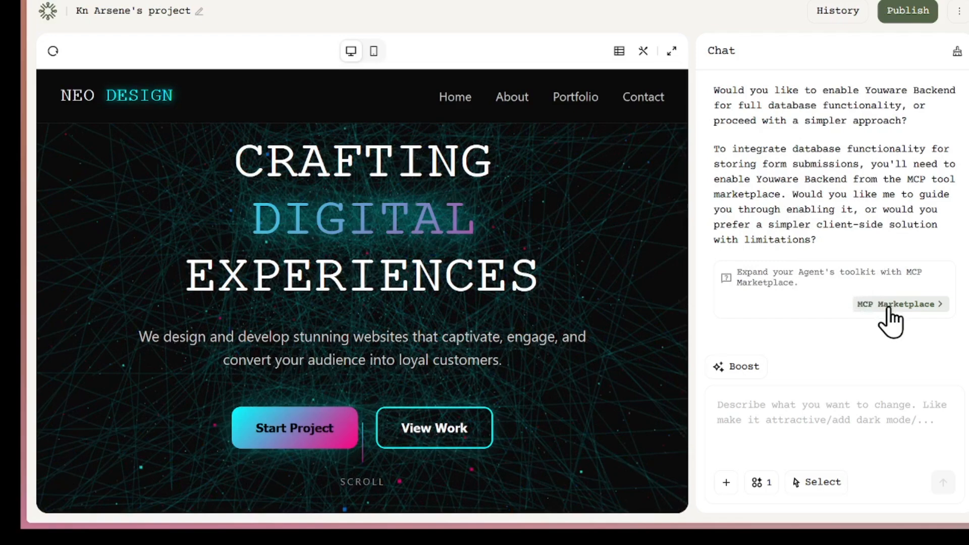
{"action": "left_click", "coordinate": [898, 303]}
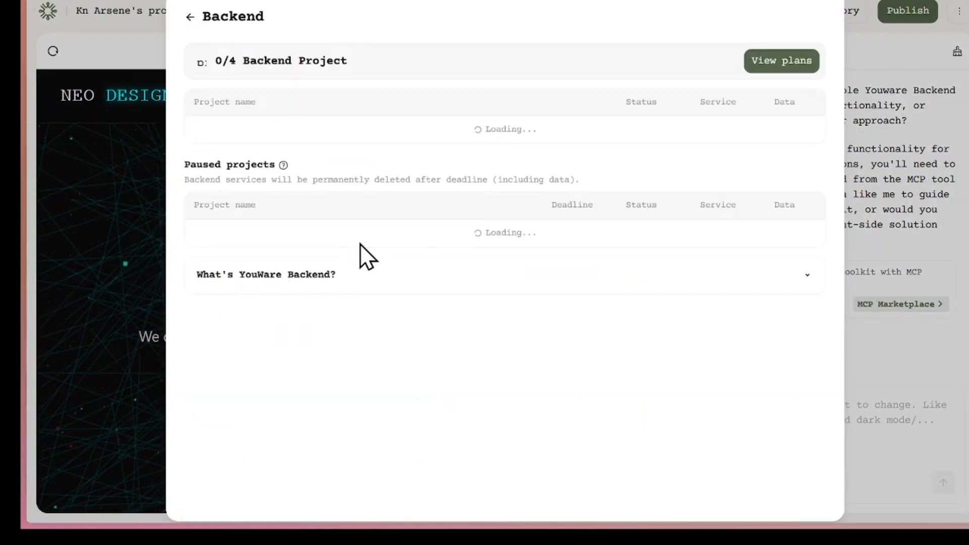
Enable YouWare Backend and view the entry stored in contact_submissions
{"action": "left_click", "coordinate": [266, 274]}
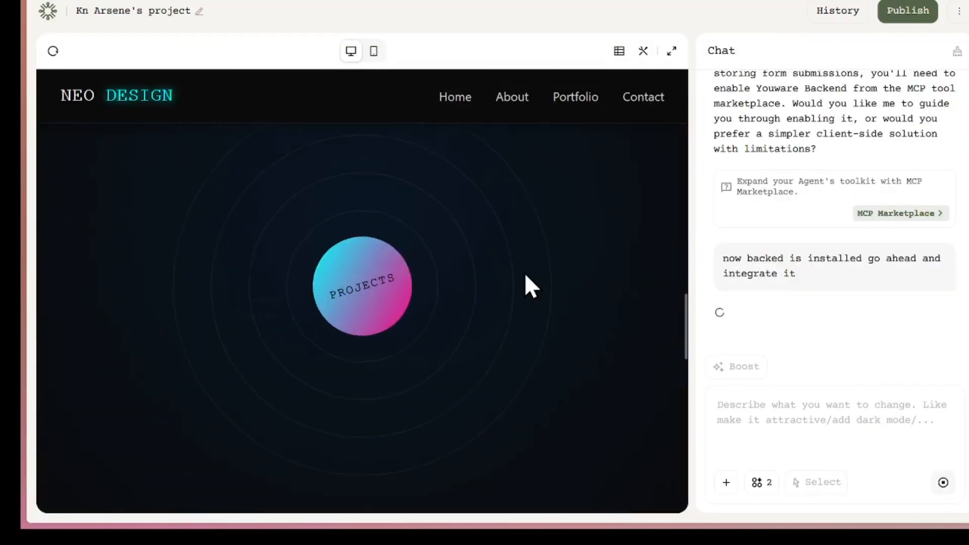
{"action": "scroll", "scroll_direction": "down", "scroll_amount": 3}
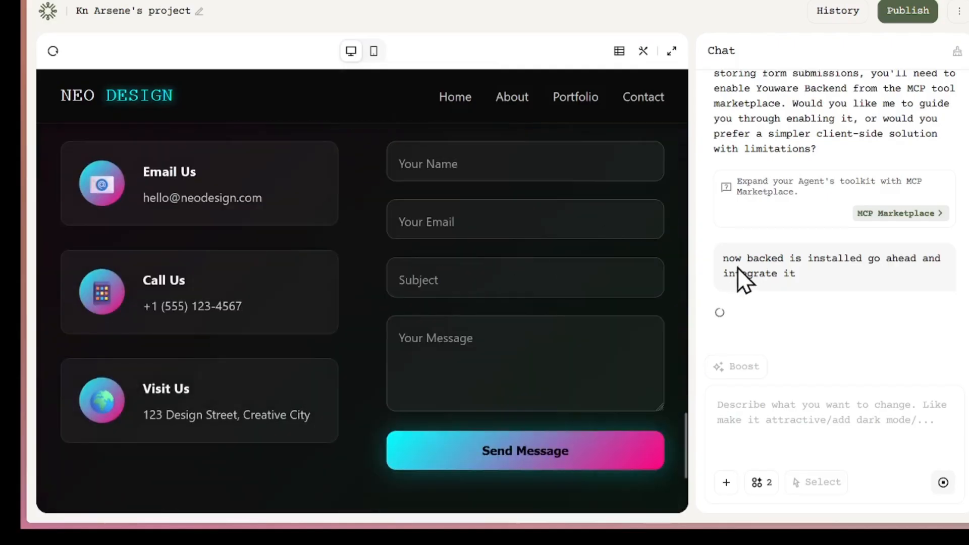
{"action": "mouse_move", "coordinate": [618, 50]}
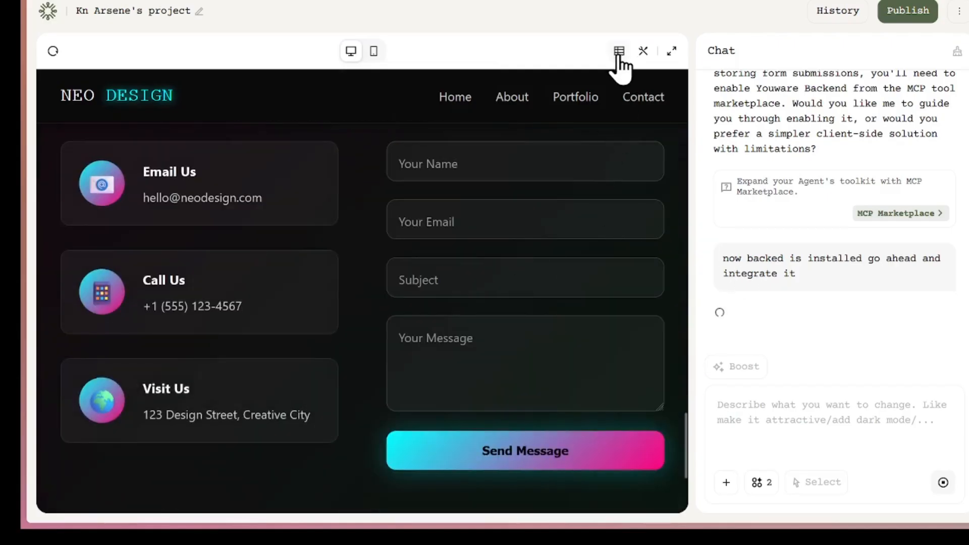
{"action": "left_click", "coordinate": [619, 51]}
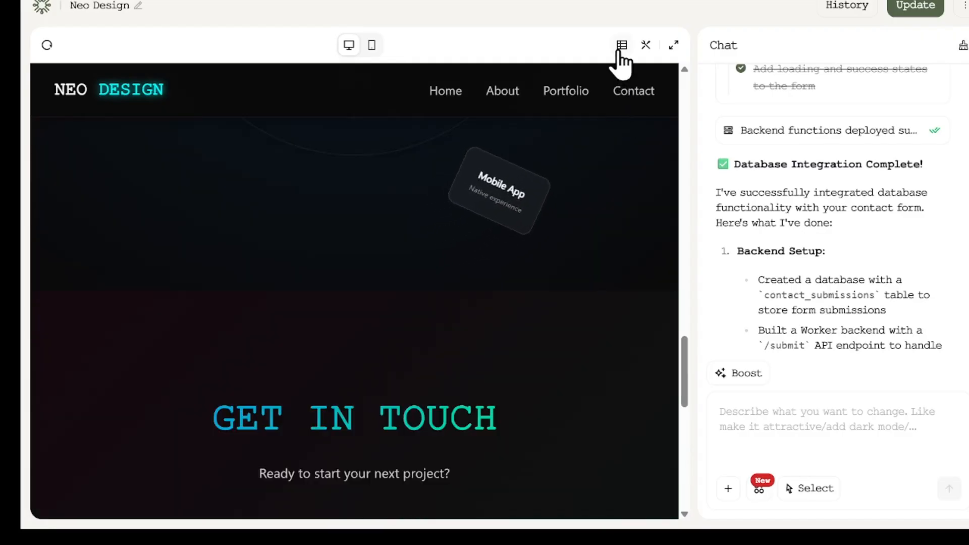
{"action": "left_click", "coordinate": [621, 45]}
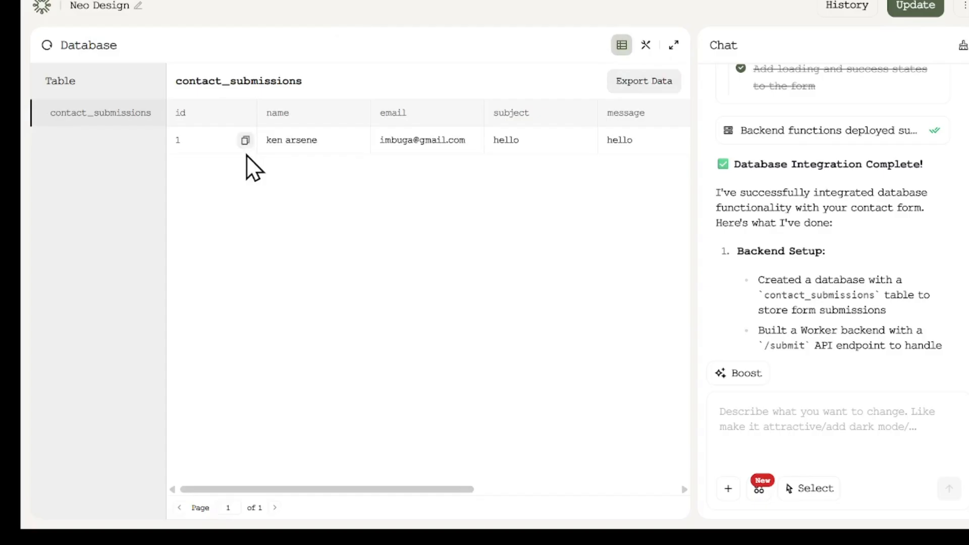
{"action": "scroll", "scroll_direction": "right", "scroll_amount": 3}
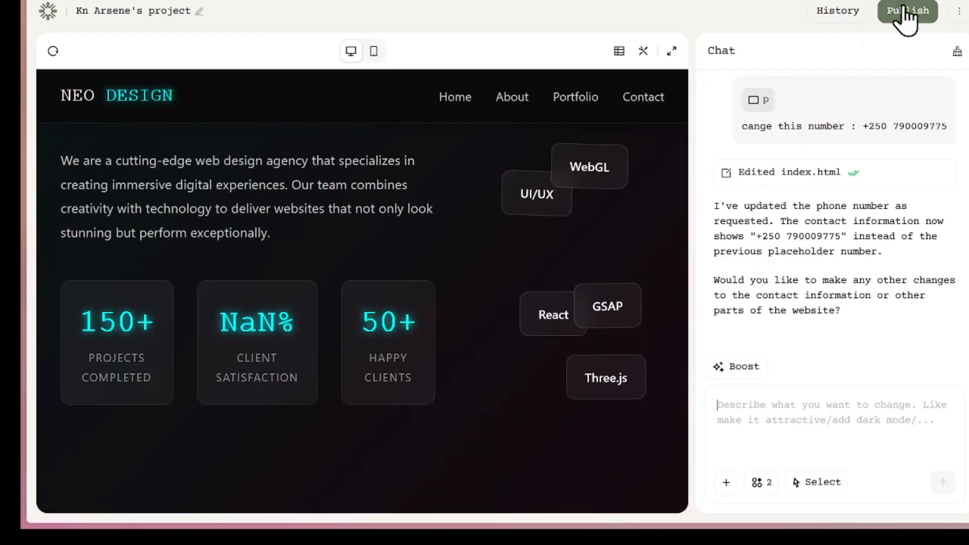
Publish NEO DESIGN, copy its share link, and preview the live site fullscreen
{"action": "left_click", "coordinate": [906, 11]}
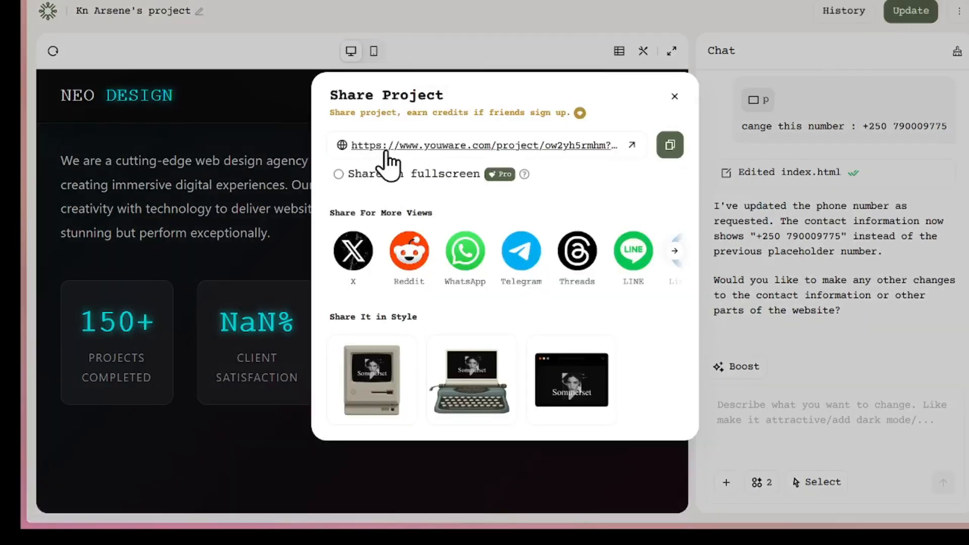
{"action": "left_click", "coordinate": [669, 145]}
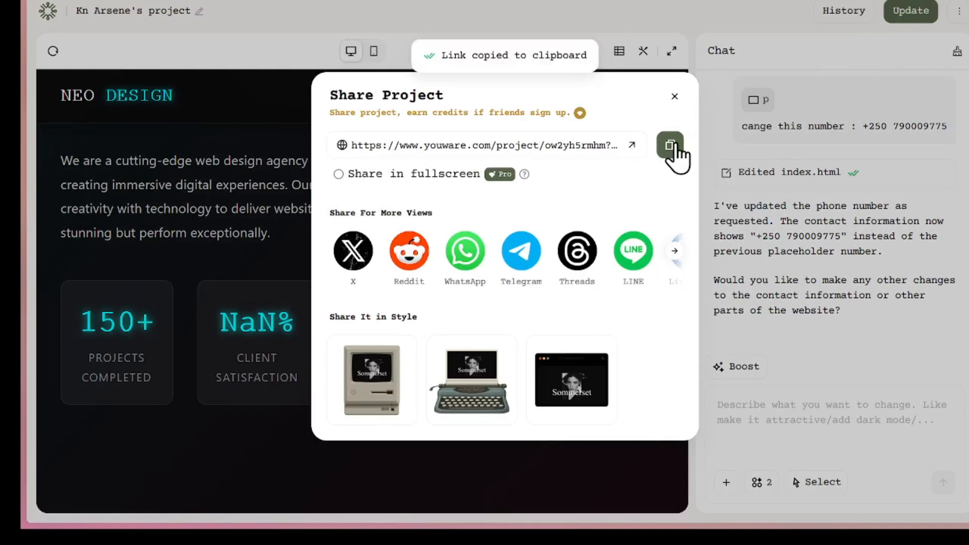
{"action": "left_click", "coordinate": [674, 97]}
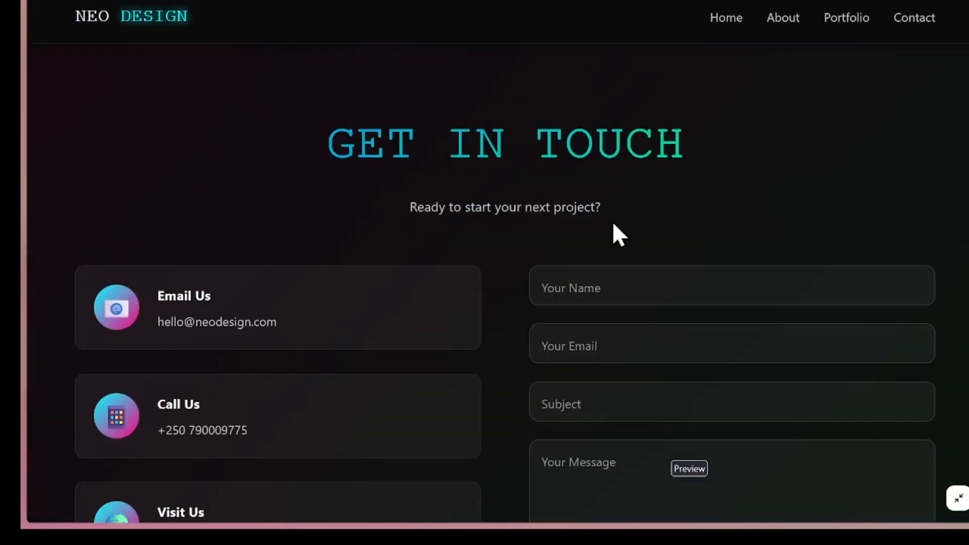
{"action": "scroll", "scroll_direction": "down", "scroll_amount": 3}
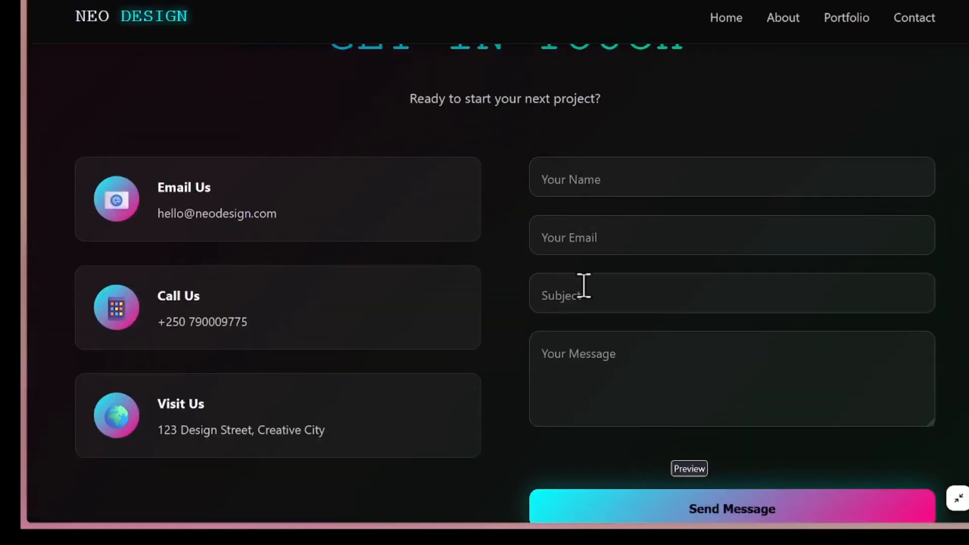
{"action": "scroll", "scroll_direction": "down", "scroll_amount": 3}
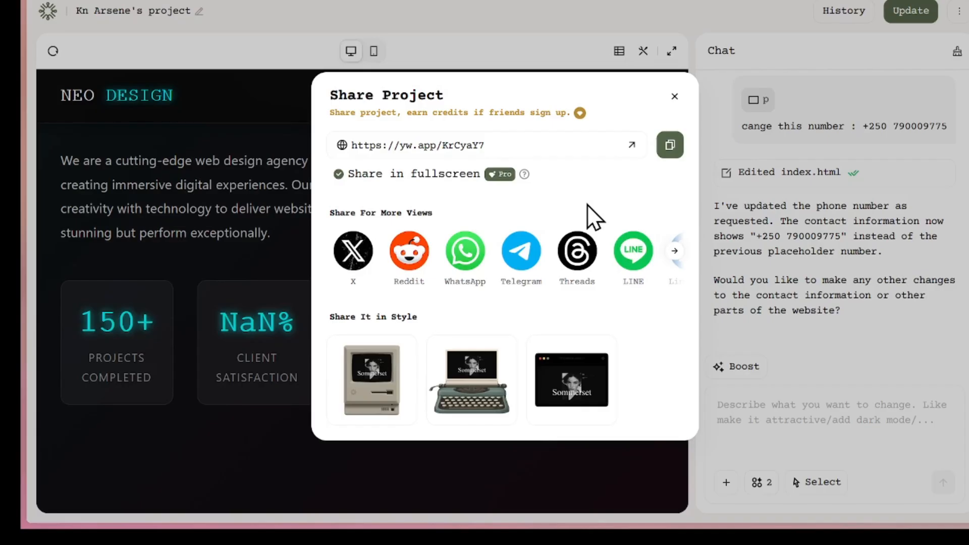
{"action": "left_click", "coordinate": [674, 96]}
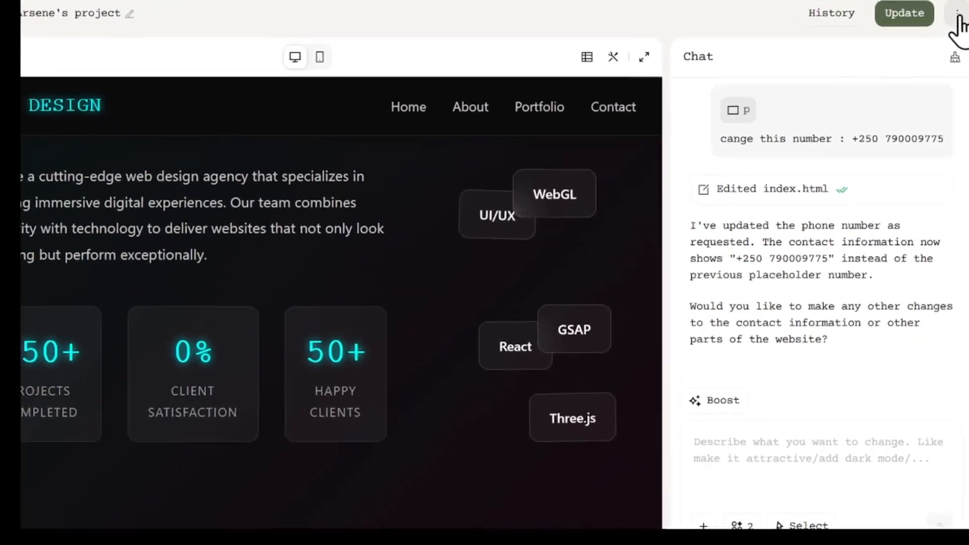
Exit the NEO DESIGN project to the dashboard and begin a new project
{"action": "left_click", "coordinate": [957, 13]}
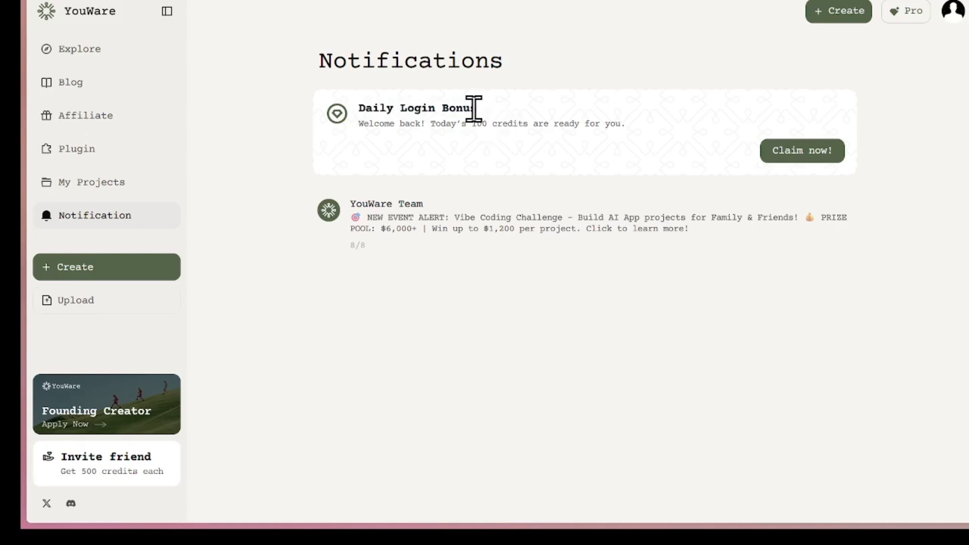
{"action": "left_click", "coordinate": [802, 151]}
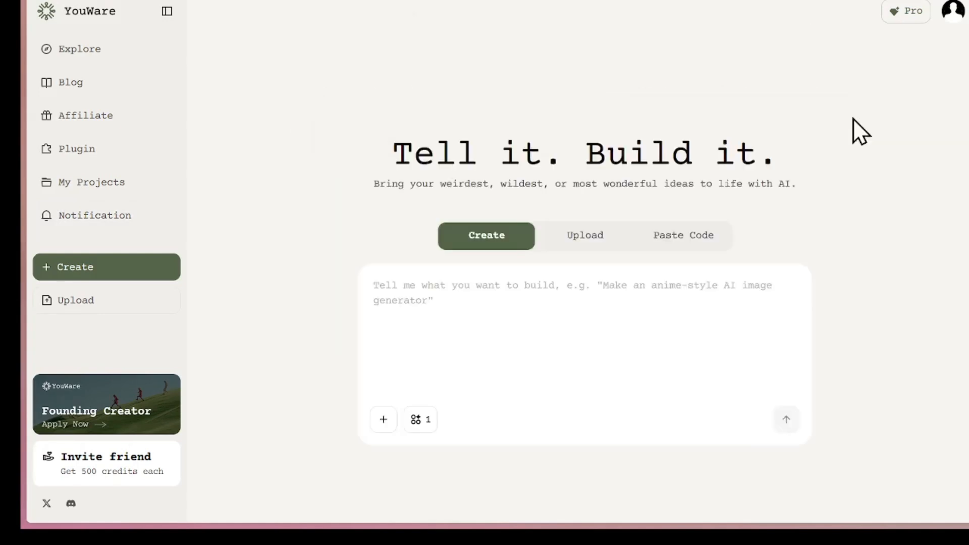
{"action": "mouse_move", "coordinate": [818, 253]}
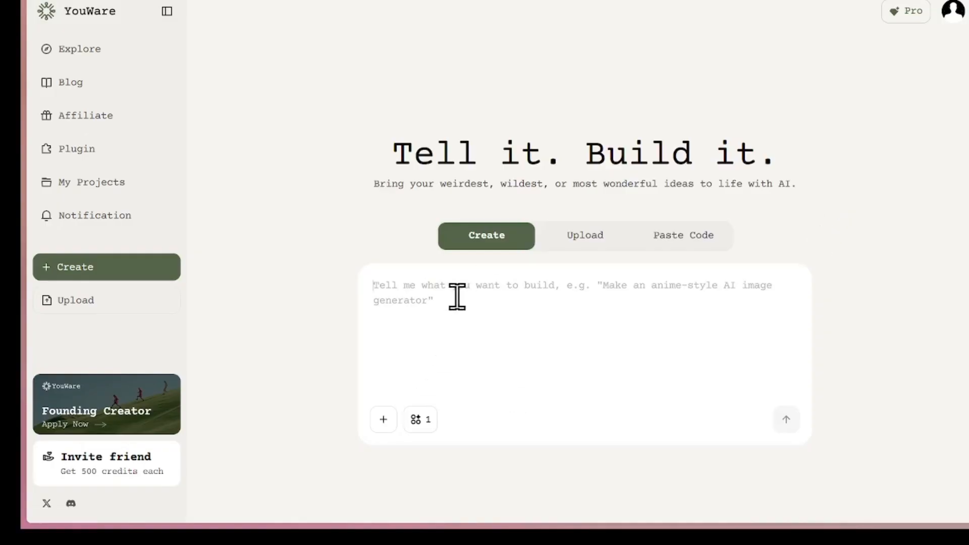
{"action": "mouse_move", "coordinate": [536, 295]}
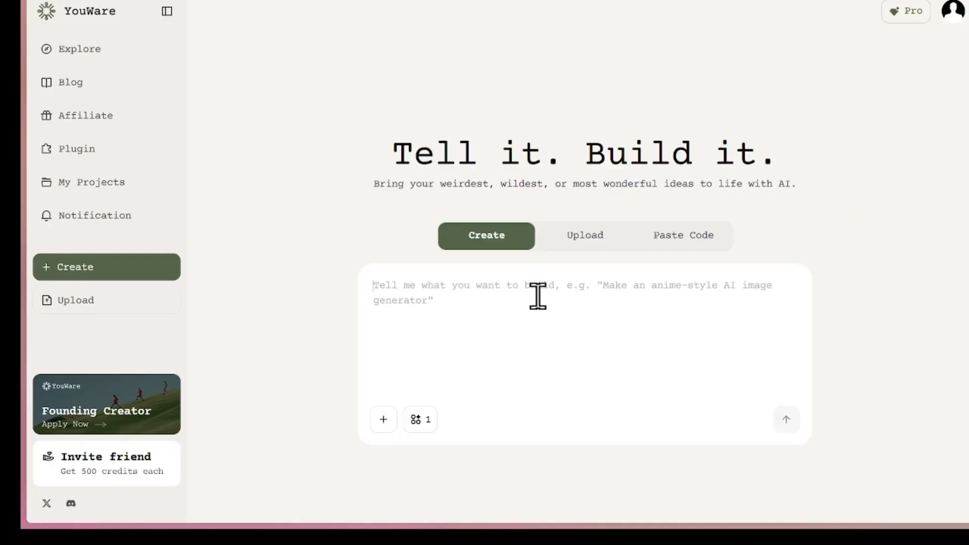
{"action": "mouse_move", "coordinate": [445, 303]}
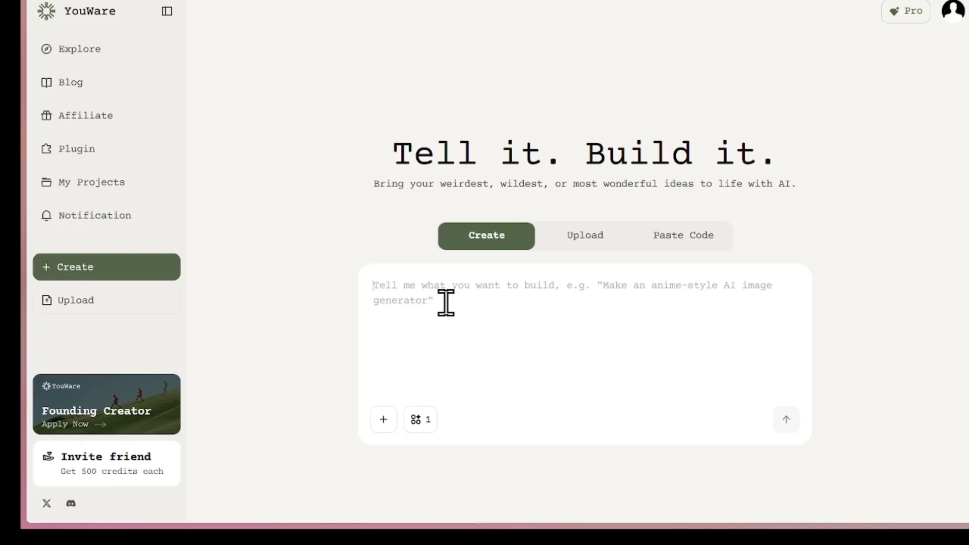
Send the prompt 'make an anime style ai generator' with its suggested completion
{"action": "type", "text": "make an anime style ai generator"}
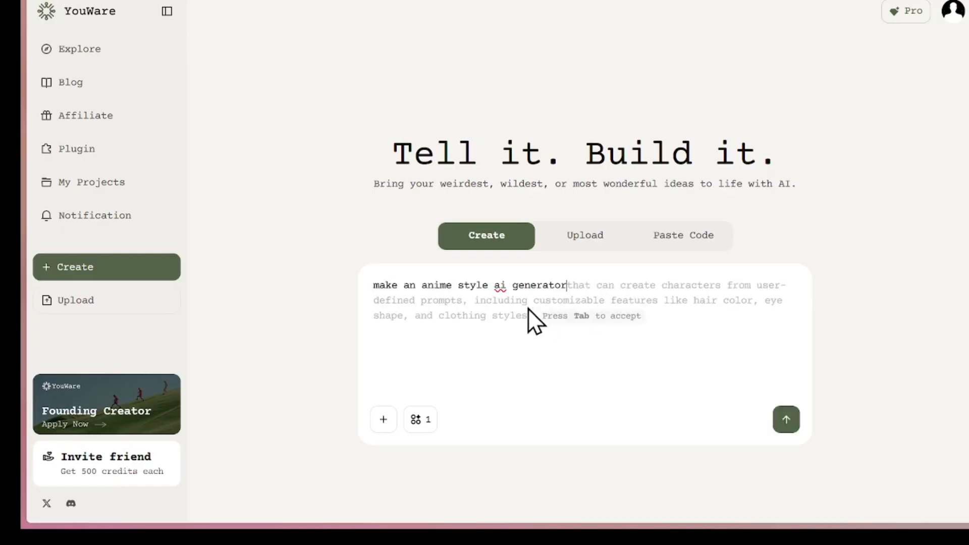
{"action": "key", "text": "Tab"}
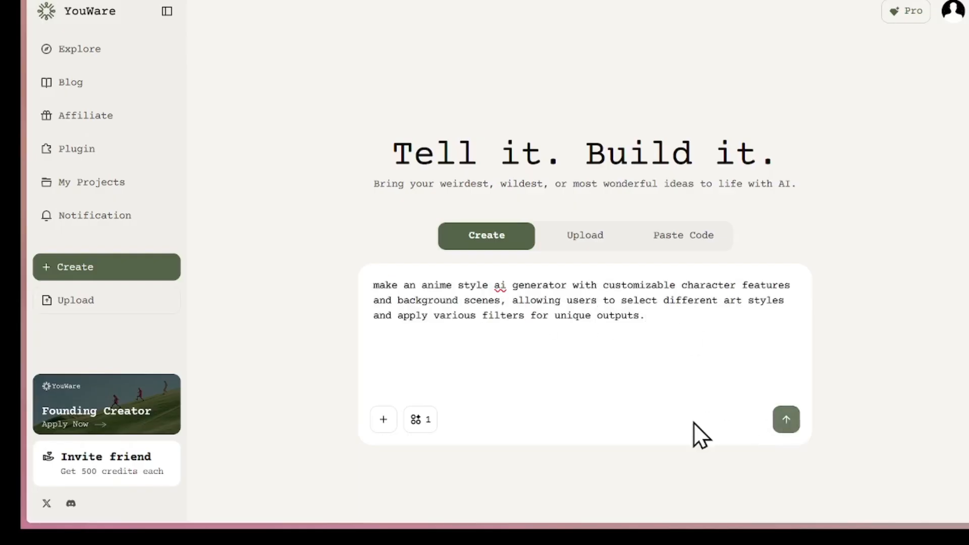
{"action": "left_click", "coordinate": [420, 419]}
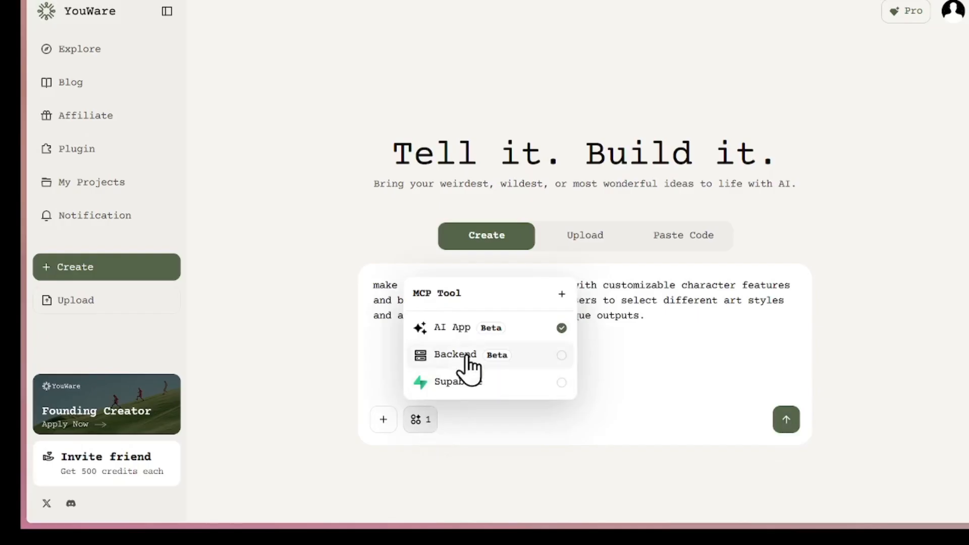
{"action": "left_click", "coordinate": [785, 418]}
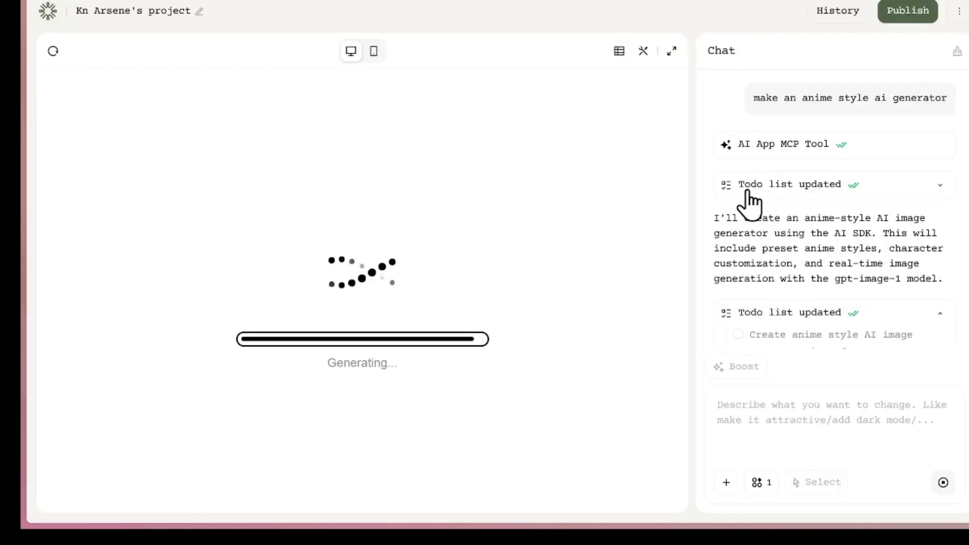
Scroll through the finished Anime AI Generator's character customization and style options
{"action": "scroll", "scroll_direction": "down", "scroll_amount": 3}
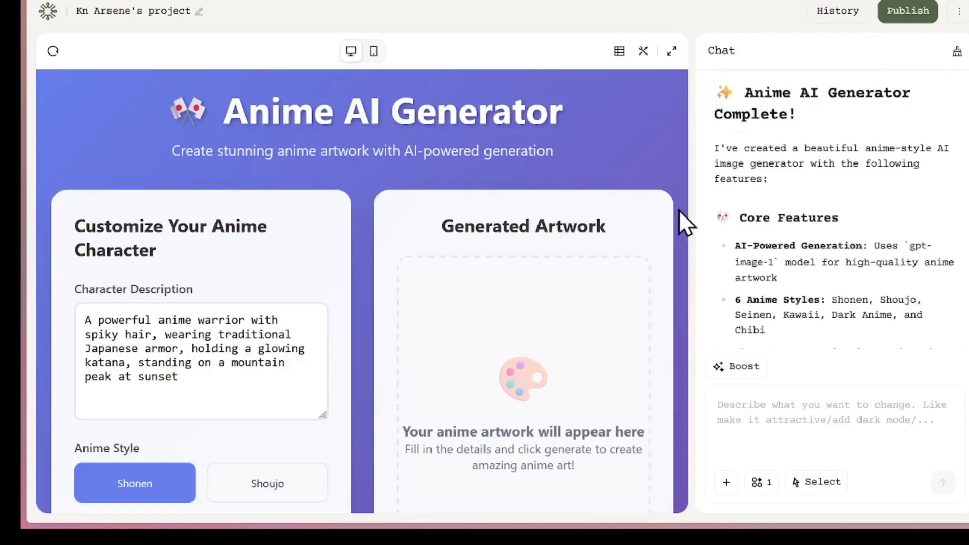
{"action": "scroll", "scroll_direction": "down", "scroll_amount": 3}
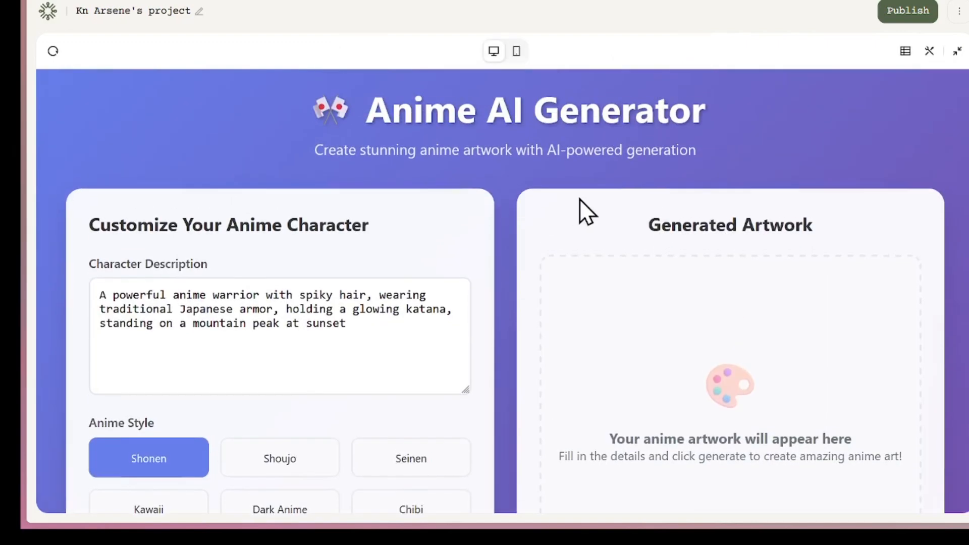
Generate anime art from the warrior description, producing a samurai warrior image
{"action": "scroll", "scroll_direction": "down", "scroll_amount": 3}
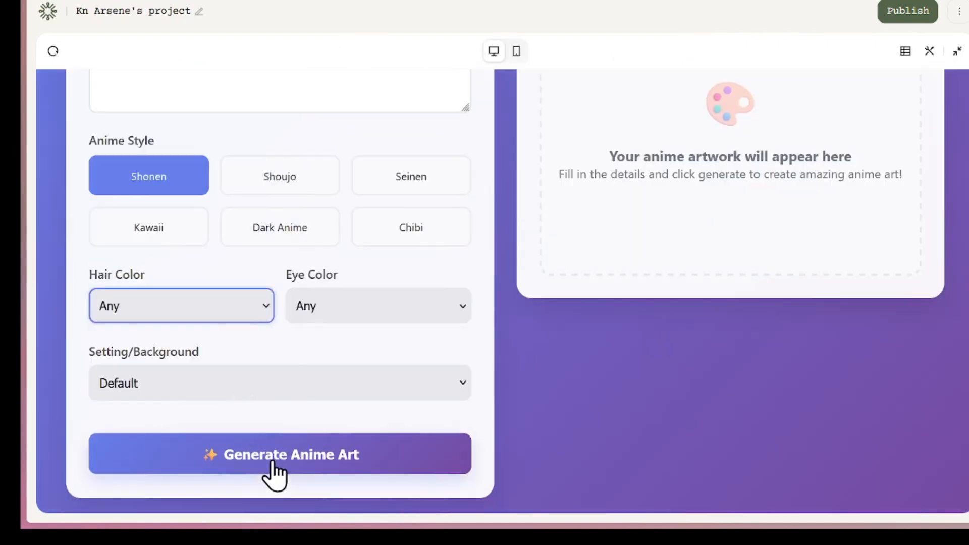
{"action": "left_click", "coordinate": [279, 454]}
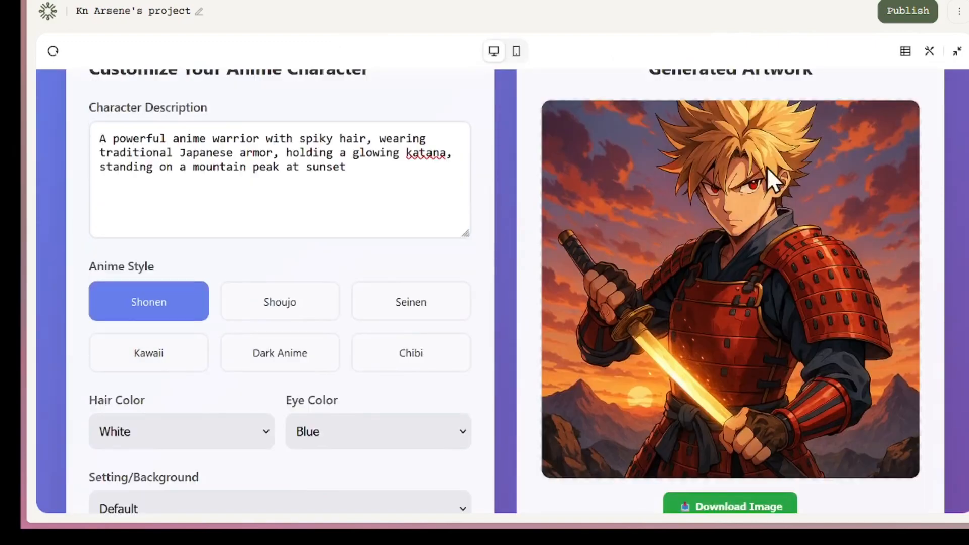
{"action": "scroll", "scroll_direction": "down", "scroll_amount": 3}
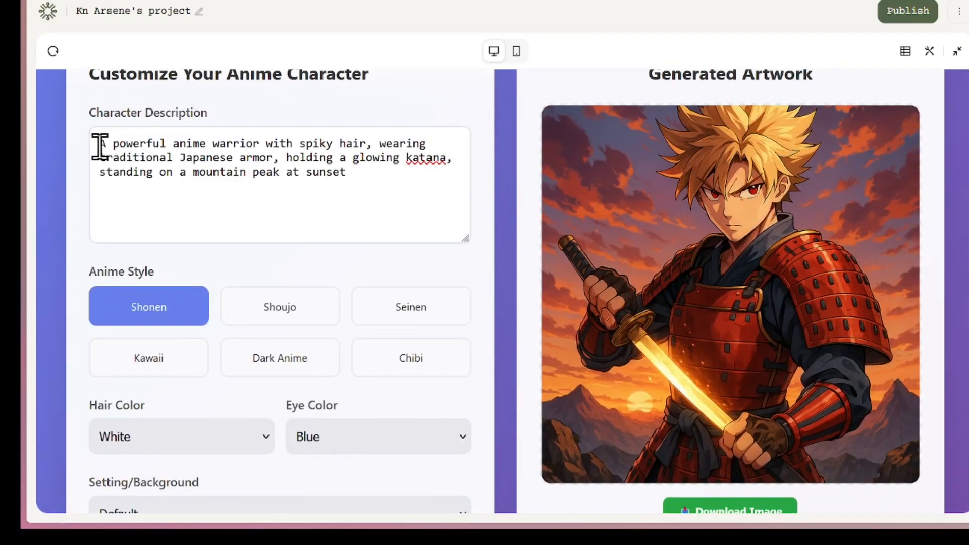
Generate a white-haired Dark Anime fighter in a School setting, then switch to phone preview
{"action": "scroll", "scroll_direction": "down", "scroll_amount": 3}
{"action": "type", "text": "a young anime fighter"}
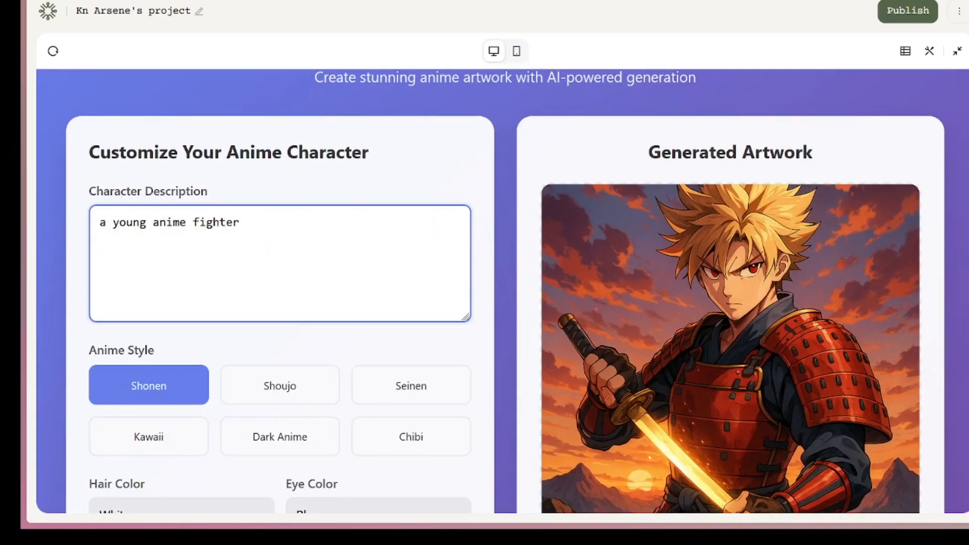
{"action": "left_click", "coordinate": [279, 356]}
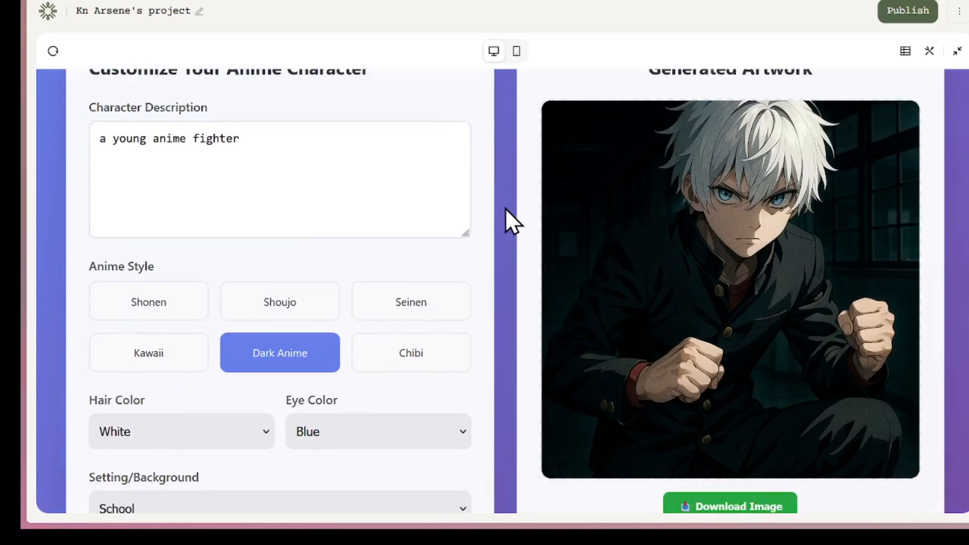
{"action": "left_click", "coordinate": [517, 50]}
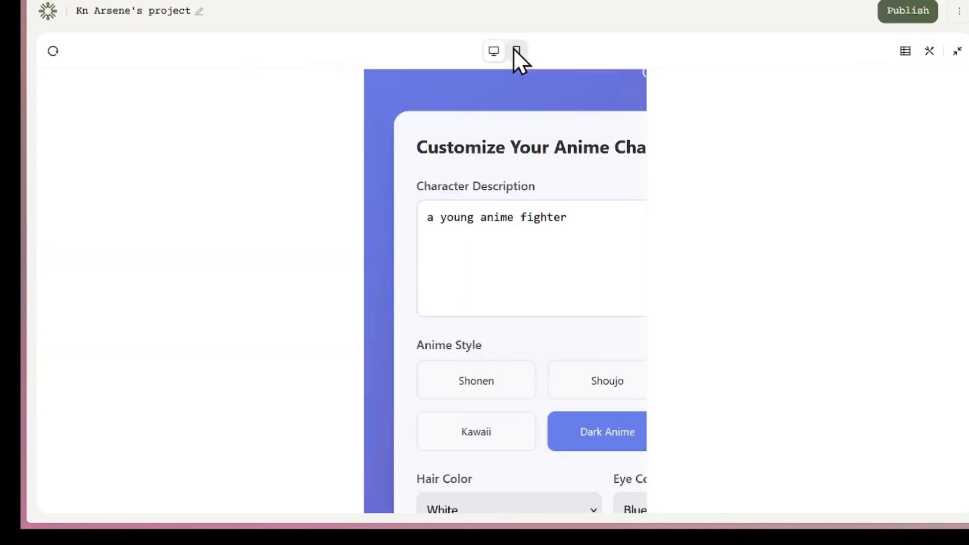
Check the Anime AI Generator in phone layout and publish it to the Share Project dialog
{"action": "left_click", "coordinate": [516, 50]}
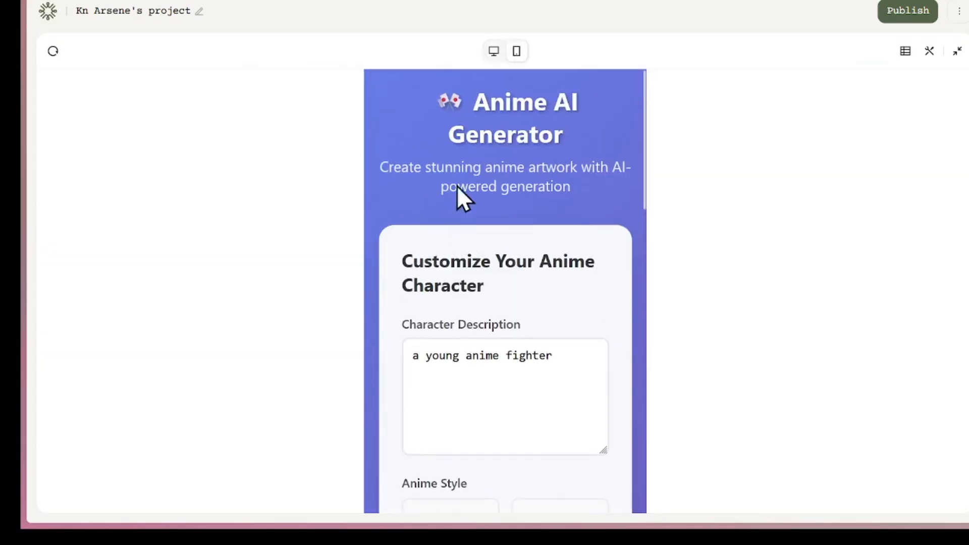
{"action": "scroll", "scroll_direction": "down", "scroll_amount": 3}
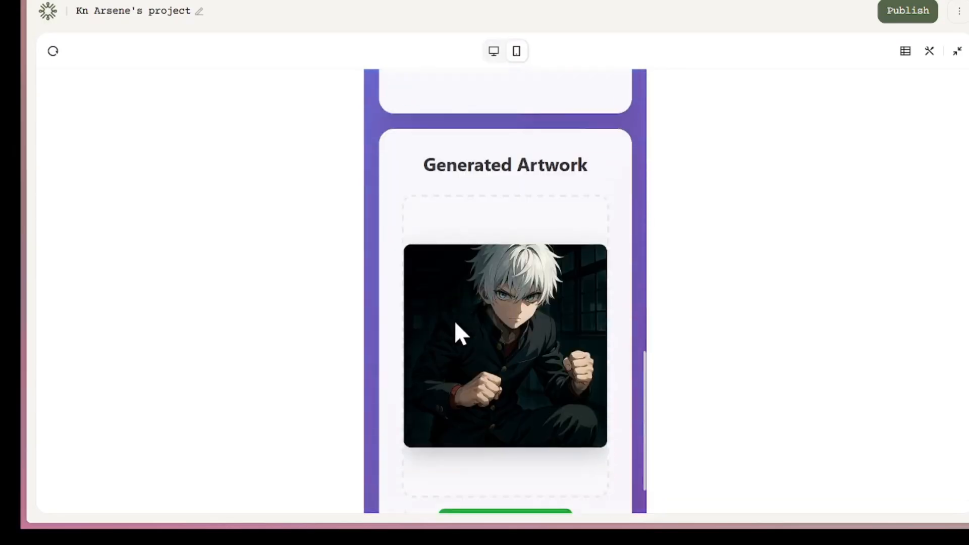
{"action": "left_click", "coordinate": [906, 11]}
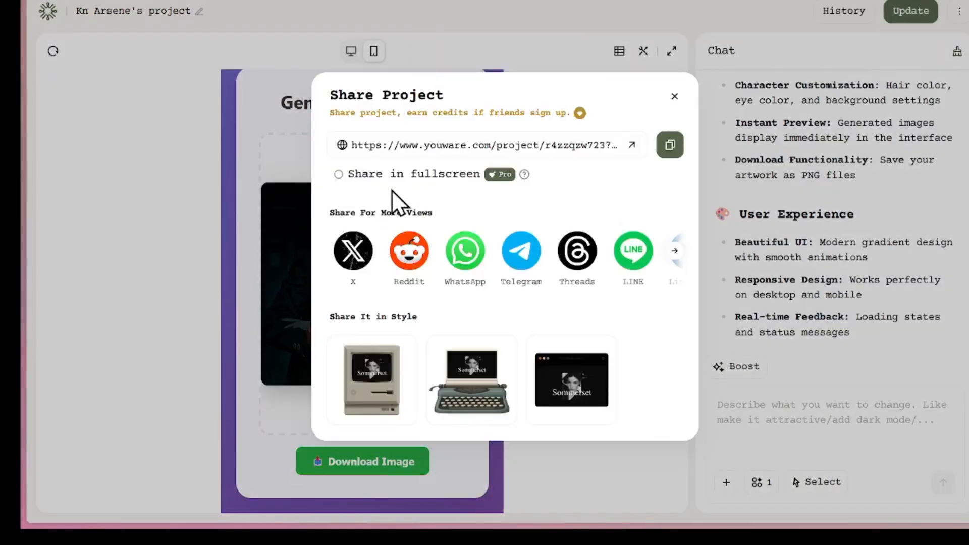
Leave the project for the main YouWare site and browse the Community Spotlight feed
{"action": "left_click", "coordinate": [675, 96]}
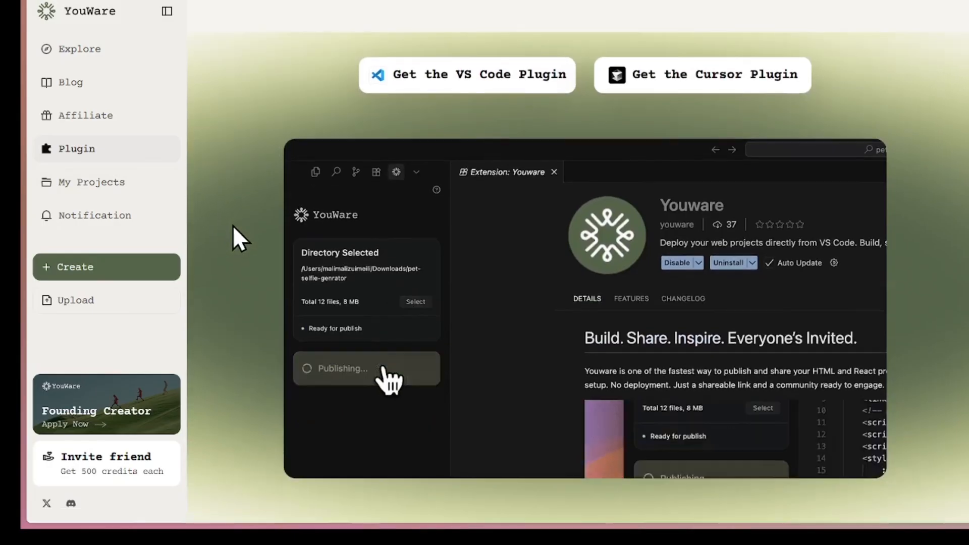
{"action": "scroll", "scroll_direction": "down", "scroll_amount": 3}
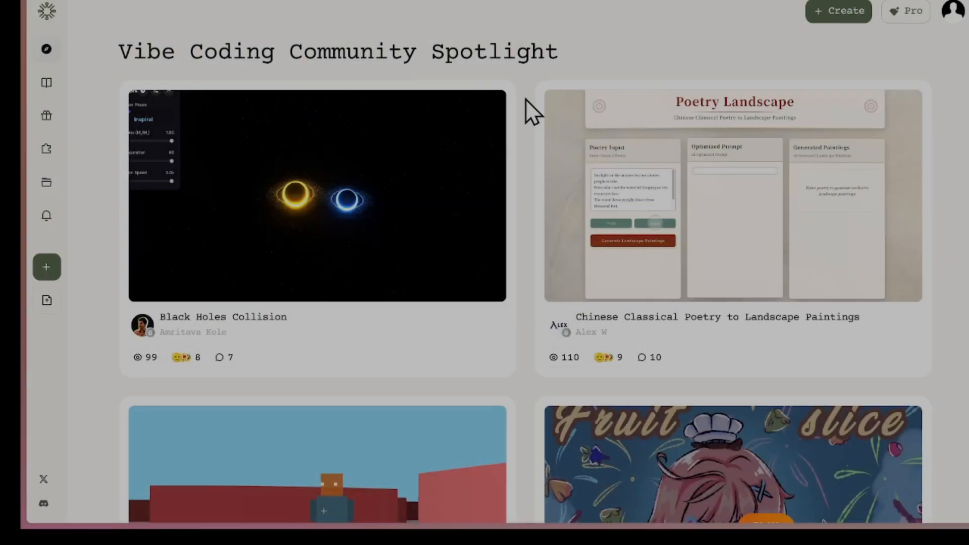
{"action": "scroll", "scroll_direction": "down", "scroll_amount": 3}
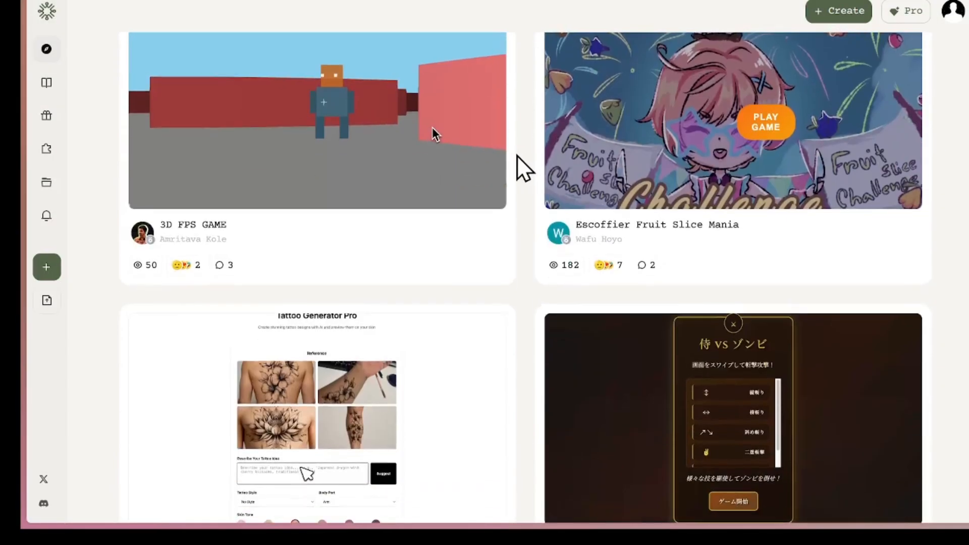
{"action": "scroll", "scroll_direction": "down", "scroll_amount": 3}
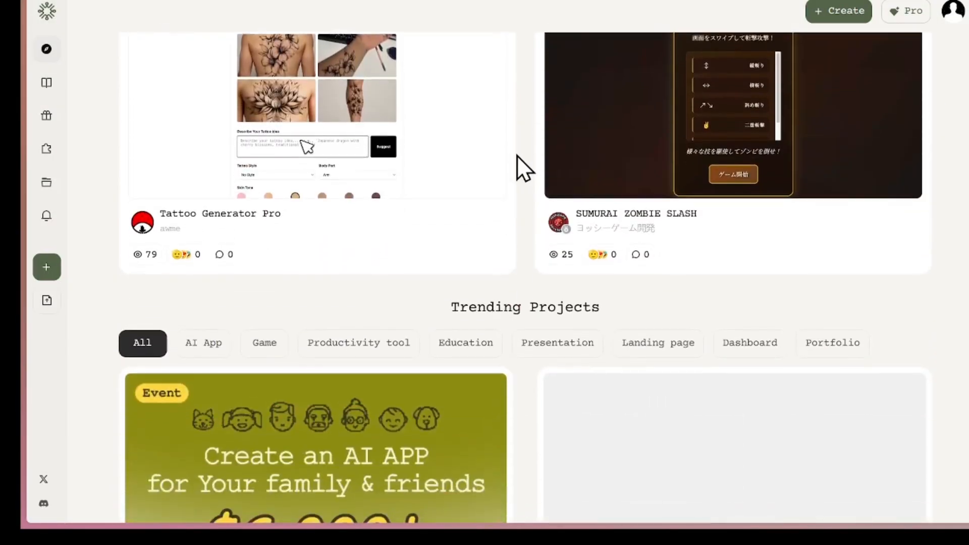
{"action": "scroll", "scroll_direction": "down", "scroll_amount": 3}
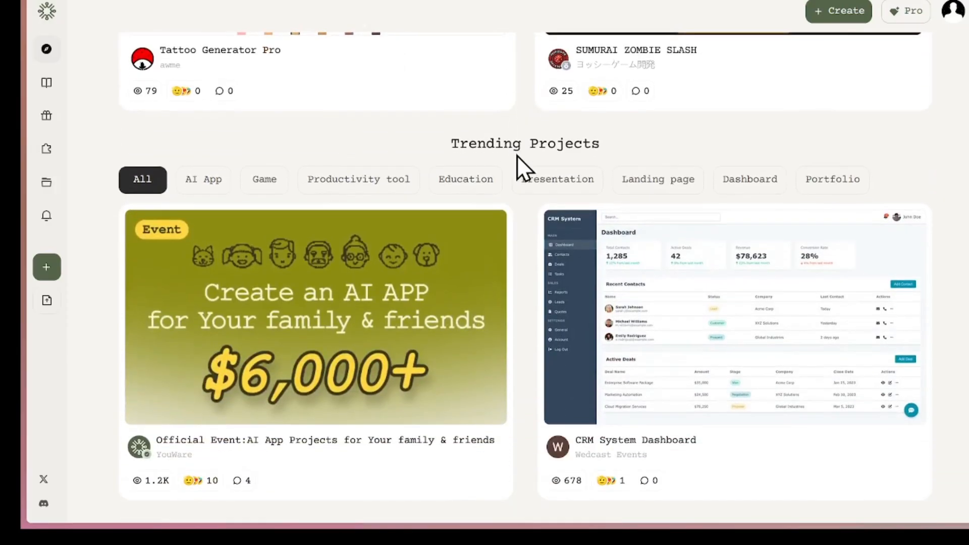
{"action": "scroll", "scroll_direction": "down", "scroll_amount": 3}
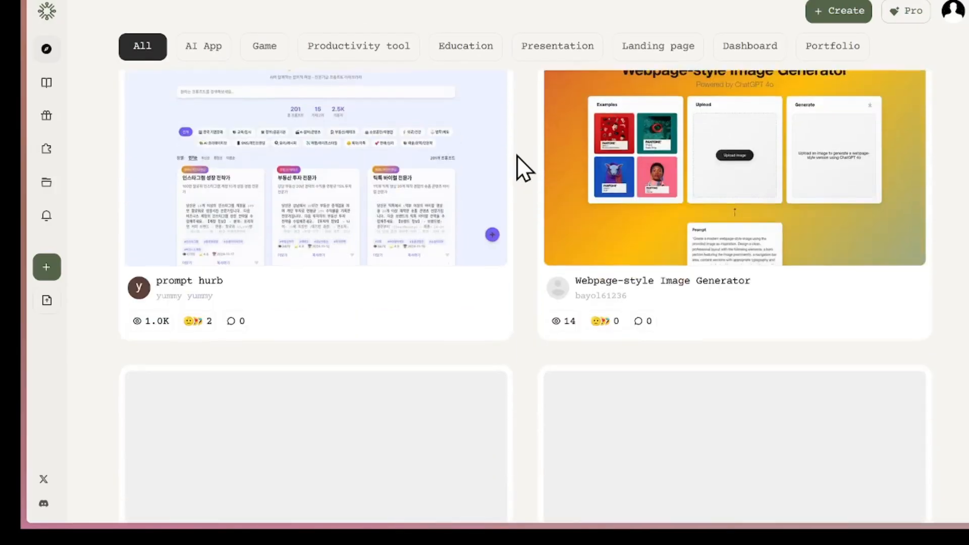
{"action": "scroll", "scroll_direction": "down", "scroll_amount": 3}
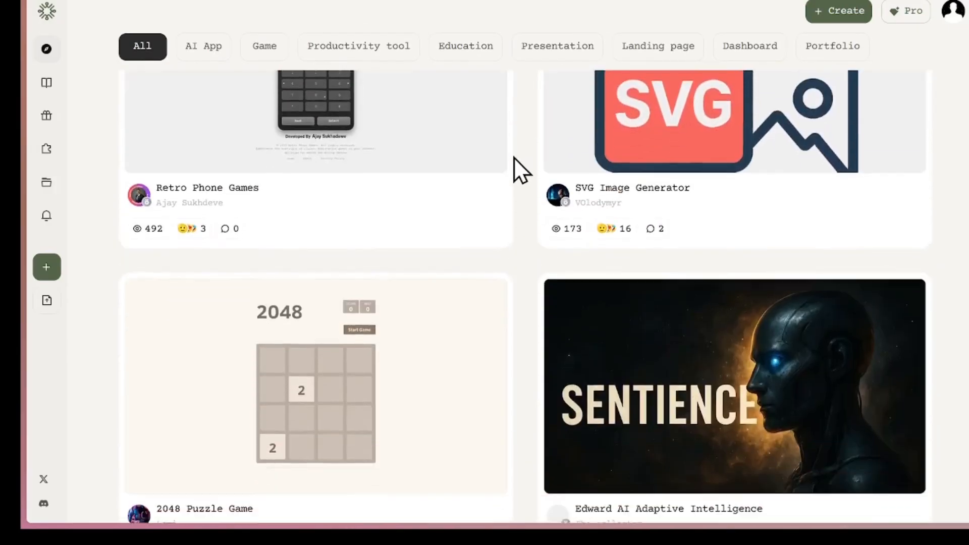
{"action": "scroll", "scroll_direction": "down", "scroll_amount": 3}
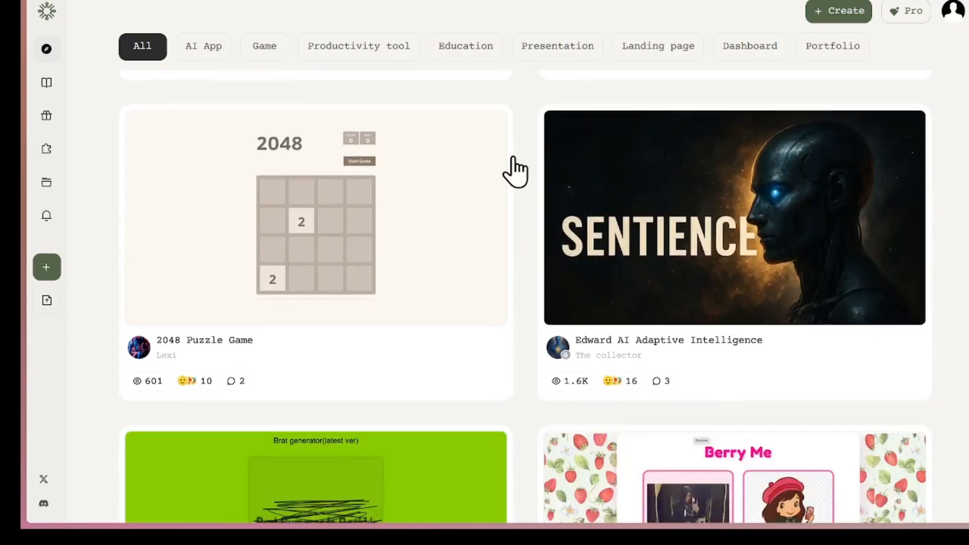
{"action": "scroll", "scroll_direction": "down", "scroll_amount": 3}
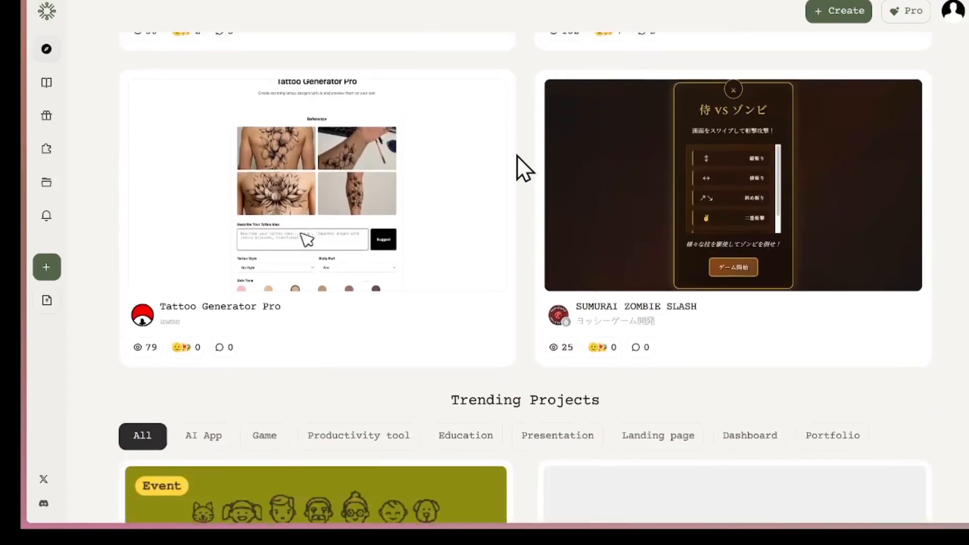
{"action": "scroll", "scroll_direction": "down", "scroll_amount": 3}
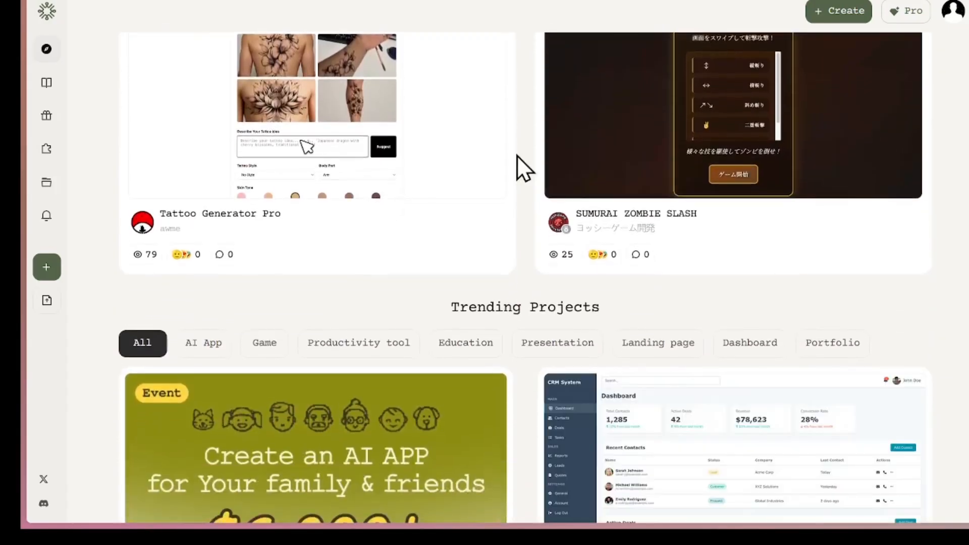
{"action": "scroll", "scroll_direction": "down", "scroll_amount": 3}
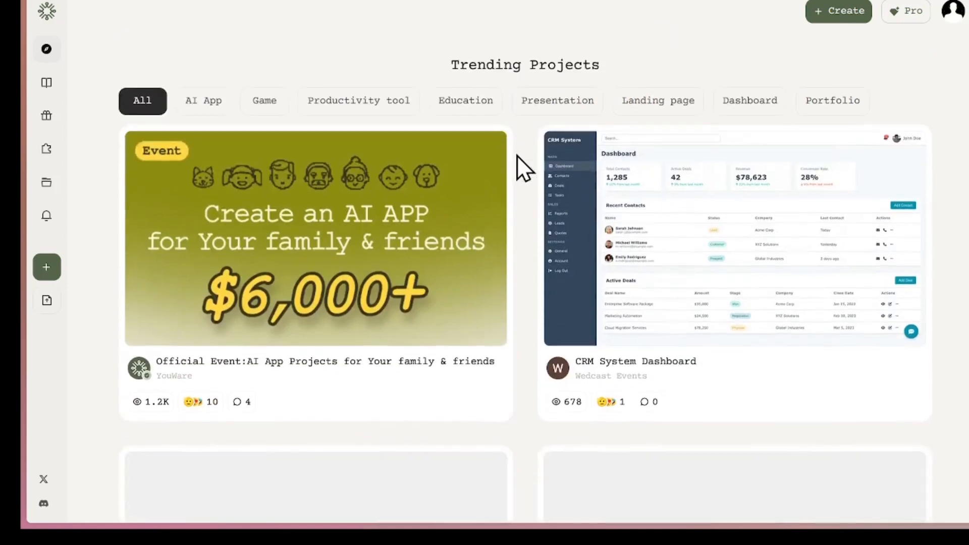
{"action": "scroll", "scroll_direction": "down", "scroll_amount": 3}
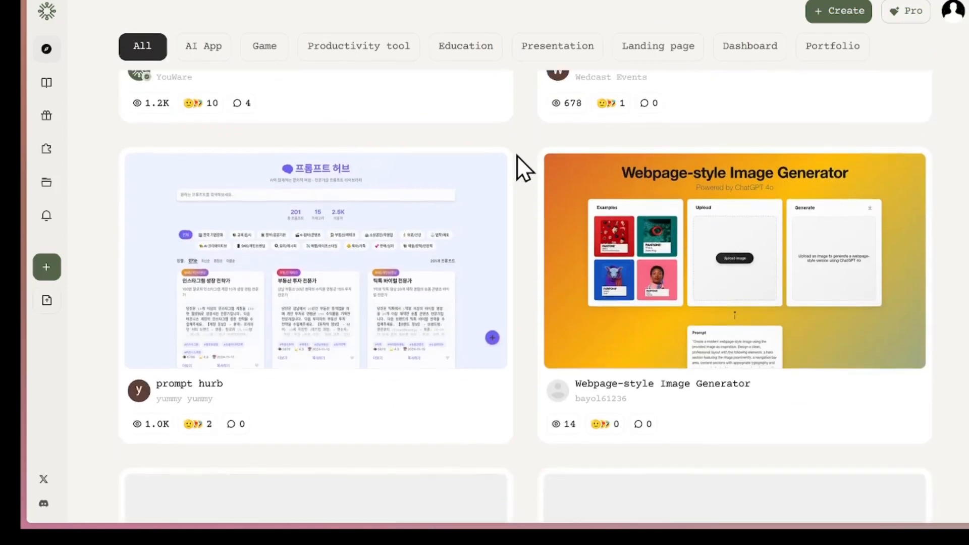
{"action": "scroll", "scroll_direction": "down", "scroll_amount": 3}
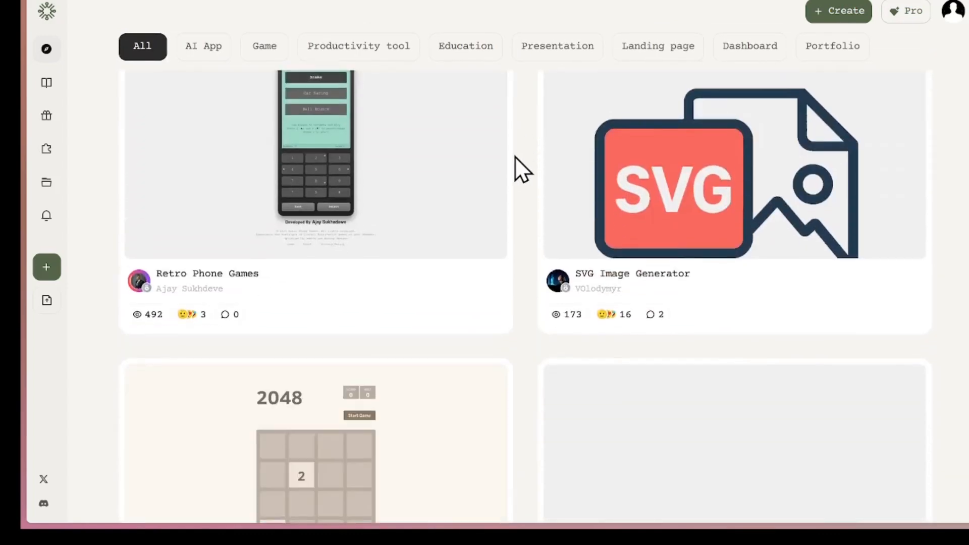
{"action": "scroll", "scroll_direction": "down", "scroll_amount": 3}
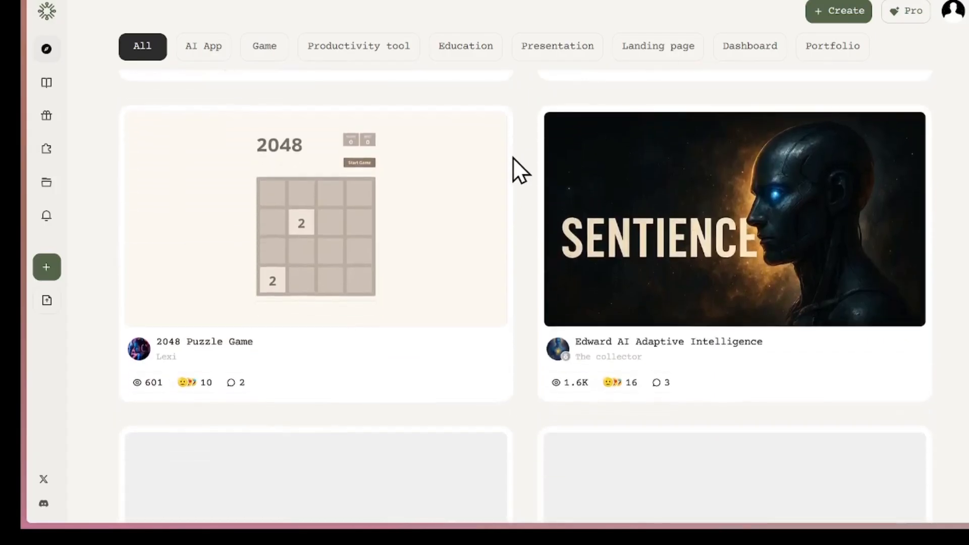